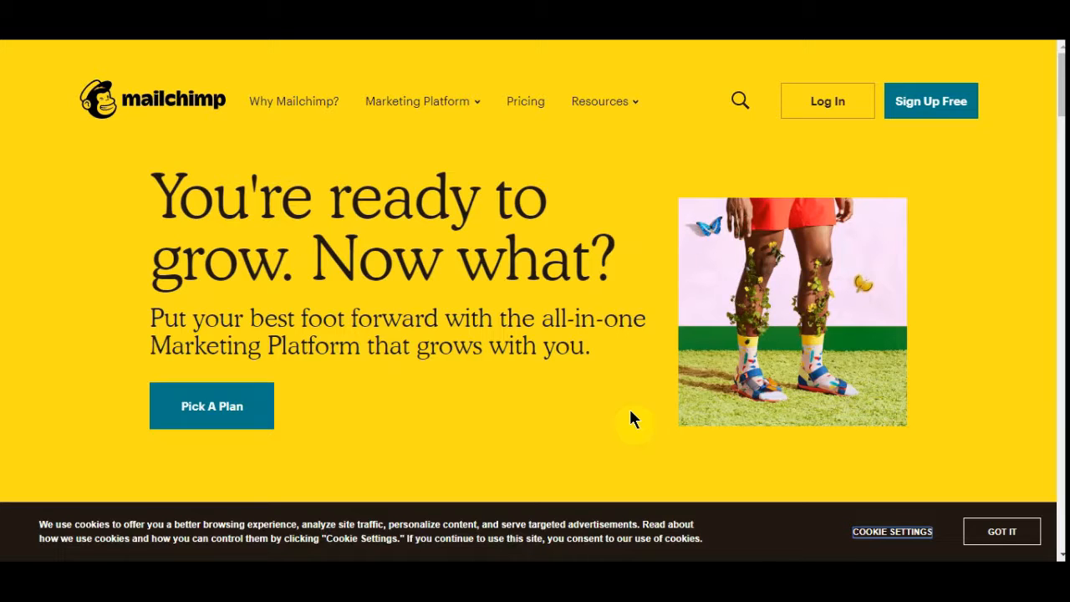
Scroll past the hero and Sock Fancy story to the 'What you can do with Mailchimp' section
scroll("down", 3)
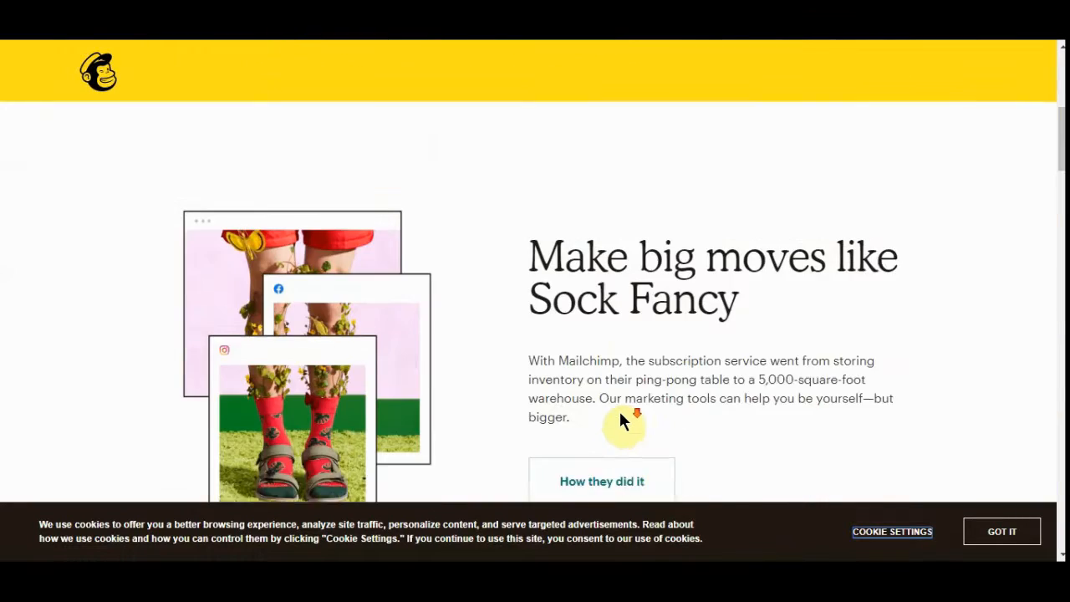
scroll("down", 3)
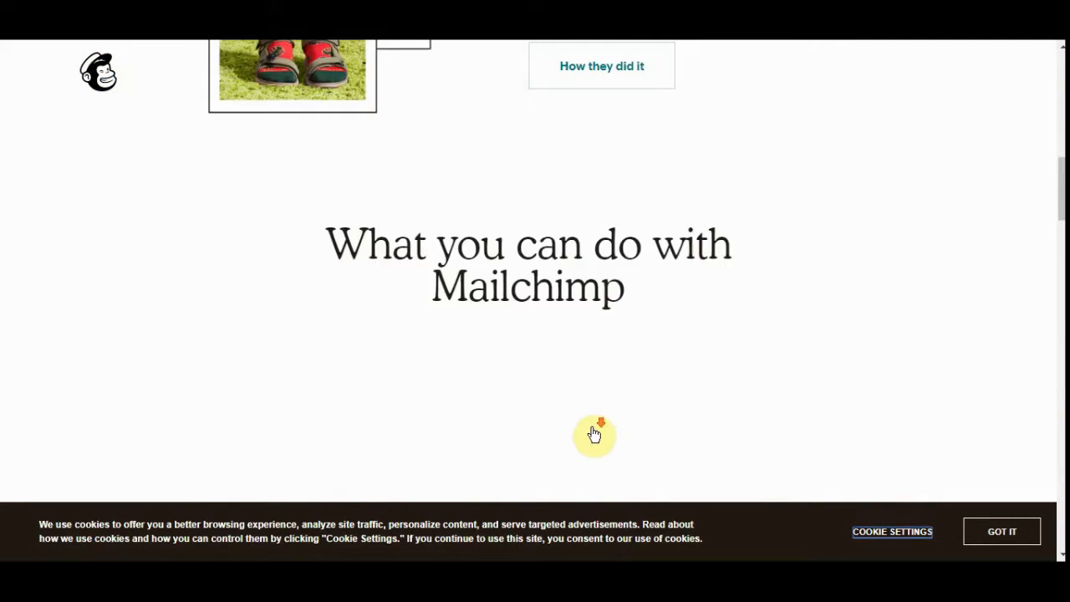
scroll("down", 3)
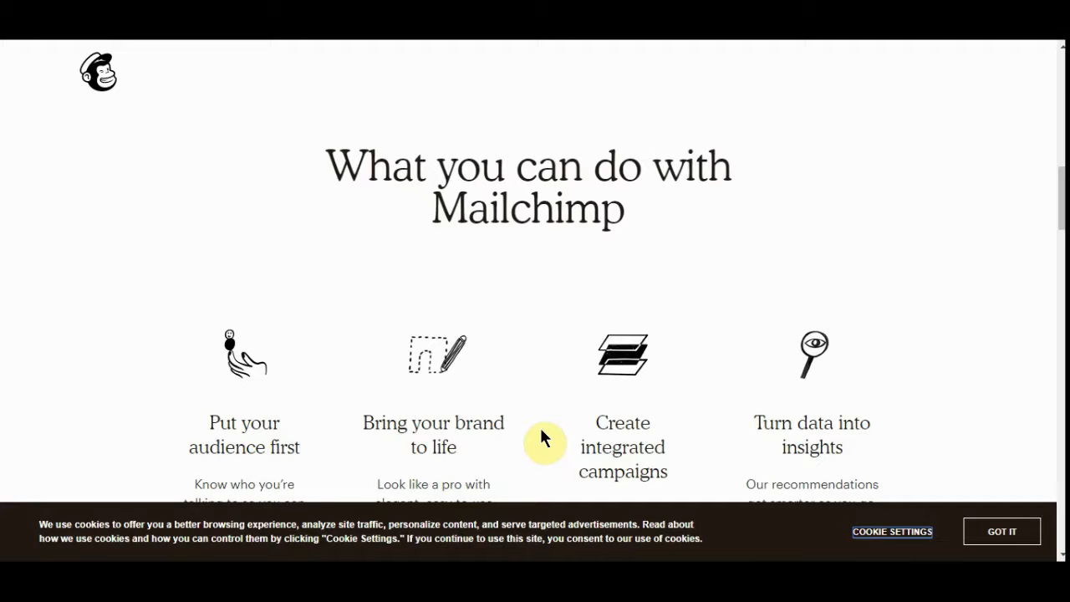
mouse_move(785, 324)
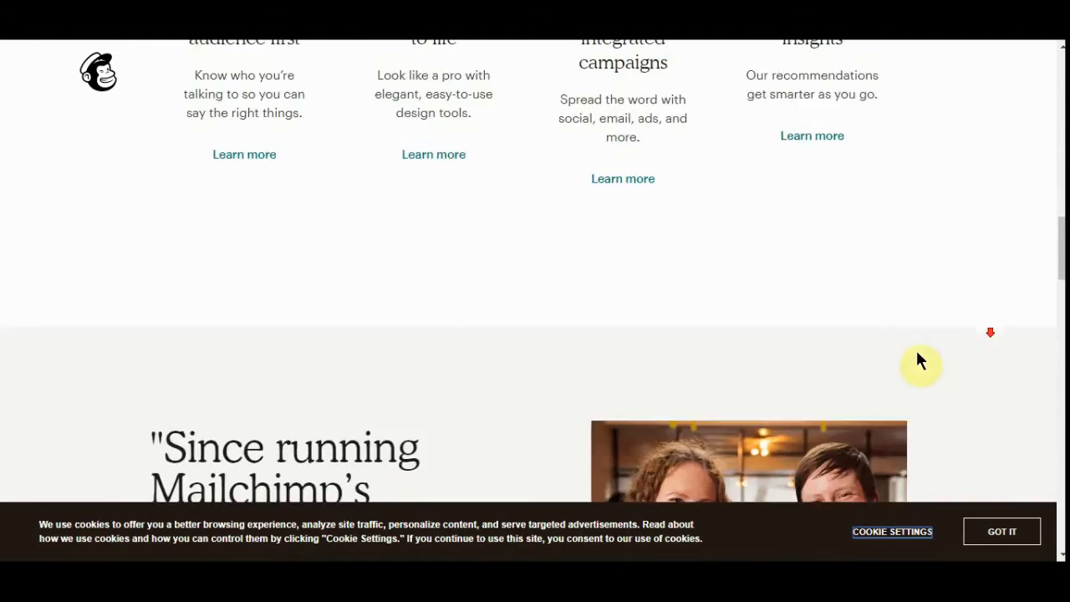
Scroll through the articles and customer logos down to the Mailchimp footer
scroll("down", 3)
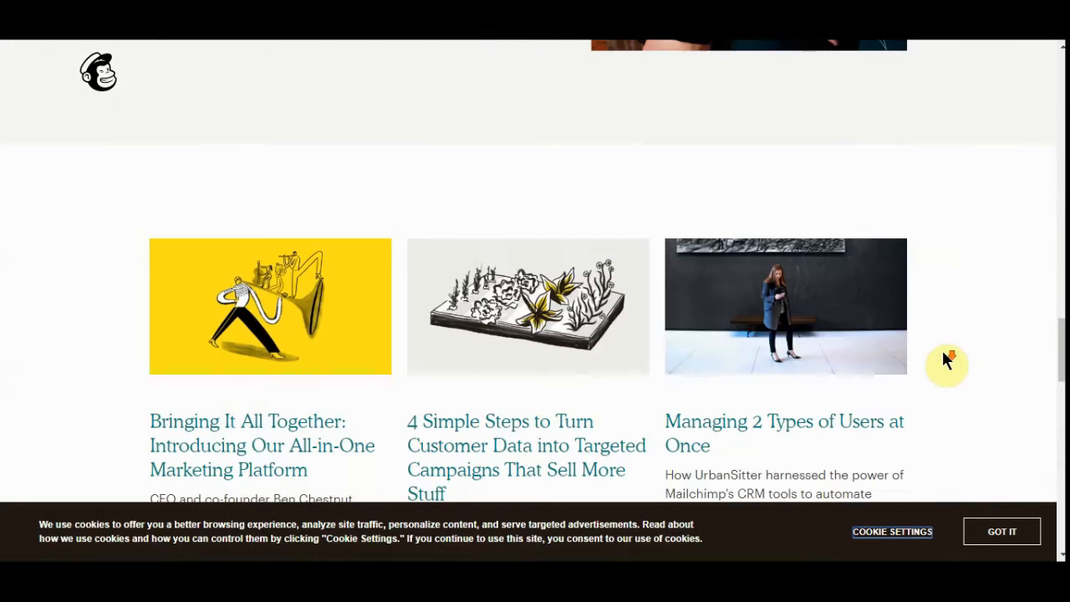
scroll("down", 3)
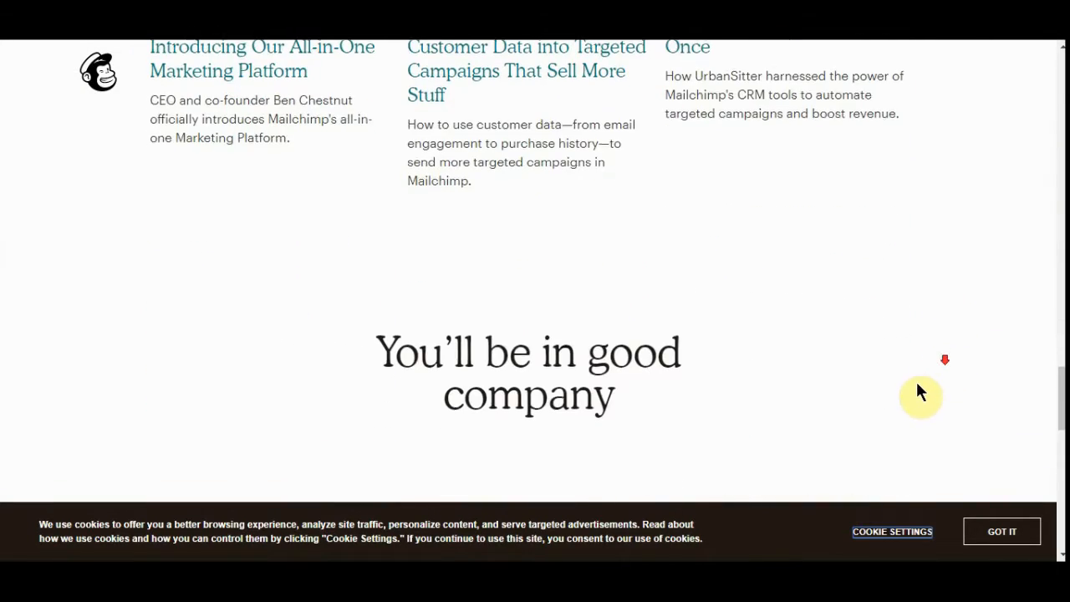
scroll("down", 3)
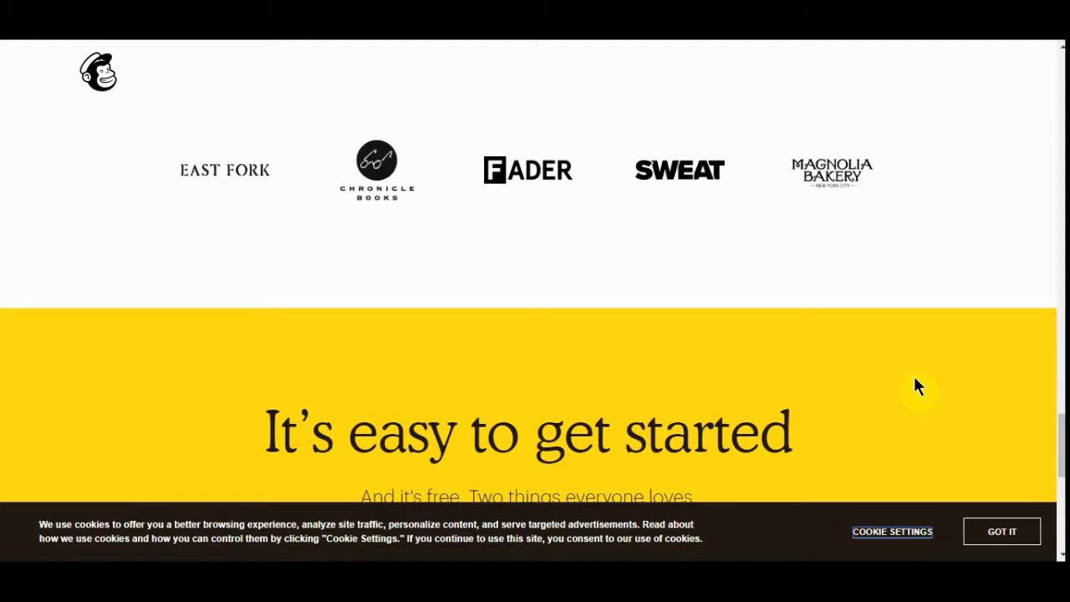
scroll("down", 3)
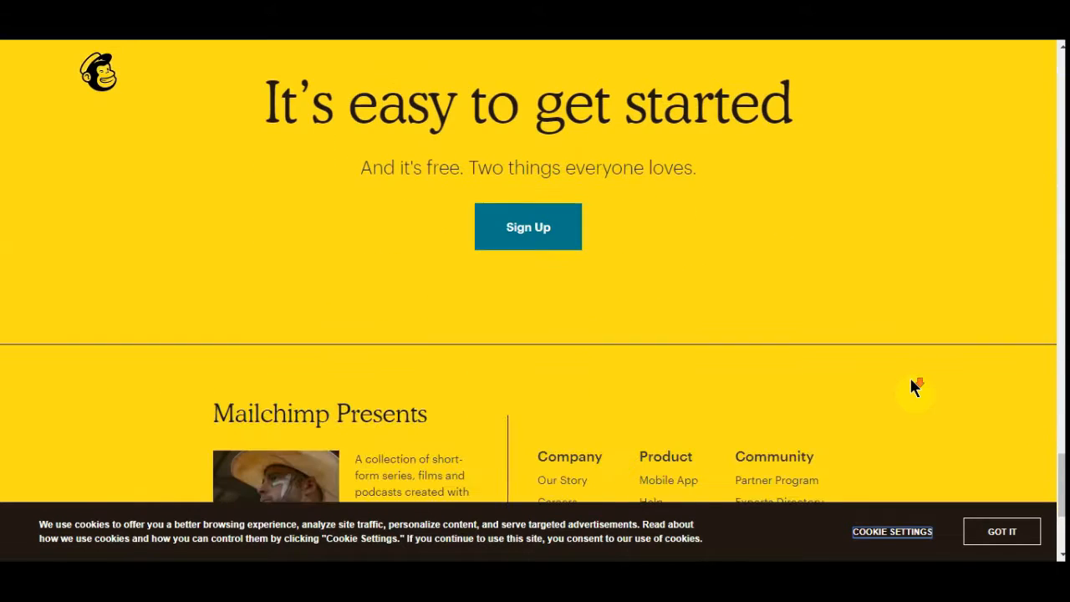
scroll("down", 3)
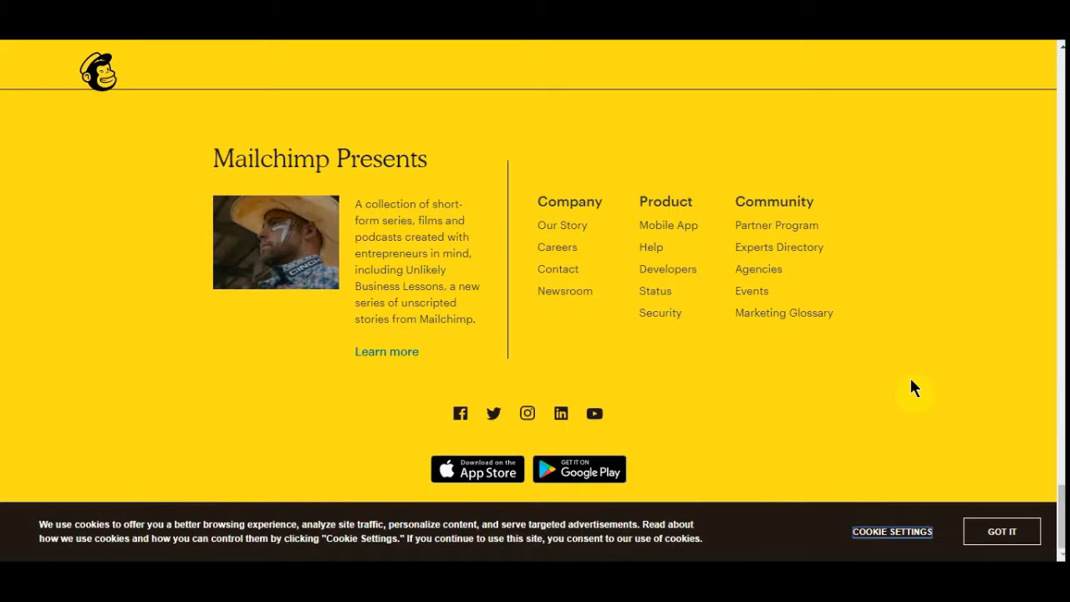
mouse_move(934, 381)
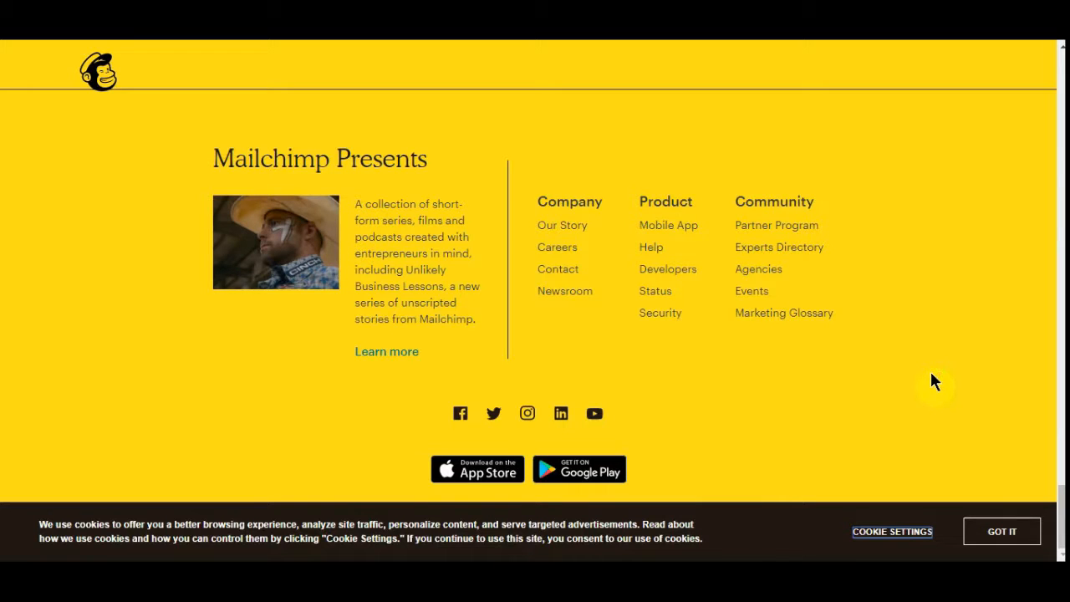
mouse_move(893, 532)
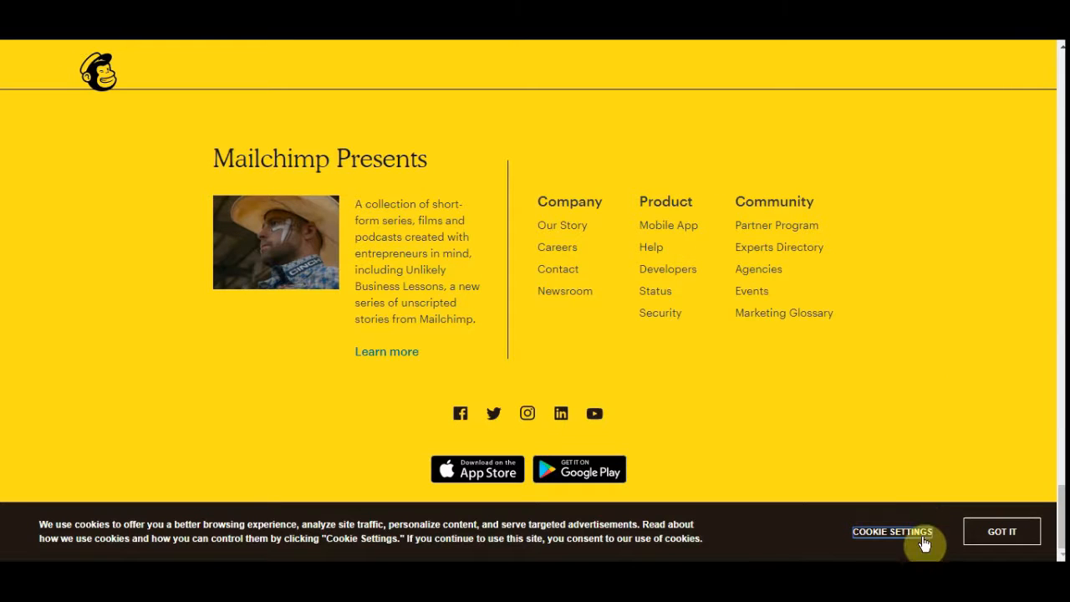
mouse_move(909, 481)
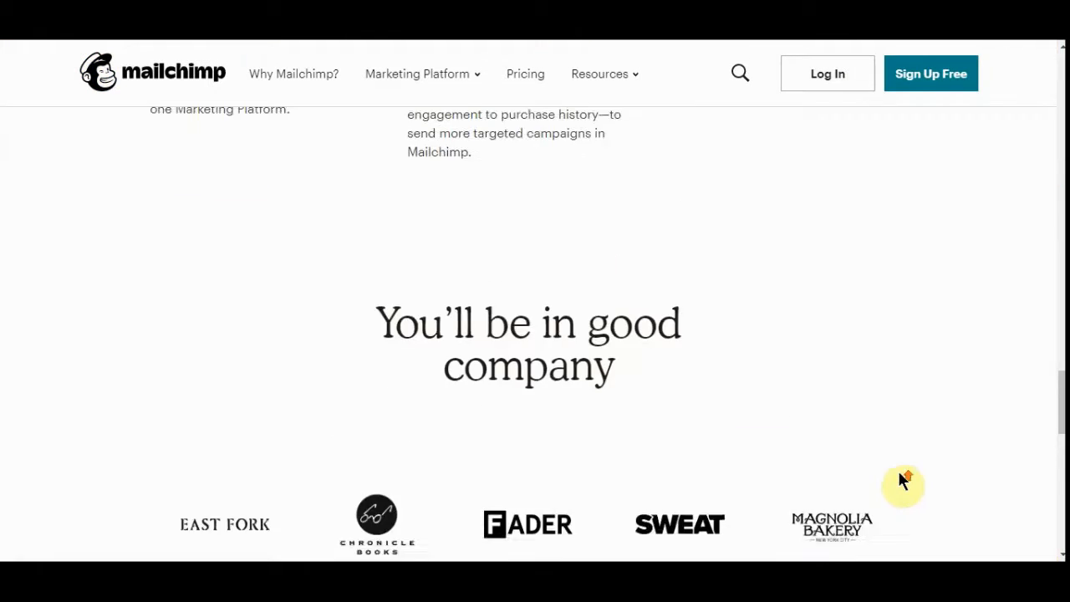
Scroll back up to the top banner of the Mailchimp home page
scroll("up", 3)
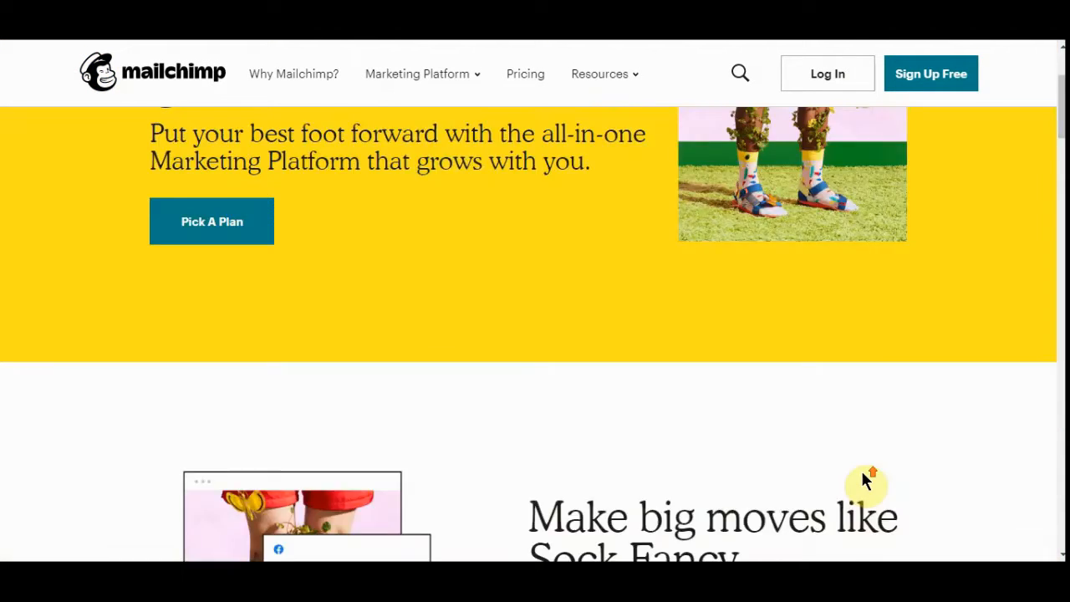
scroll("up", 3)
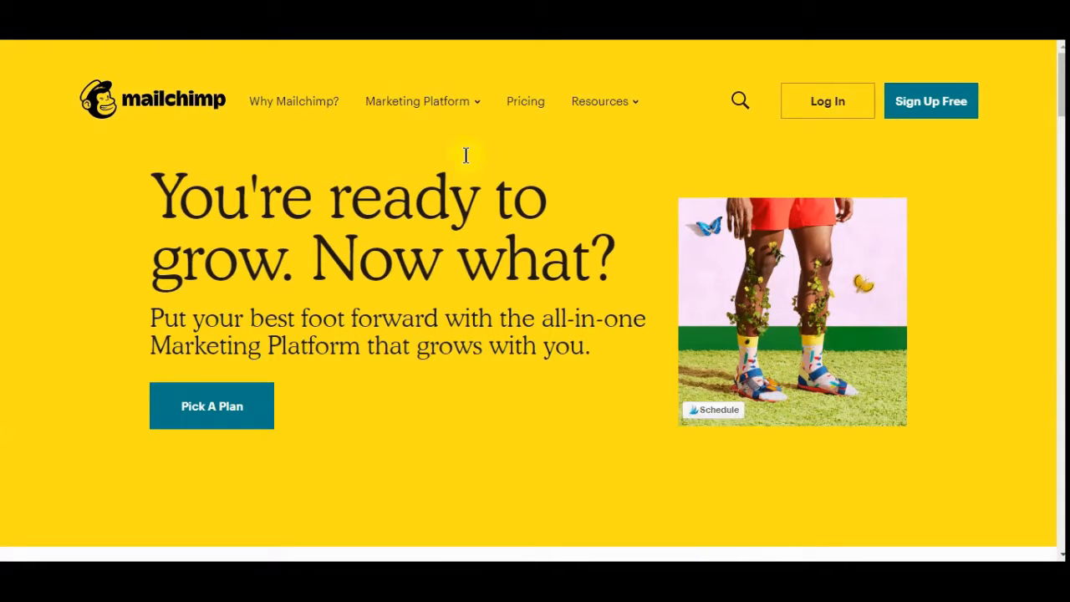
mouse_move(525, 101)
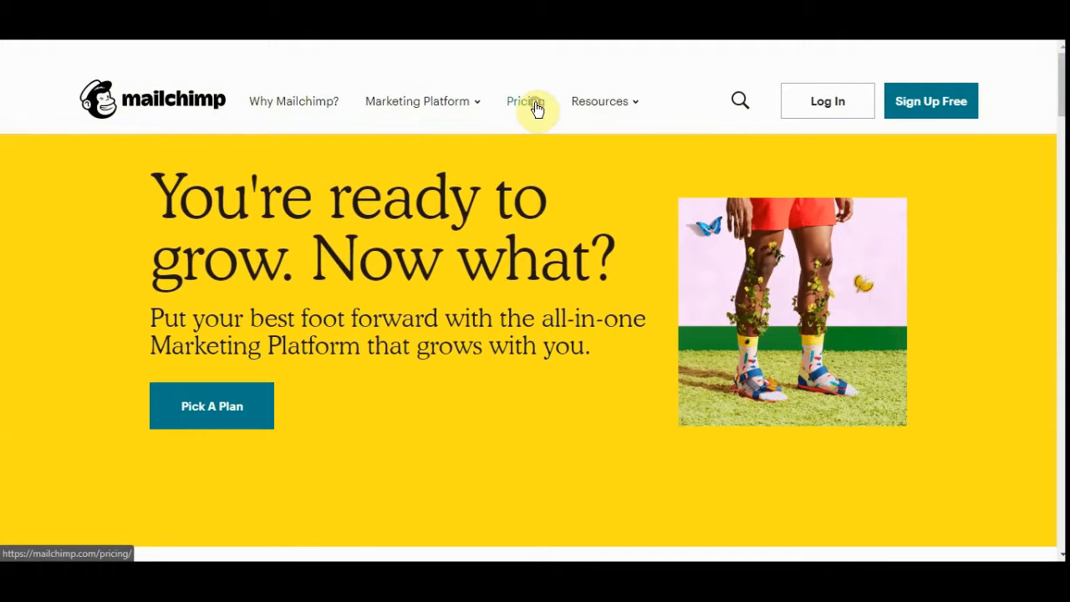
Go to Mailchimp's Pricing page from the top navigation
left_click(525, 102)
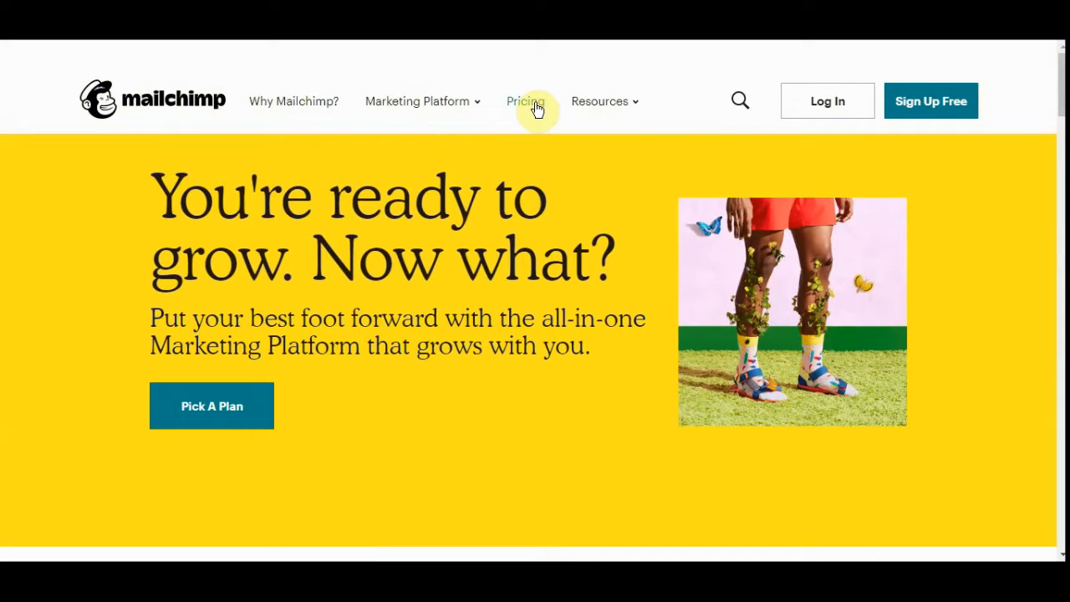
left_click(525, 102)
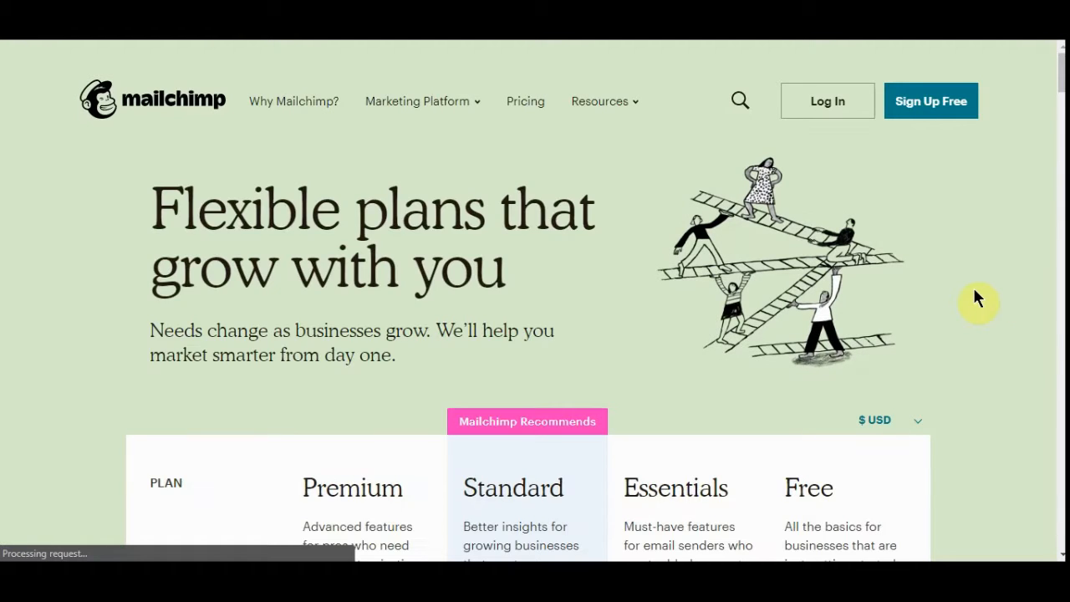
Browse the four plan cards down to the Marketing CRM rows of the comparison table
scroll("down", 3)
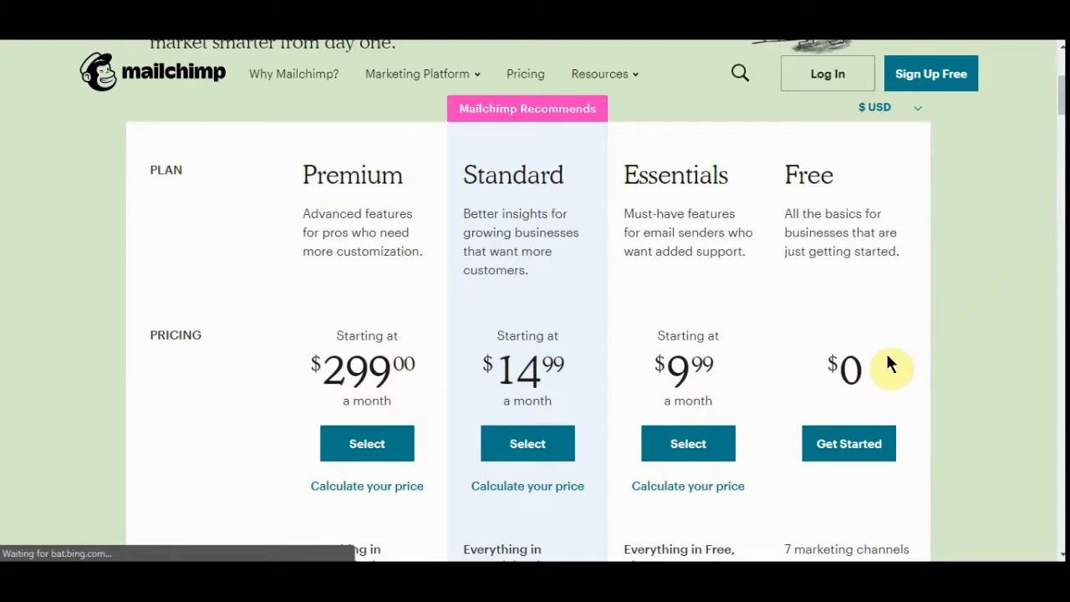
scroll("down", 3)
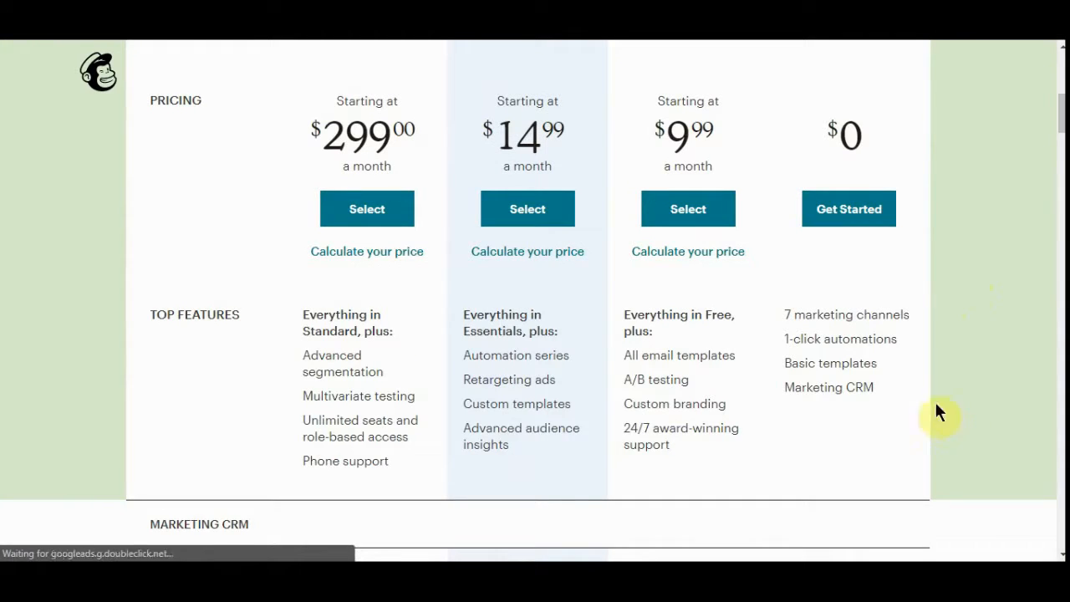
mouse_move(889, 383)
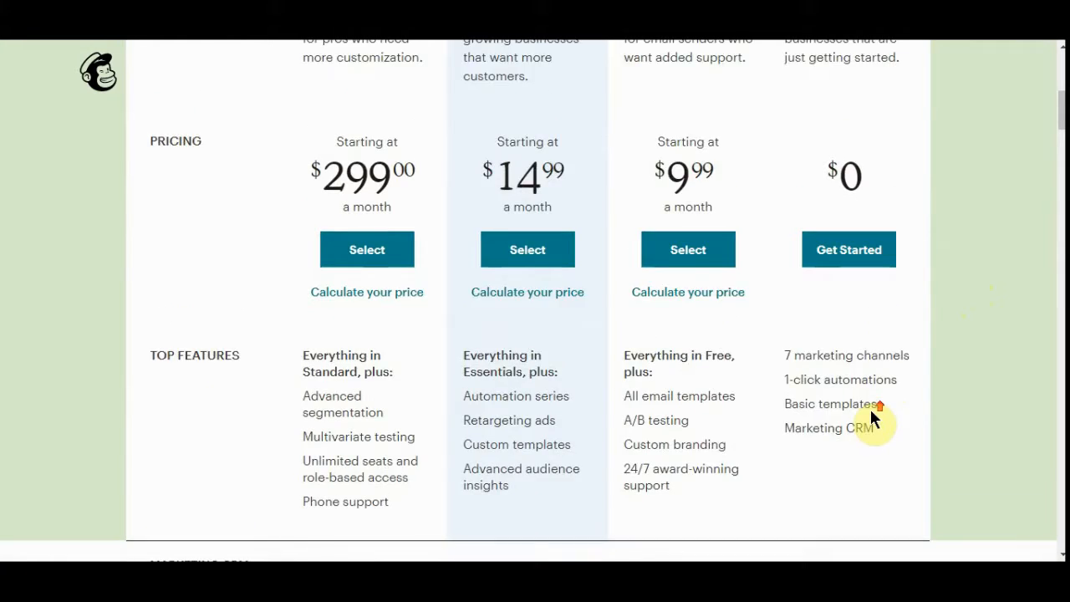
scroll("up", 3)
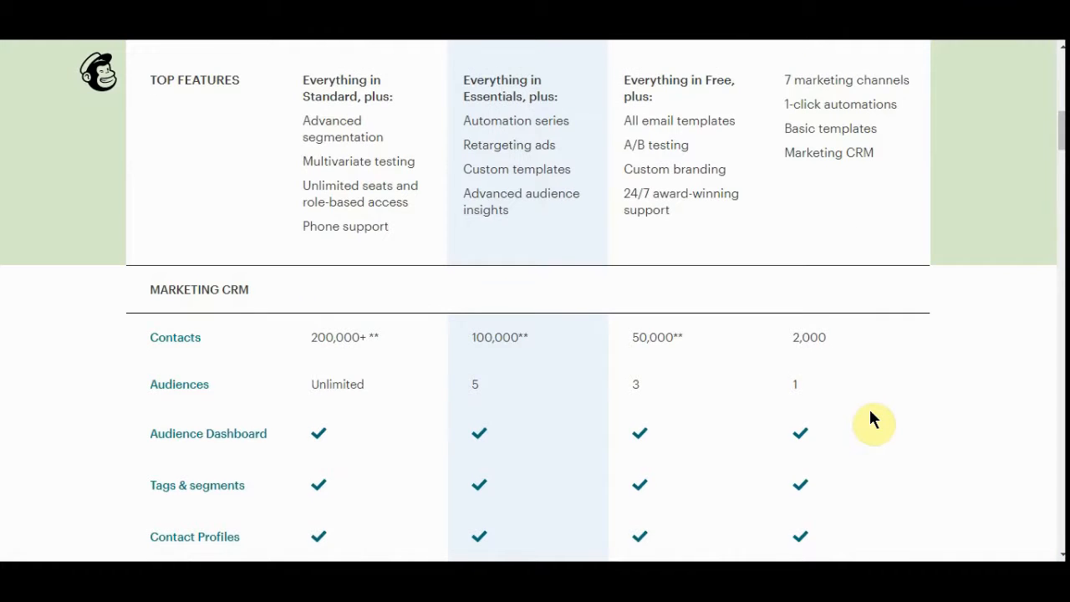
scroll("down", 3)
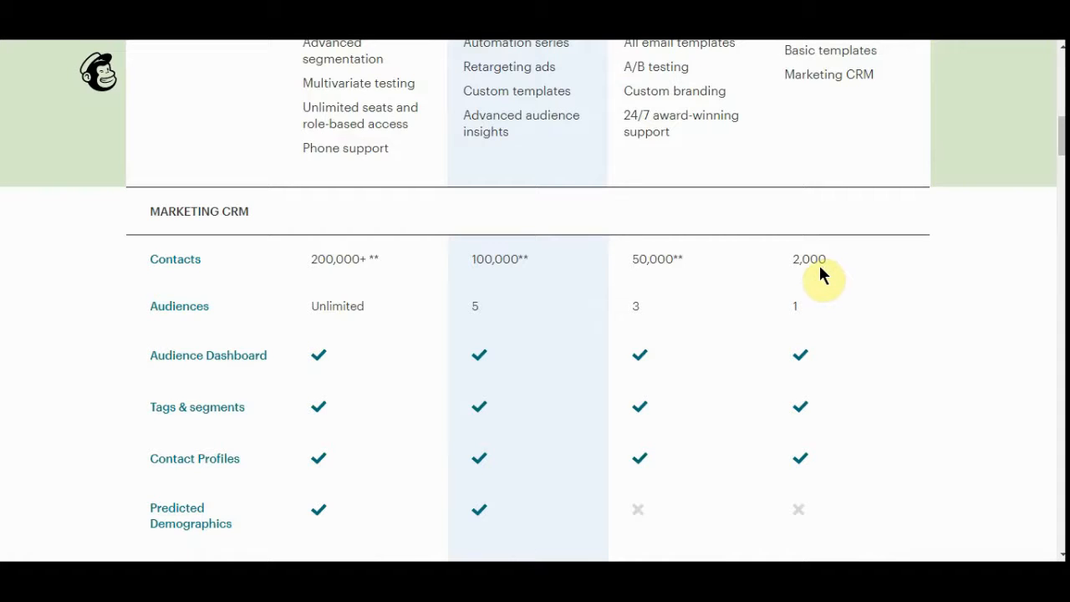
mouse_move(706, 315)
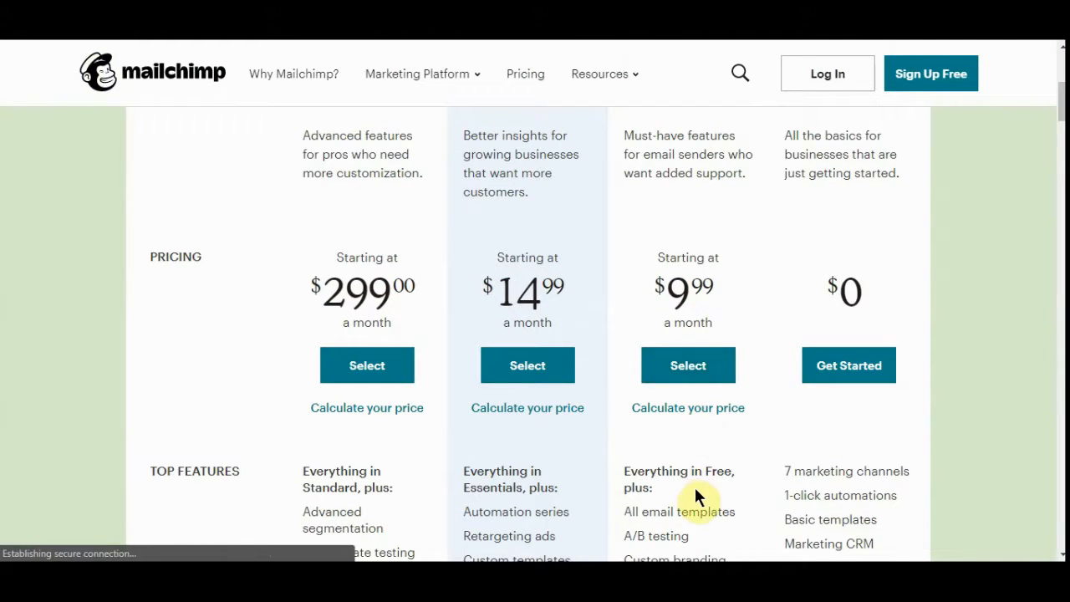
Scroll the comparison table through the Marketing CRM, insights and support rows
scroll("down", 3)
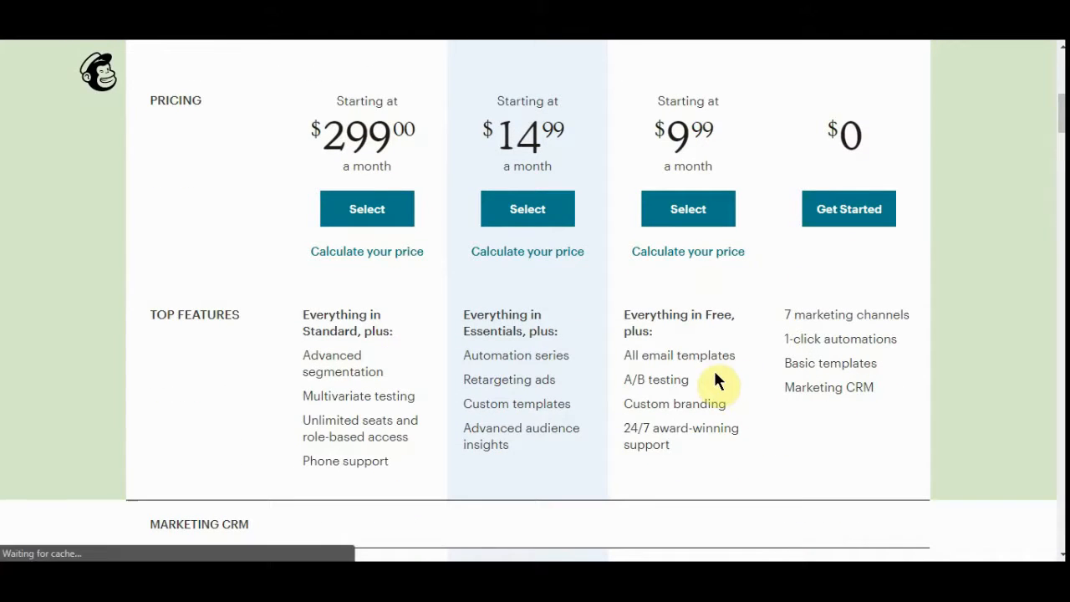
mouse_move(702, 421)
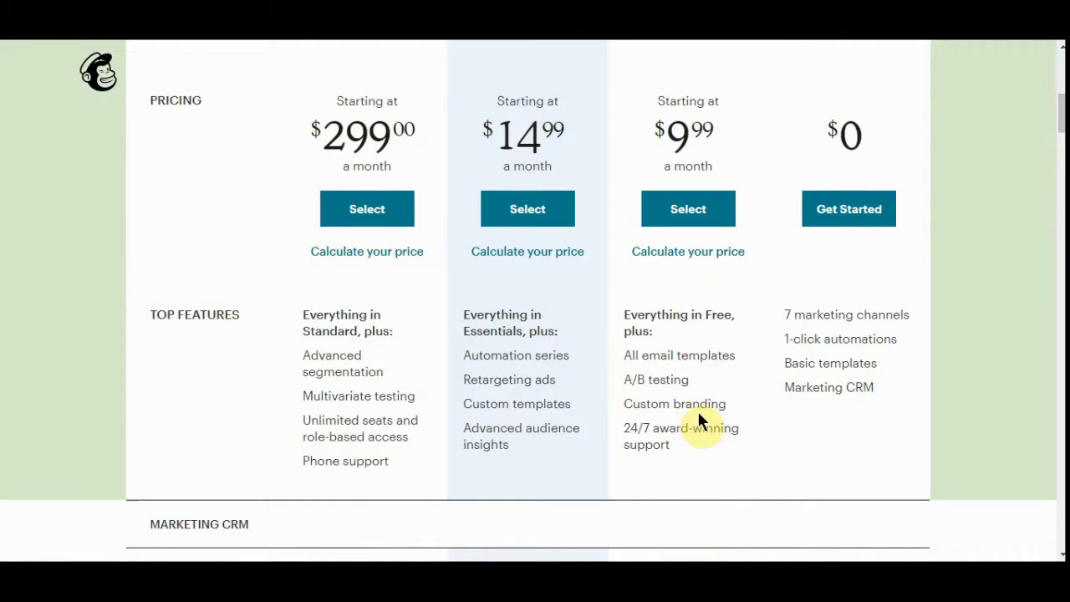
scroll("down", 3)
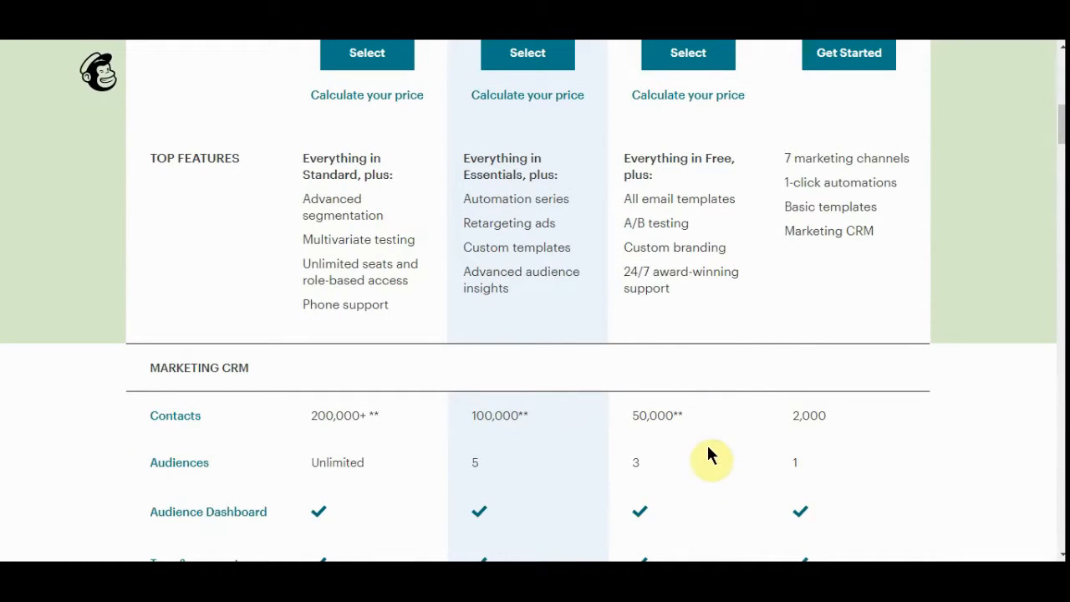
mouse_move(692, 424)
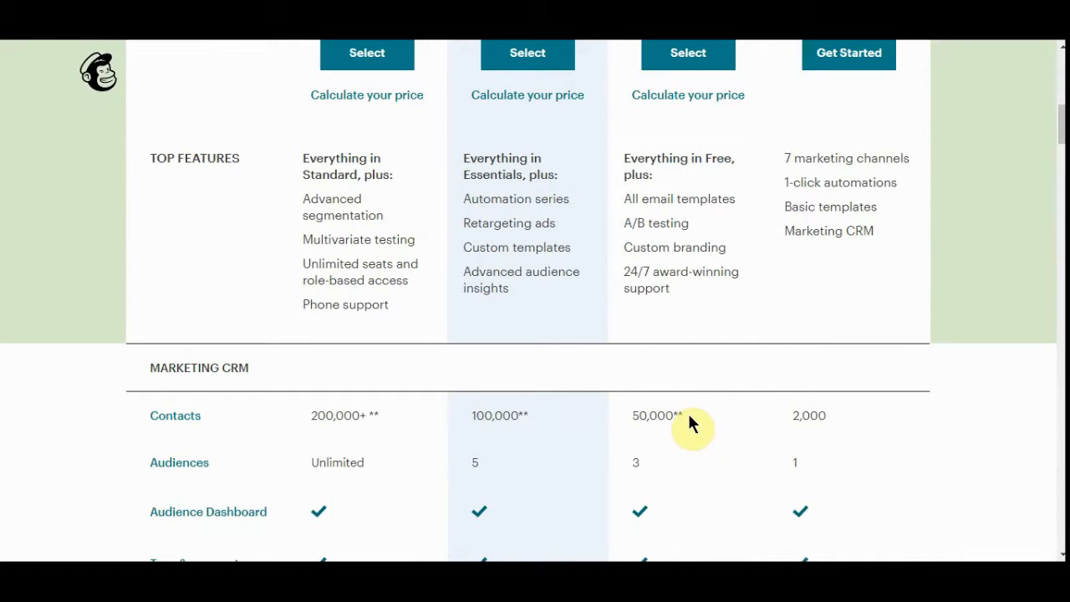
scroll("down", 3)
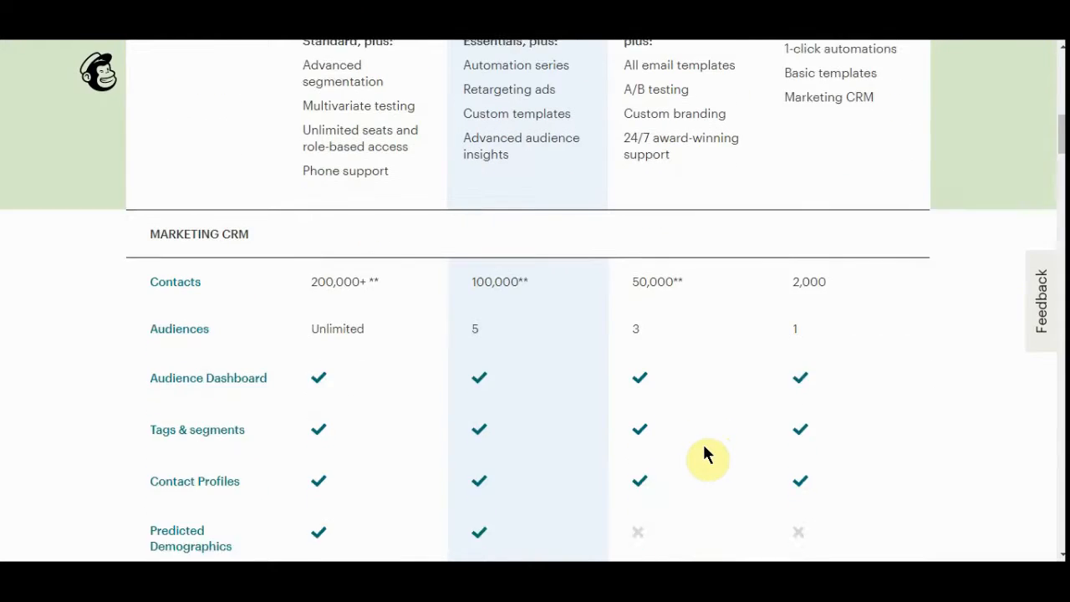
scroll("down", 3)
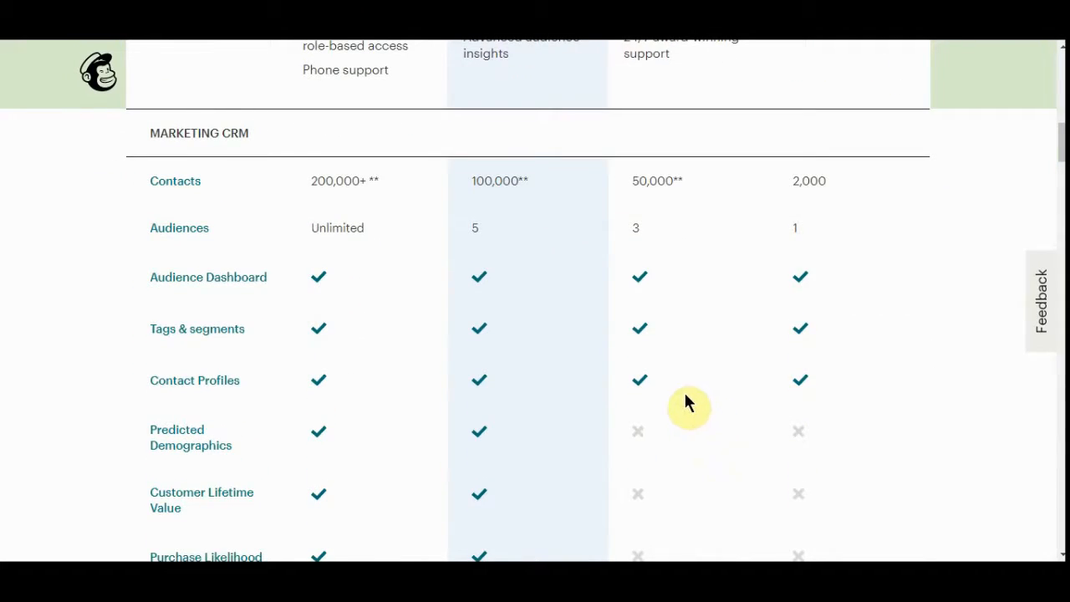
scroll("down", 3)
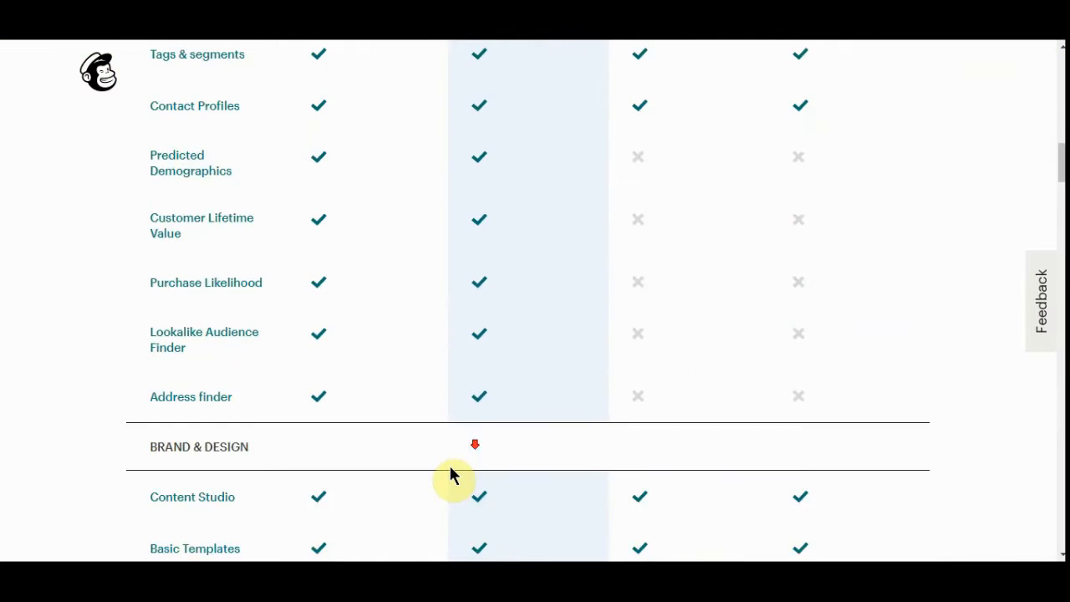
scroll("down", 3)
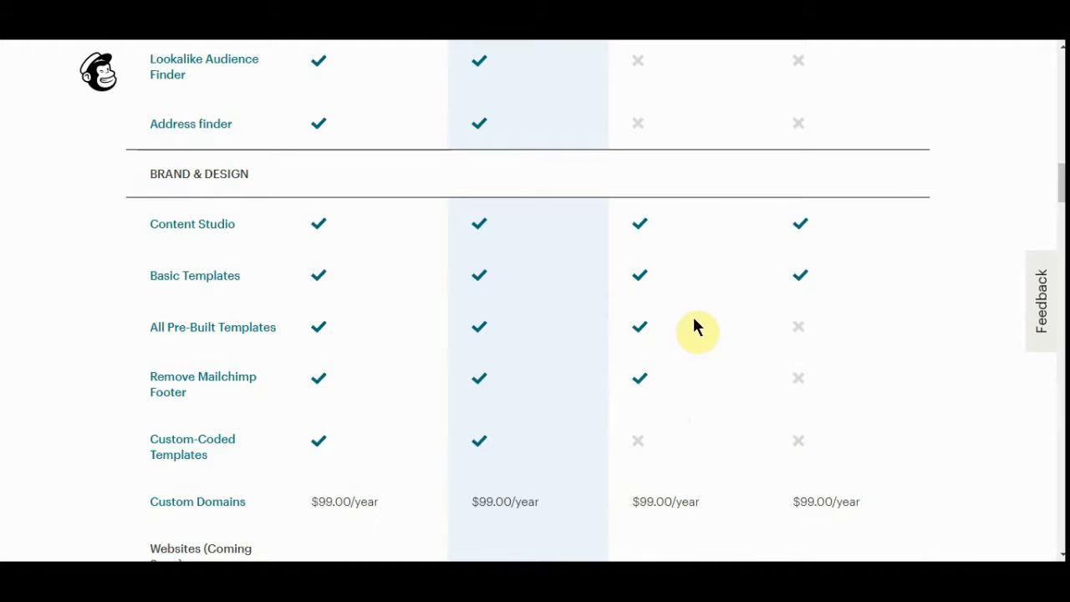
mouse_move(722, 481)
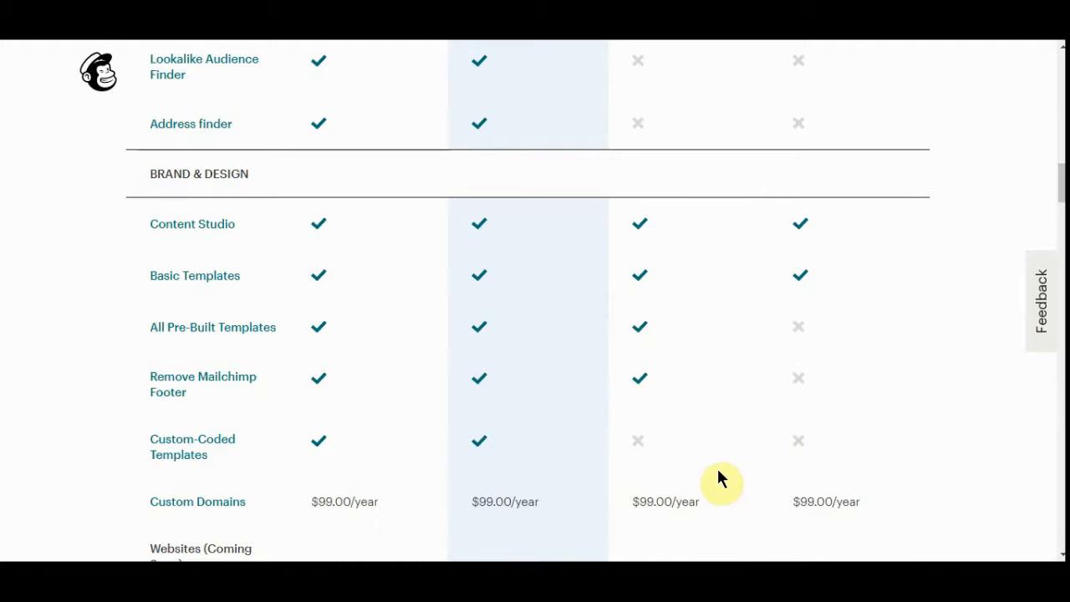
scroll("down", 3)
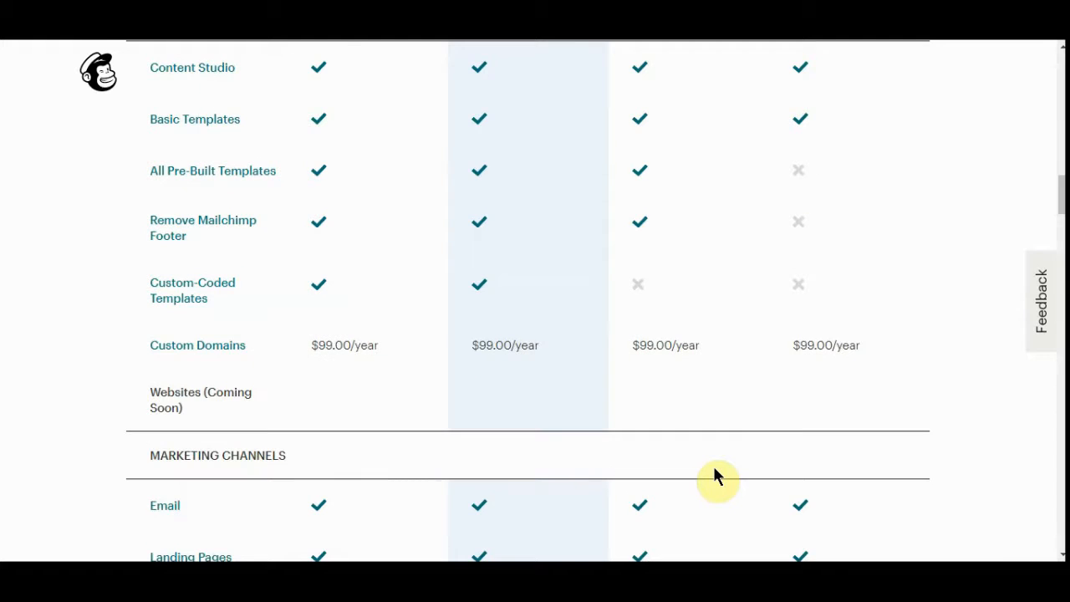
Continue past seat and send limits to the Pricing row: Premium $299, Standard $14.99, Essentials $9.99, Free $0
scroll("down", 3)
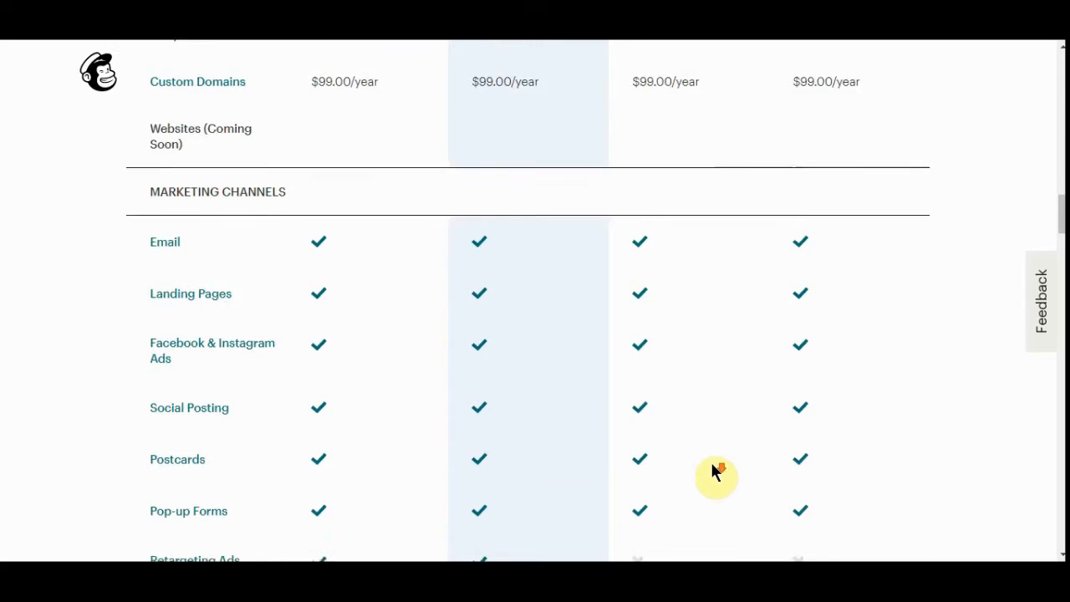
scroll("down", 3)
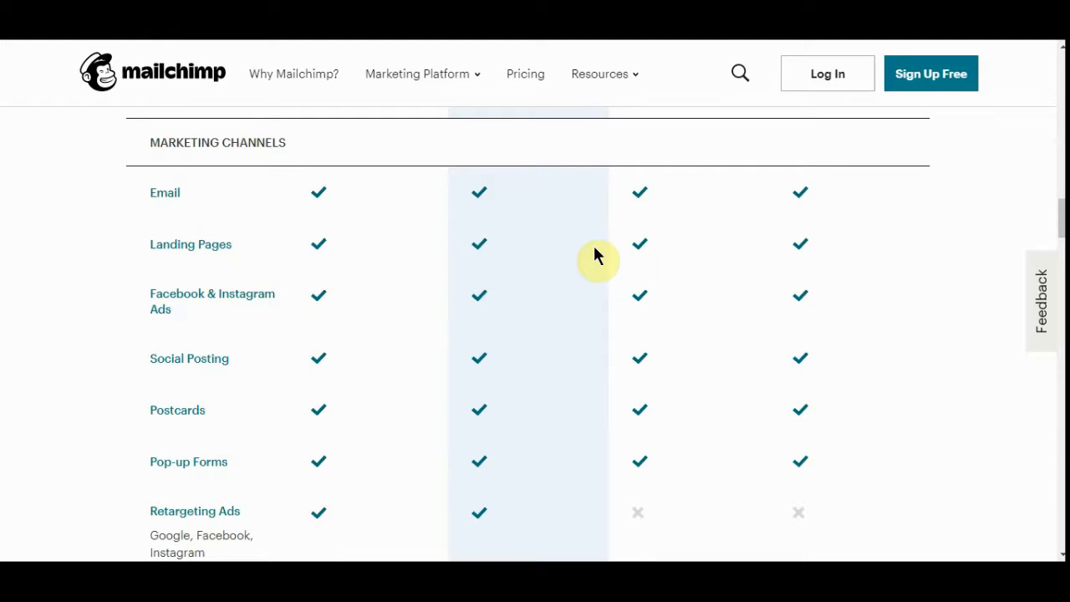
mouse_move(665, 416)
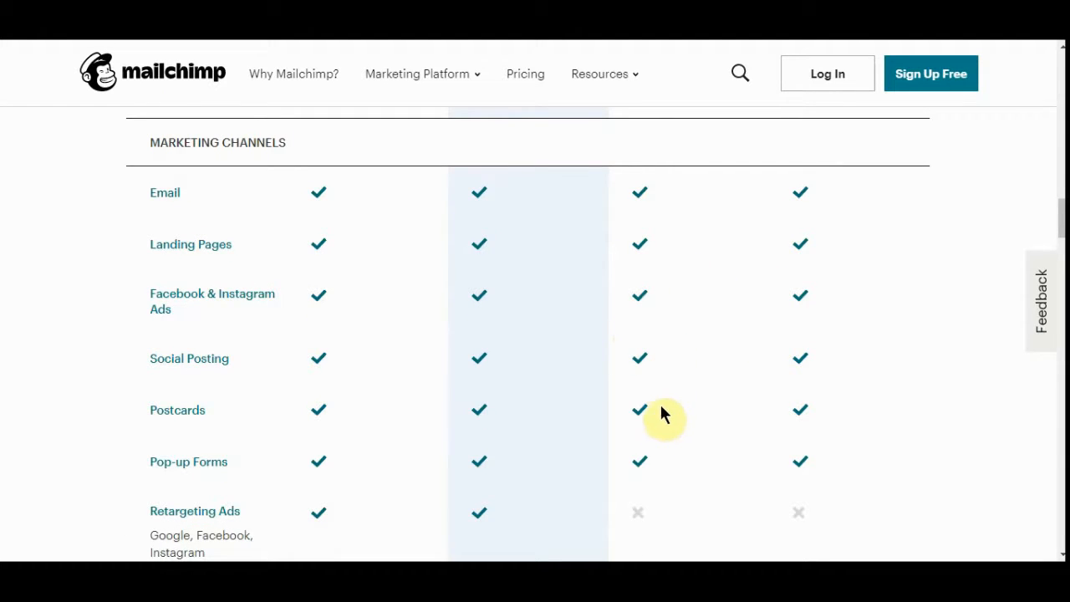
mouse_move(685, 452)
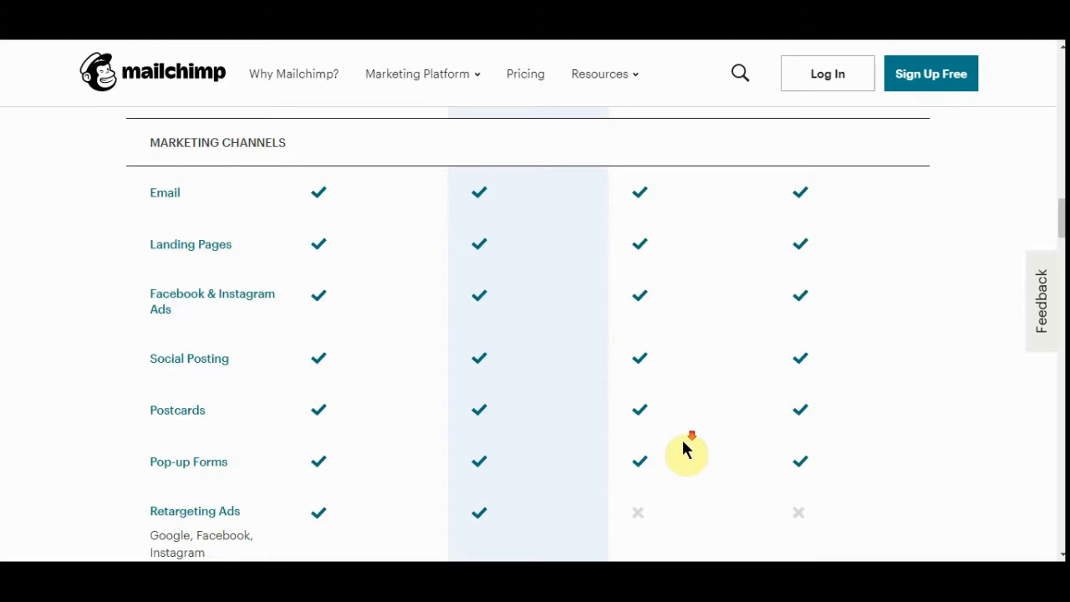
scroll("down", 3)
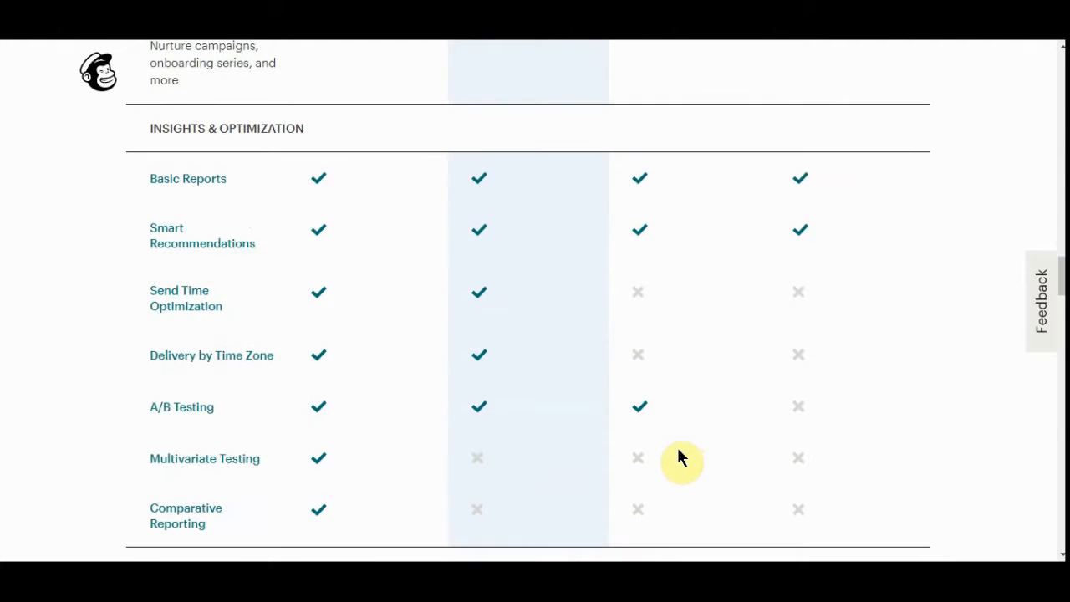
scroll("down", 3)
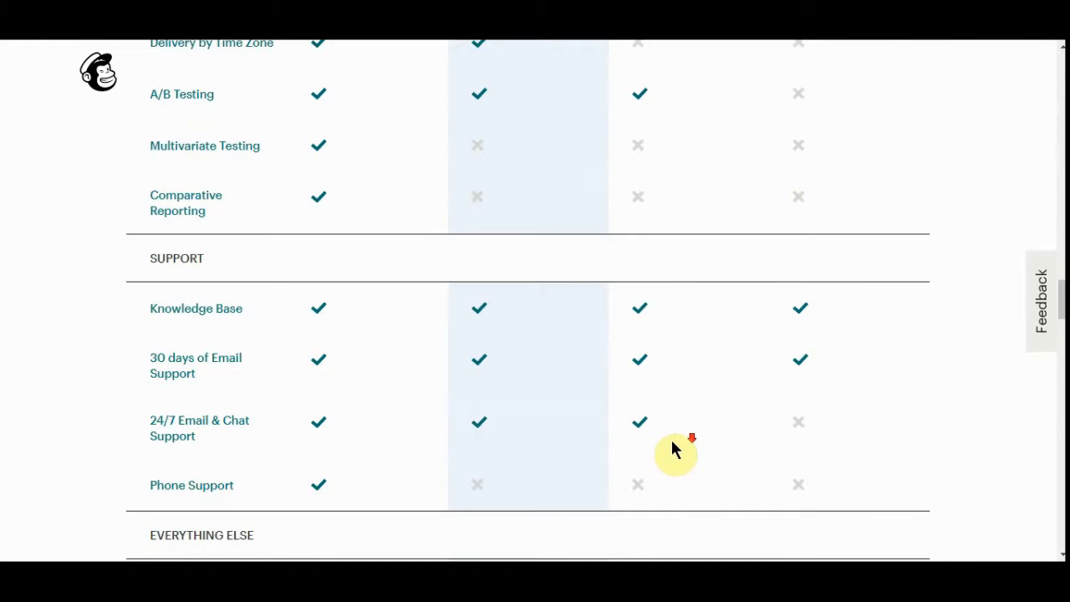
scroll("down", 3)
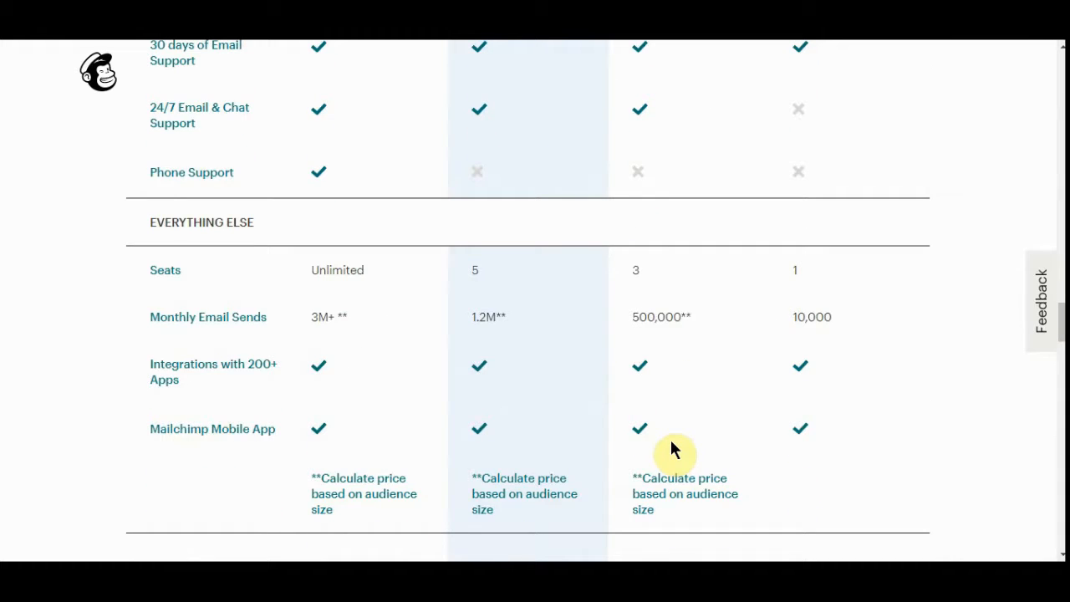
mouse_move(689, 355)
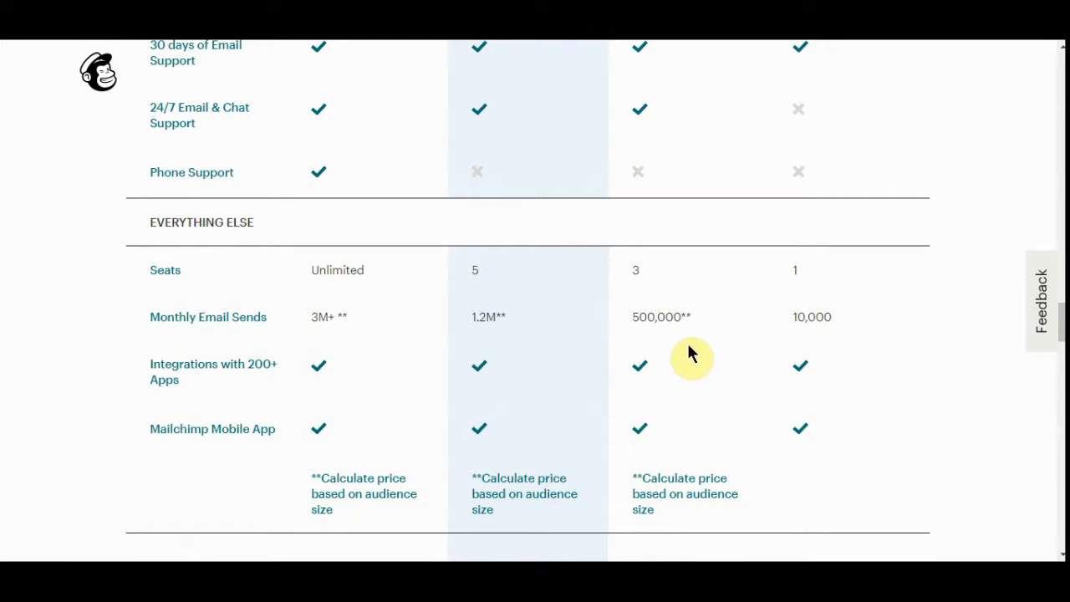
mouse_move(784, 338)
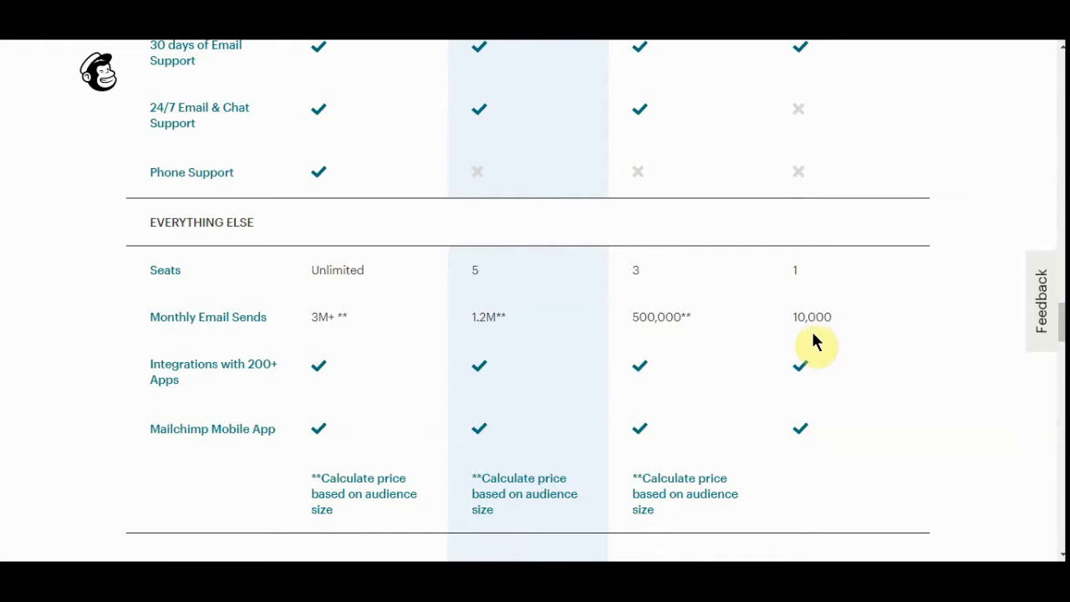
mouse_move(809, 342)
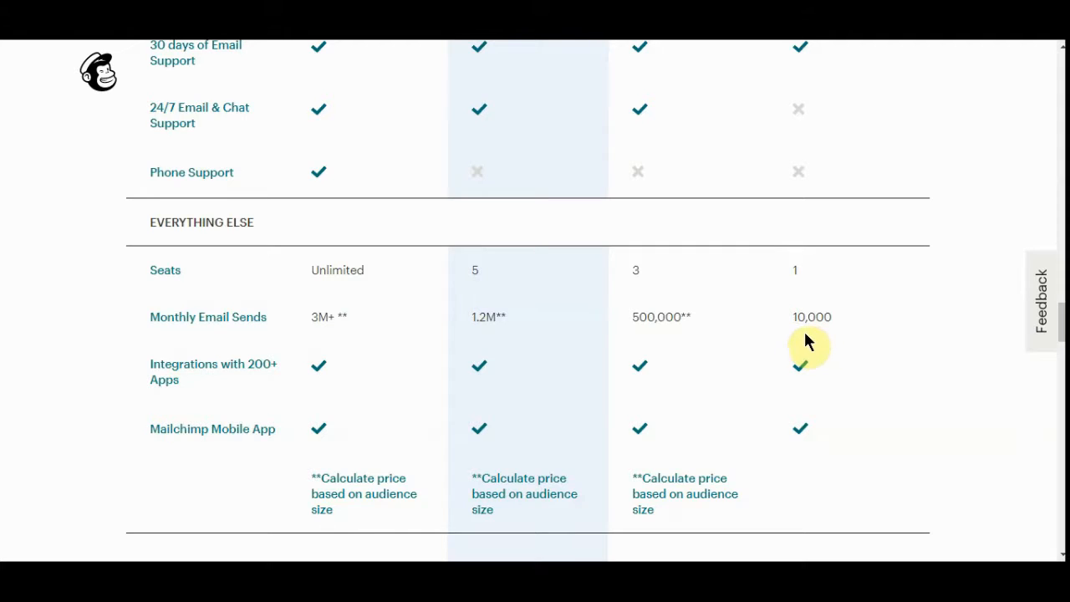
scroll("down", 3)
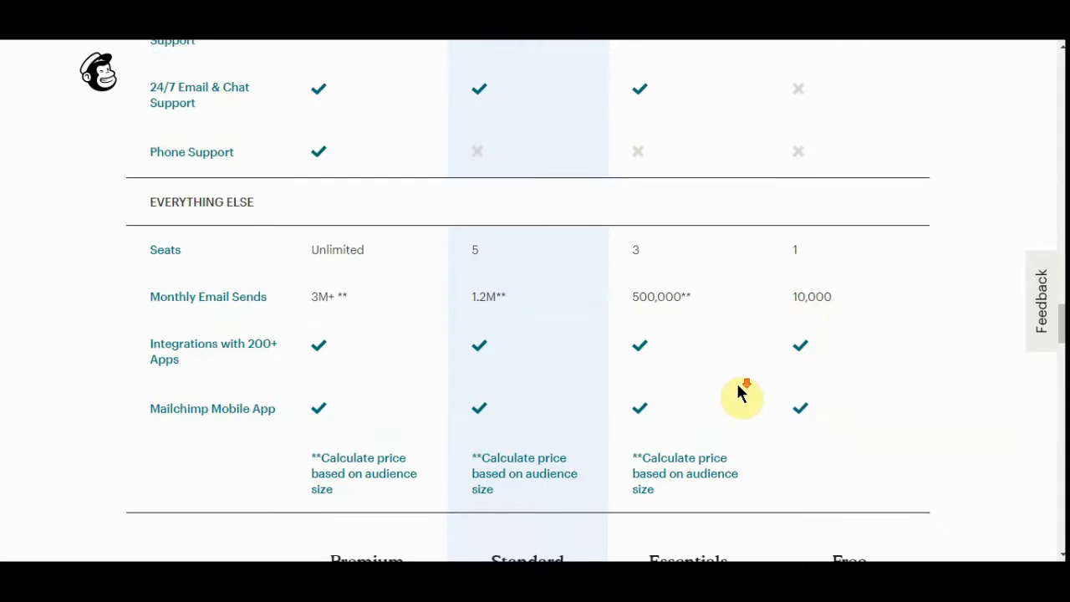
scroll("down", 3)
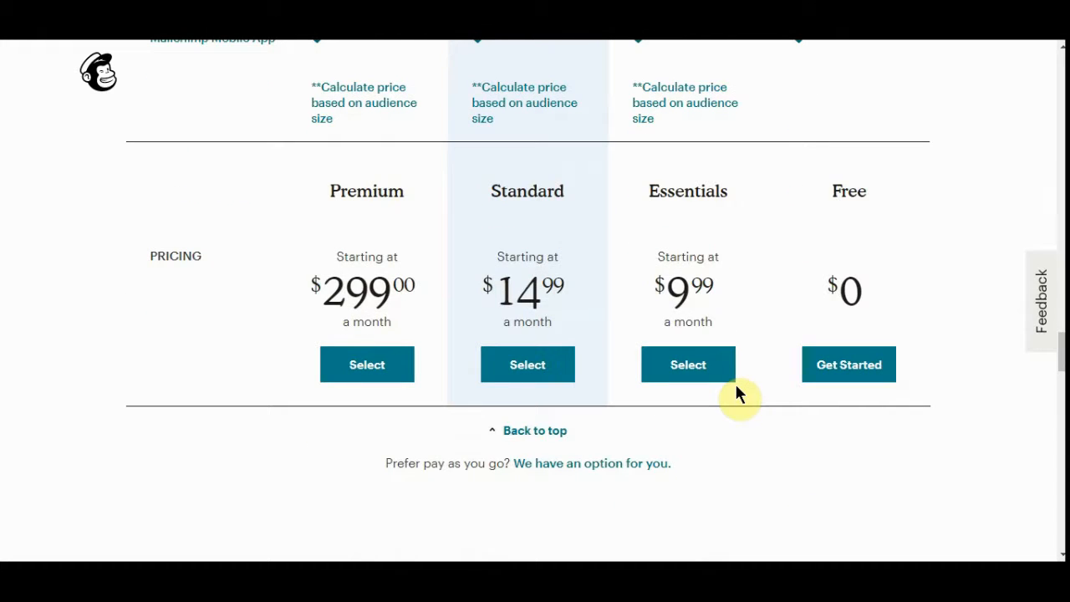
mouse_move(852, 225)
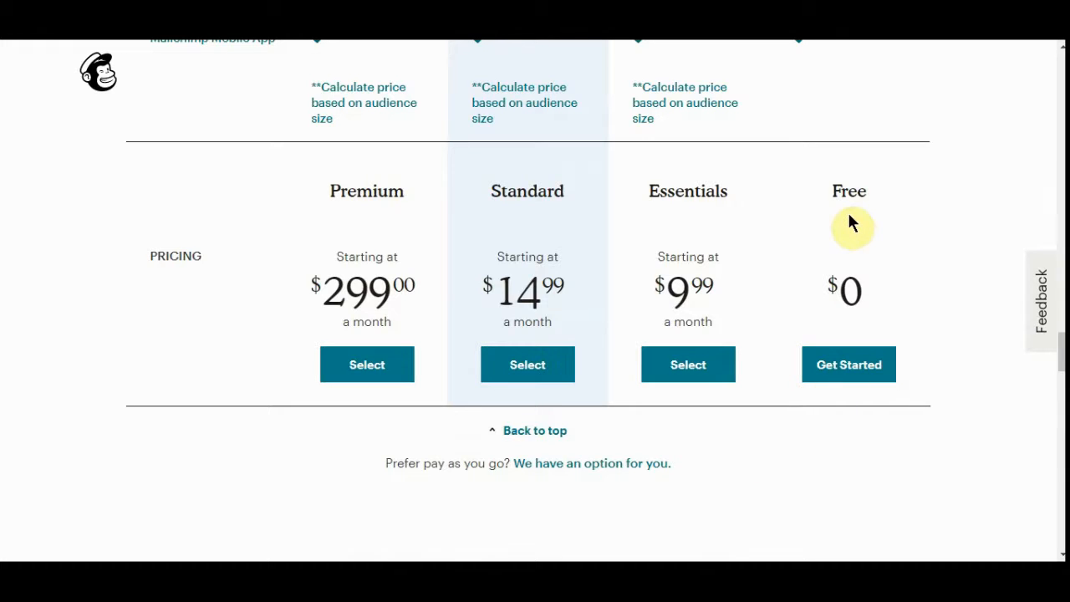
mouse_move(852, 220)
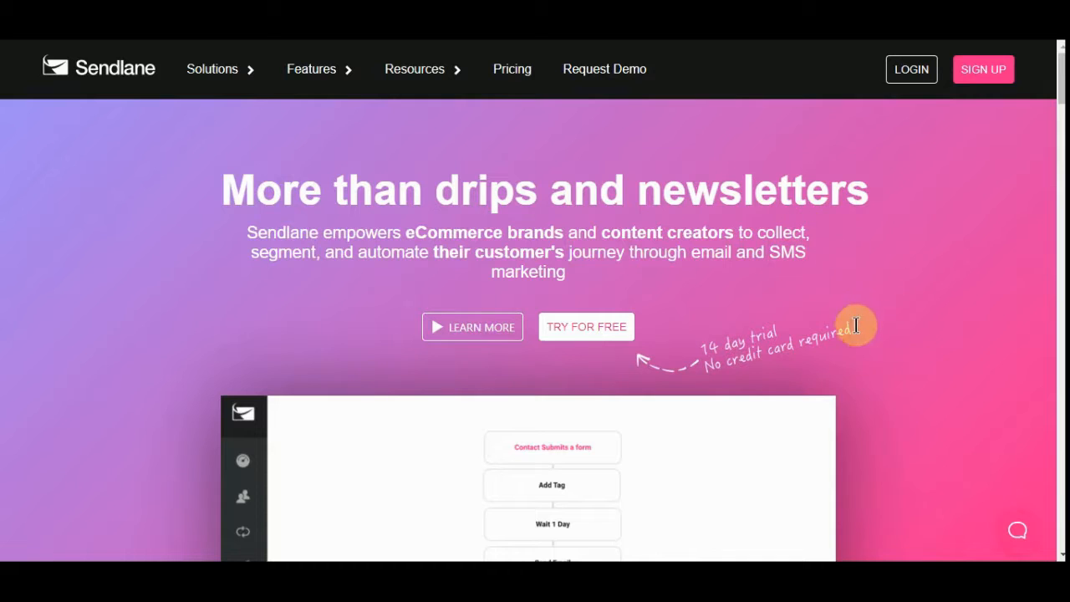
scroll("down", 3)
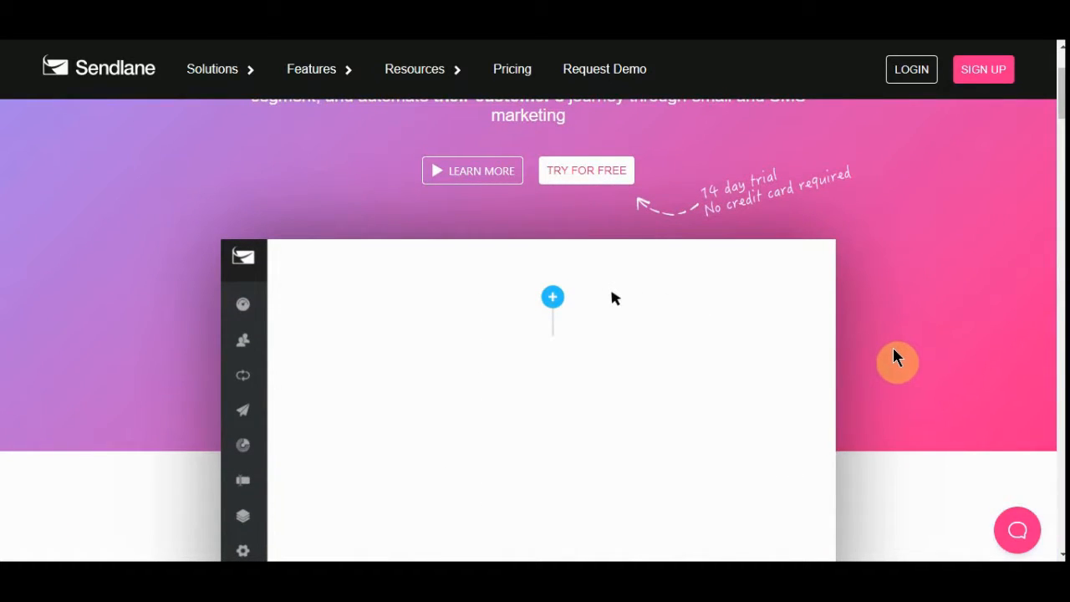
left_click(552, 298)
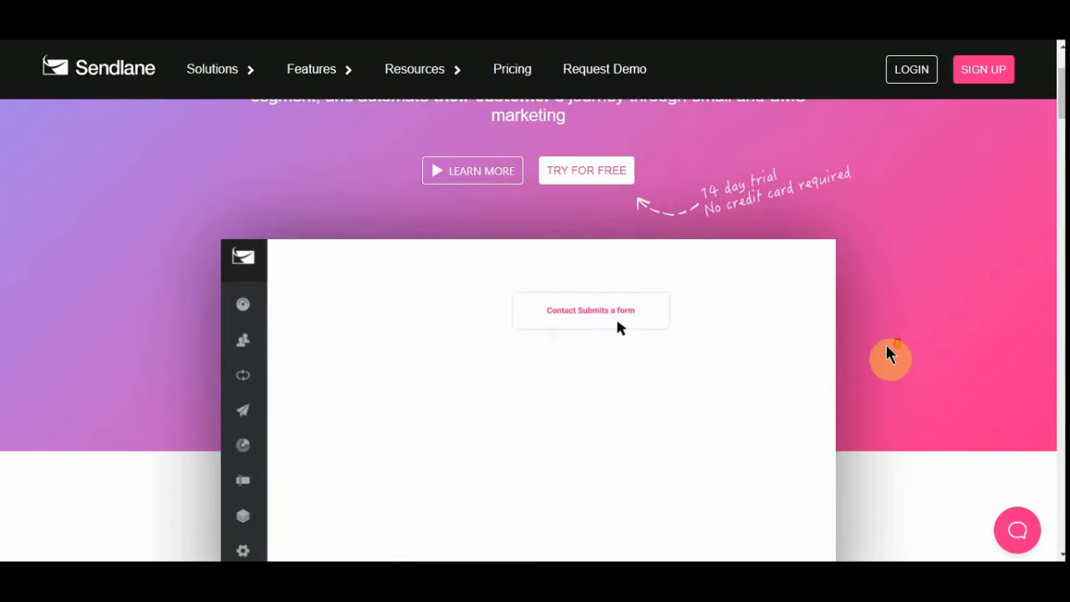
scroll("down", 3)
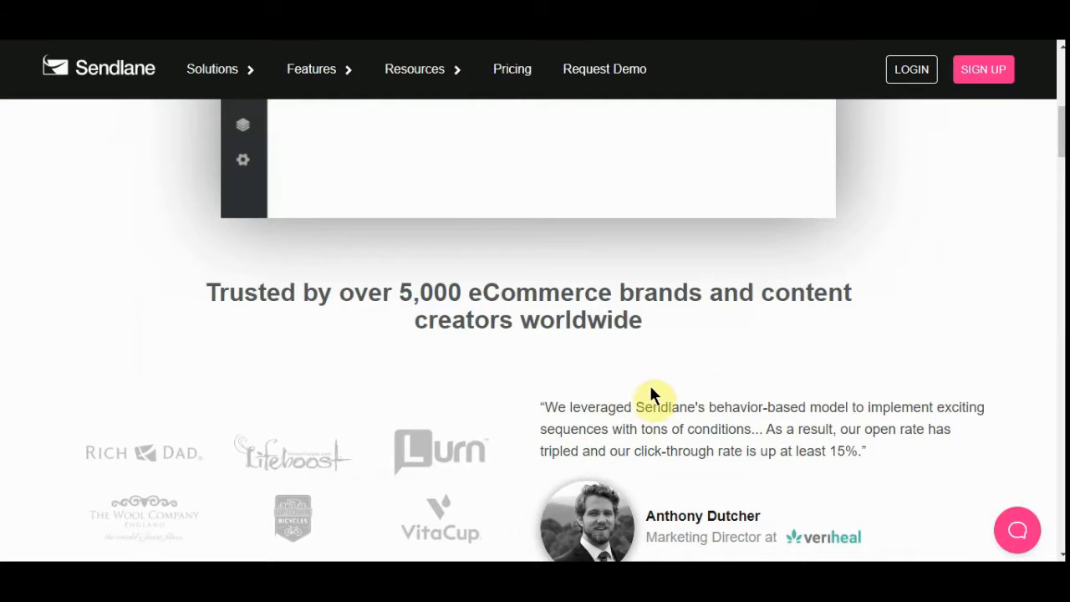
mouse_move(692, 350)
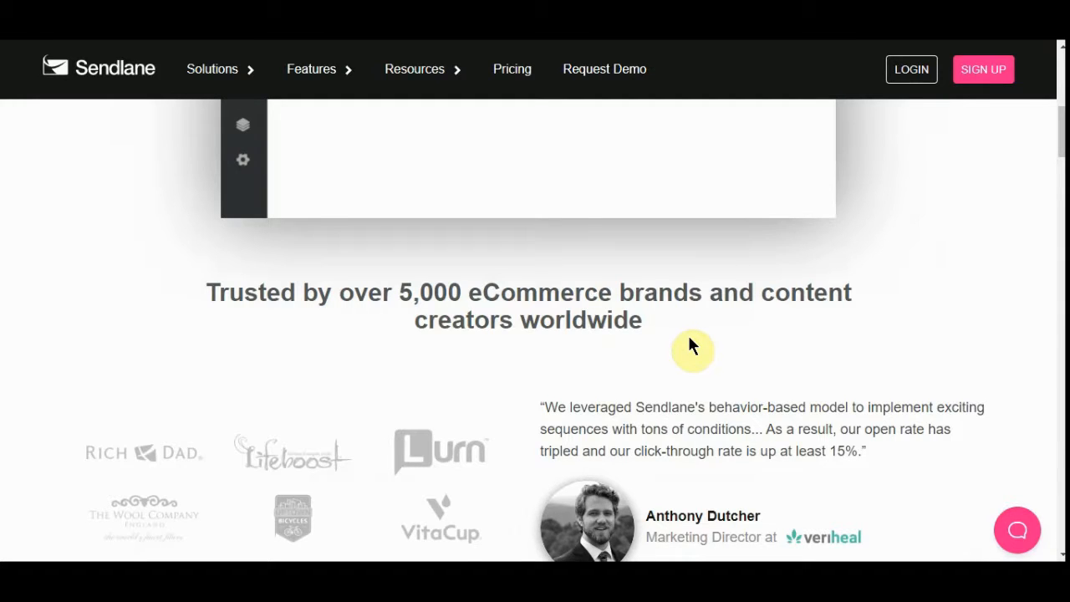
scroll("down", 3)
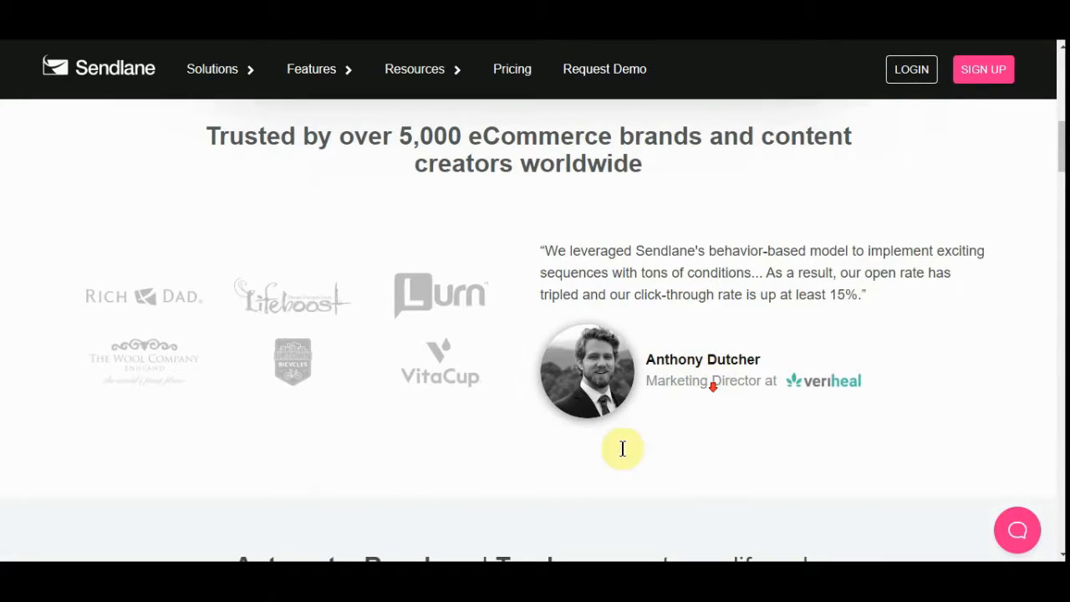
scroll("down", 3)
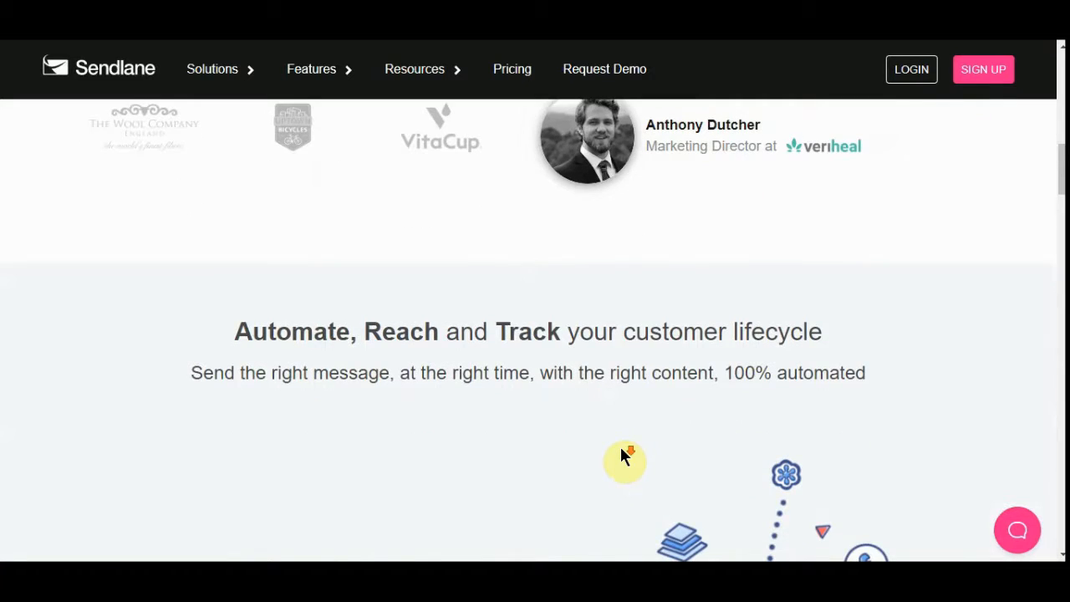
scroll("down", 3)
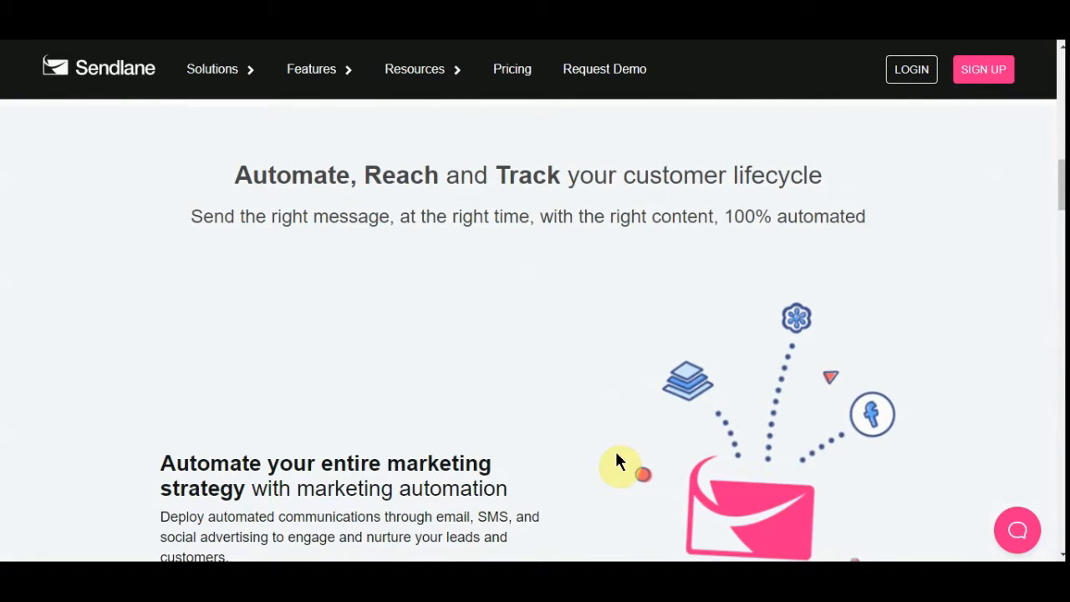
scroll("down", 3)
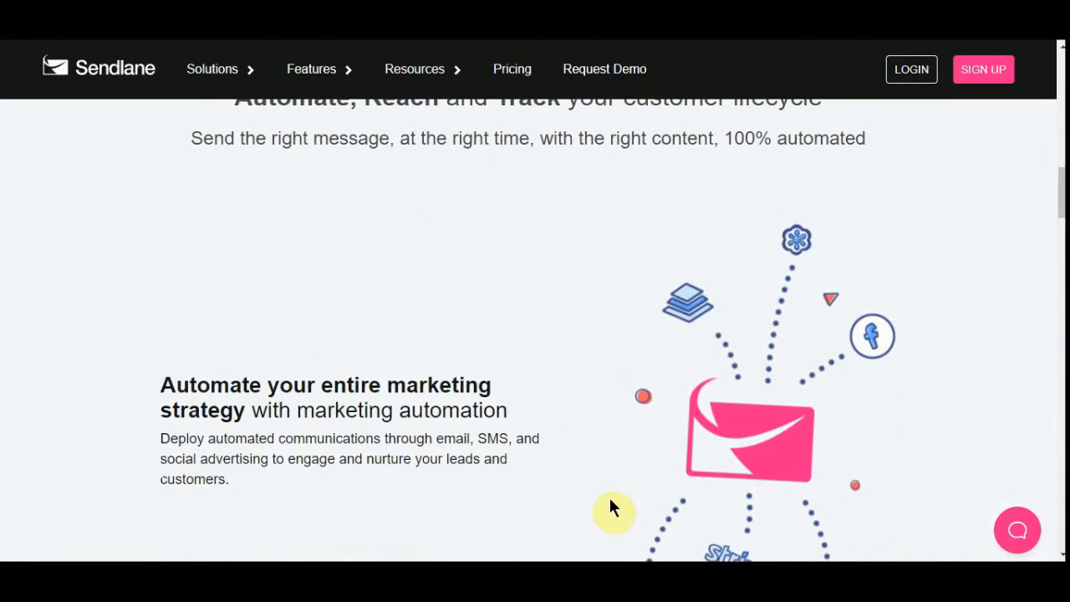
scroll("down", 3)
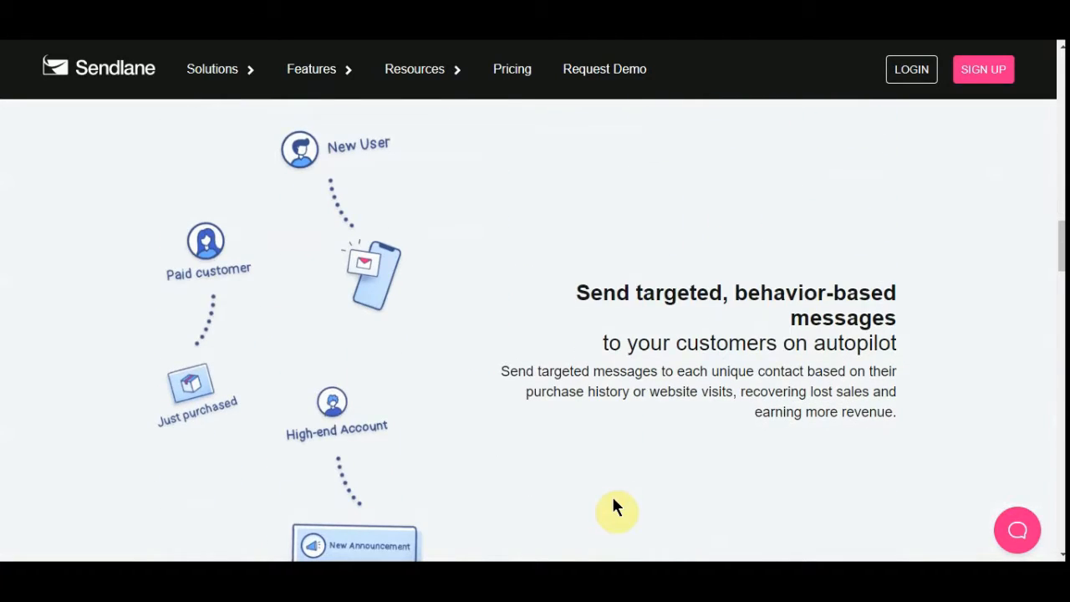
scroll("down", 3)
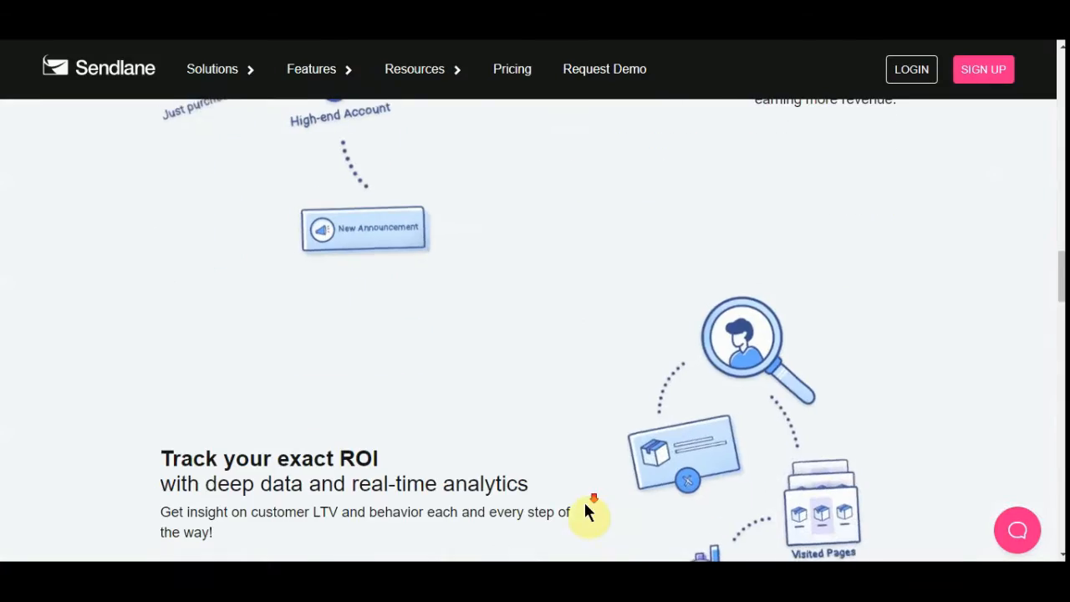
scroll("down", 3)
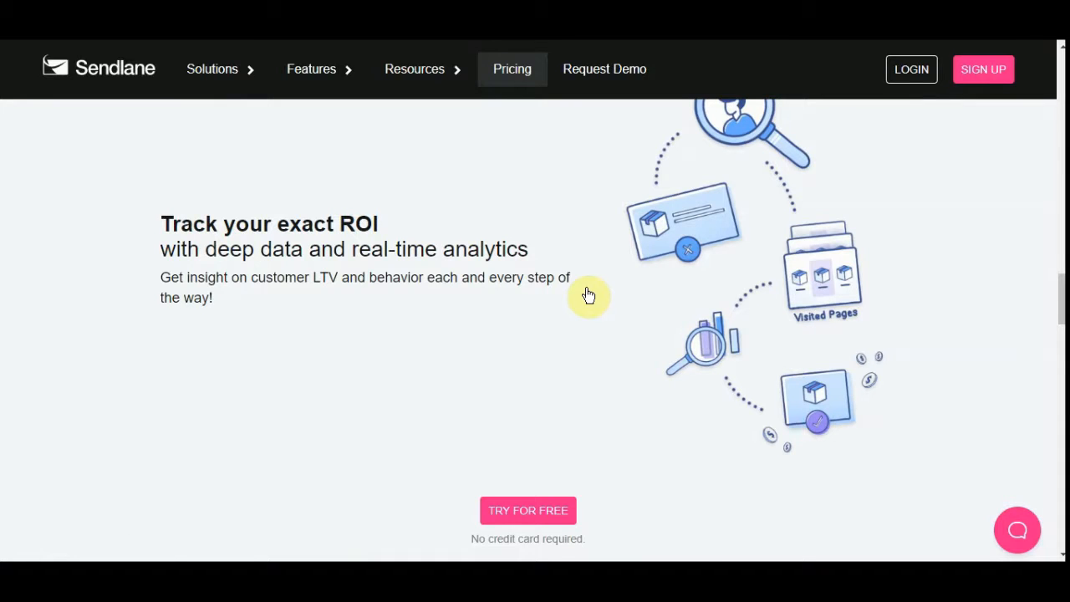
Go to Sendlane's pricing page and review the Growth, Marketing Automation Pro and Enterprise/Agency plans
left_click(511, 68)
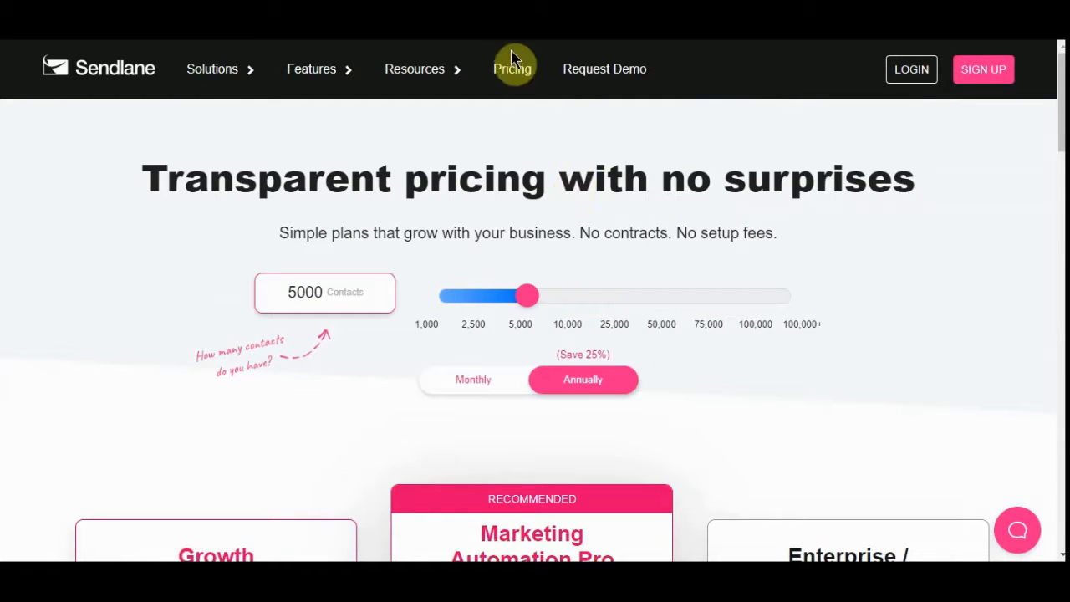
scroll("down", 3)
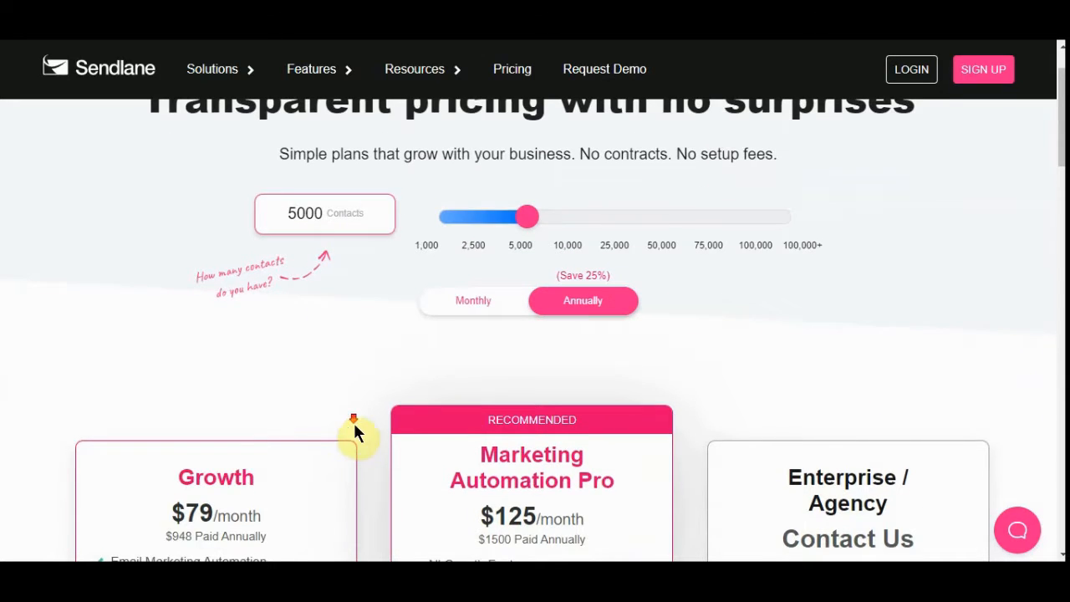
scroll("down", 3)
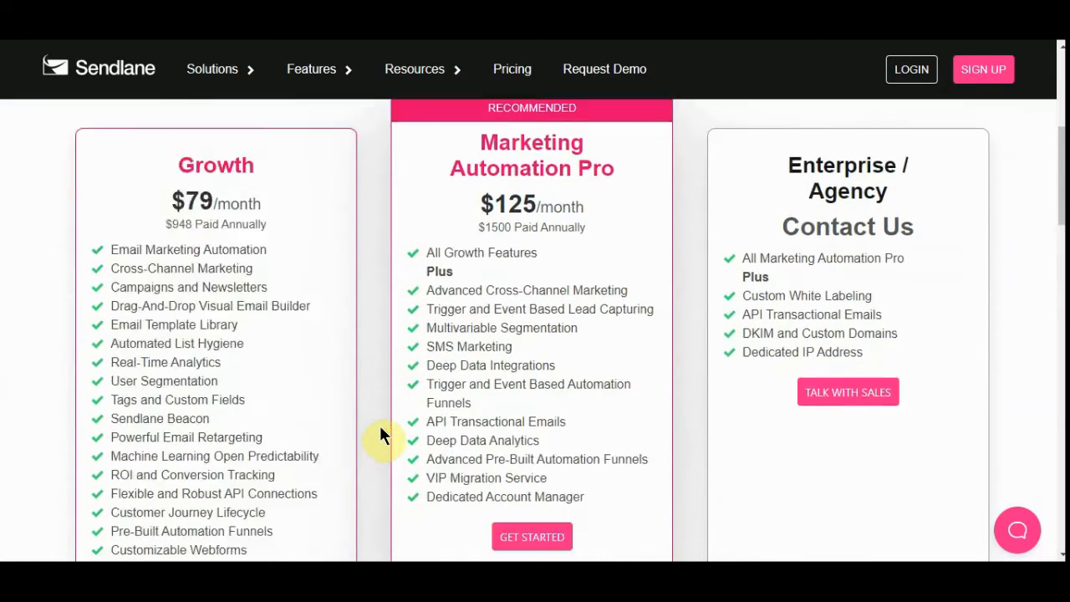
scroll("down", 3)
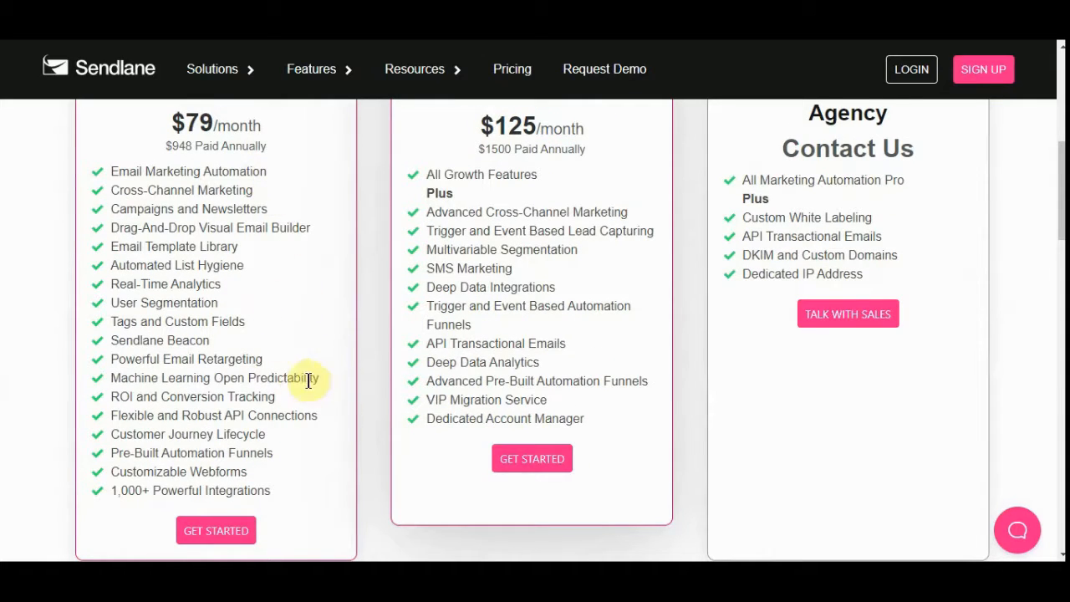
scroll("down", 3)
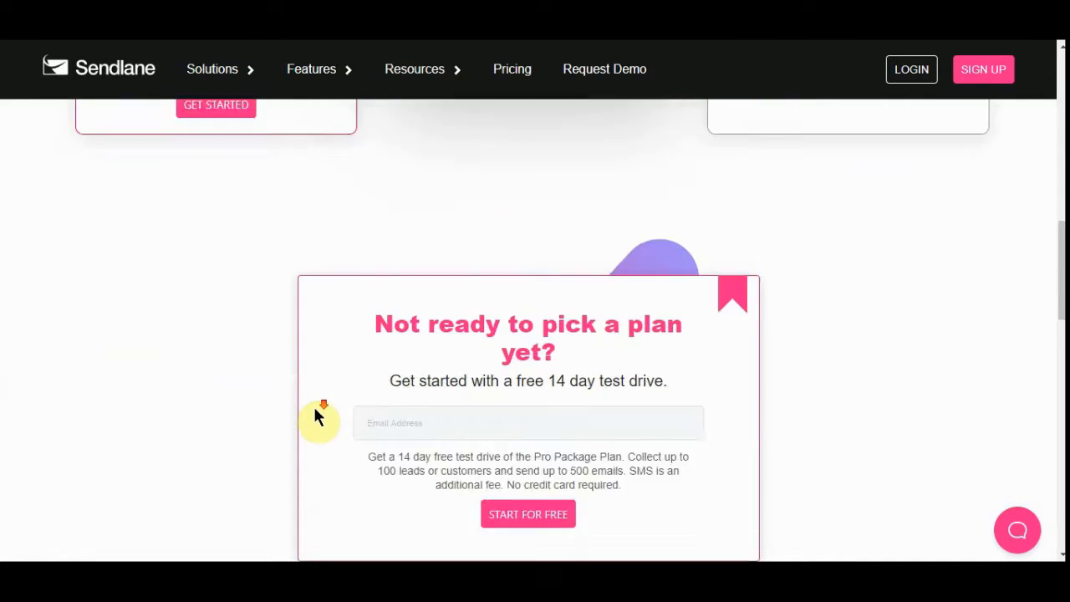
scroll("down", 3)
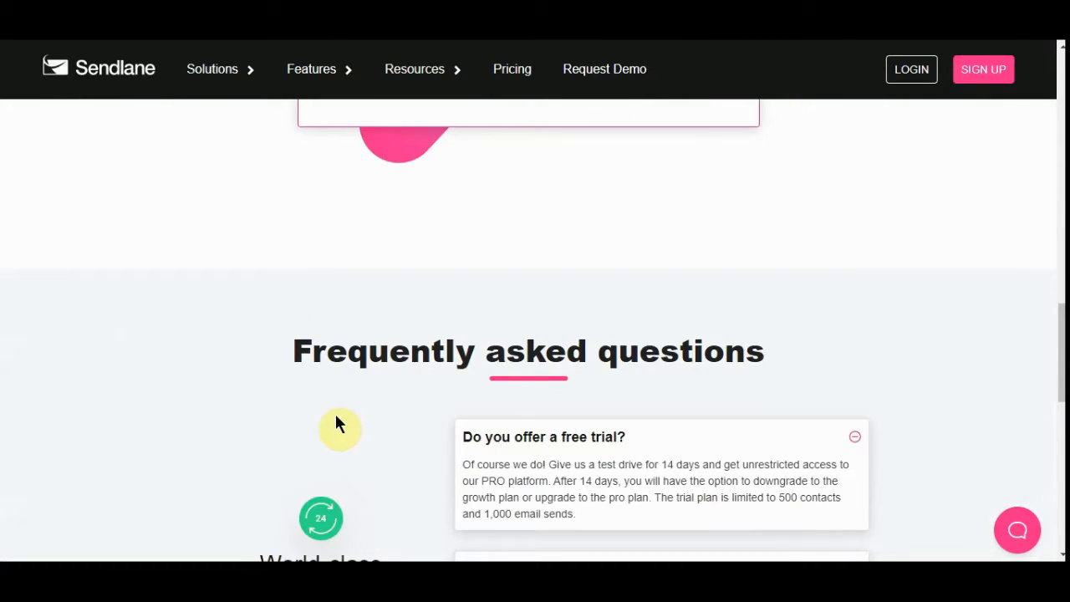
Scroll on through the free-trial box and the FAQ list at the bottom of Sendlane's pricing page
scroll("down", 3)
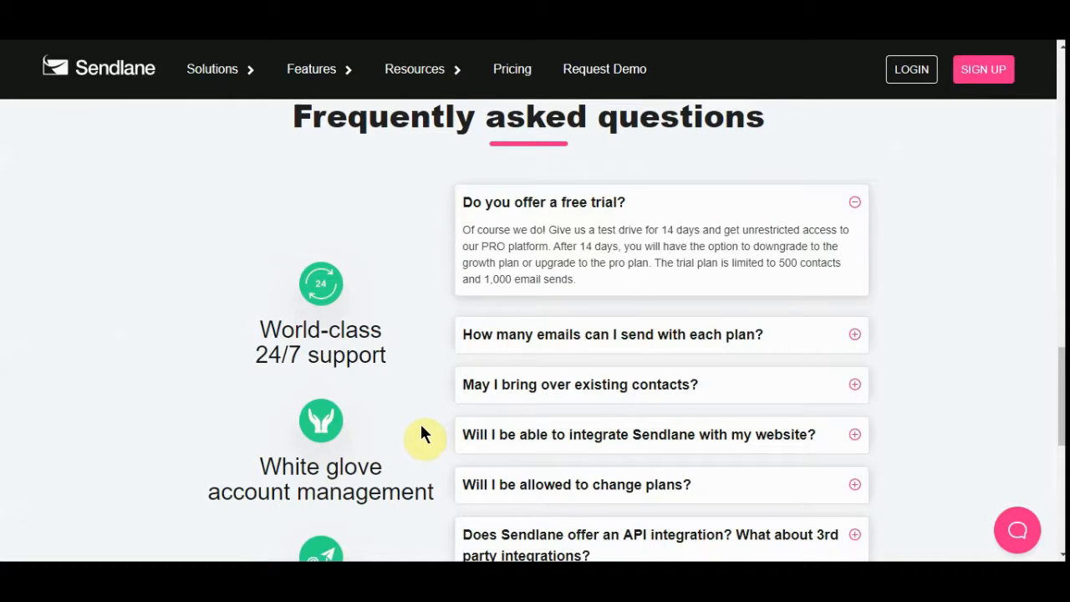
mouse_move(432, 436)
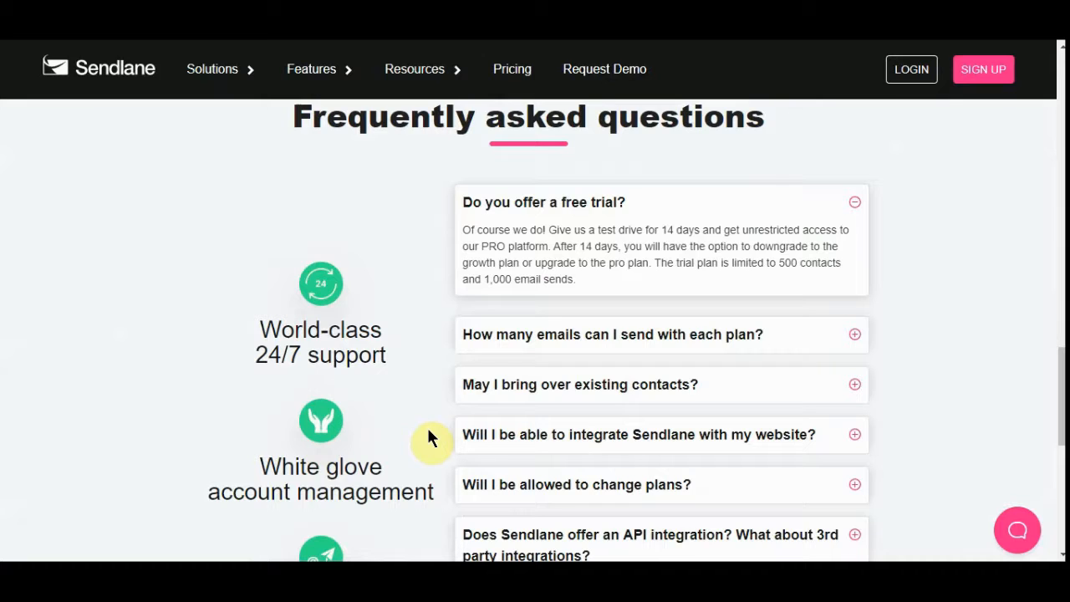
scroll("down", 3)
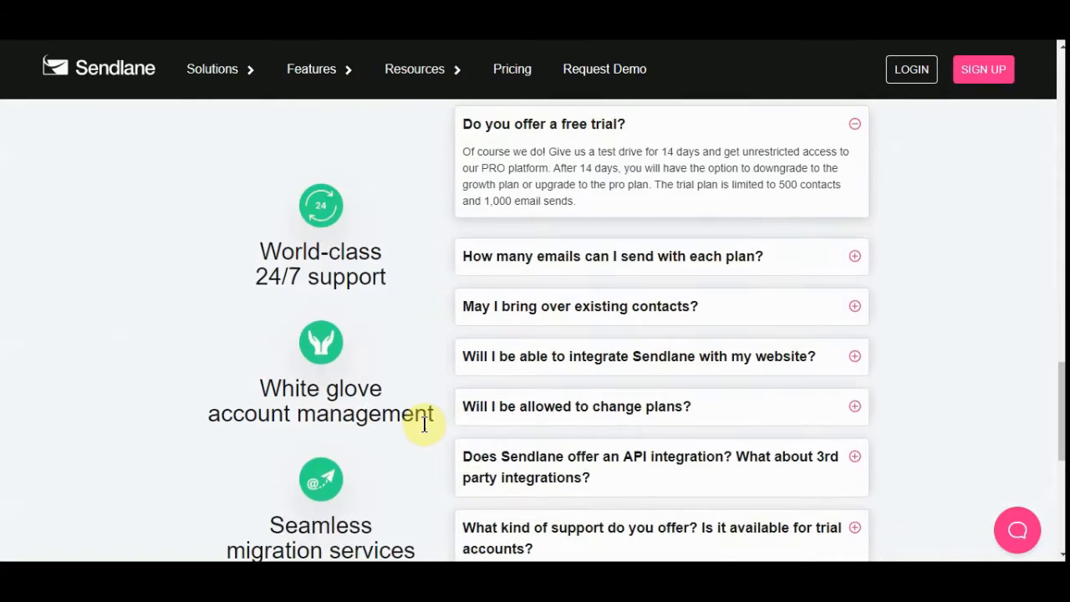
scroll("down", 3)
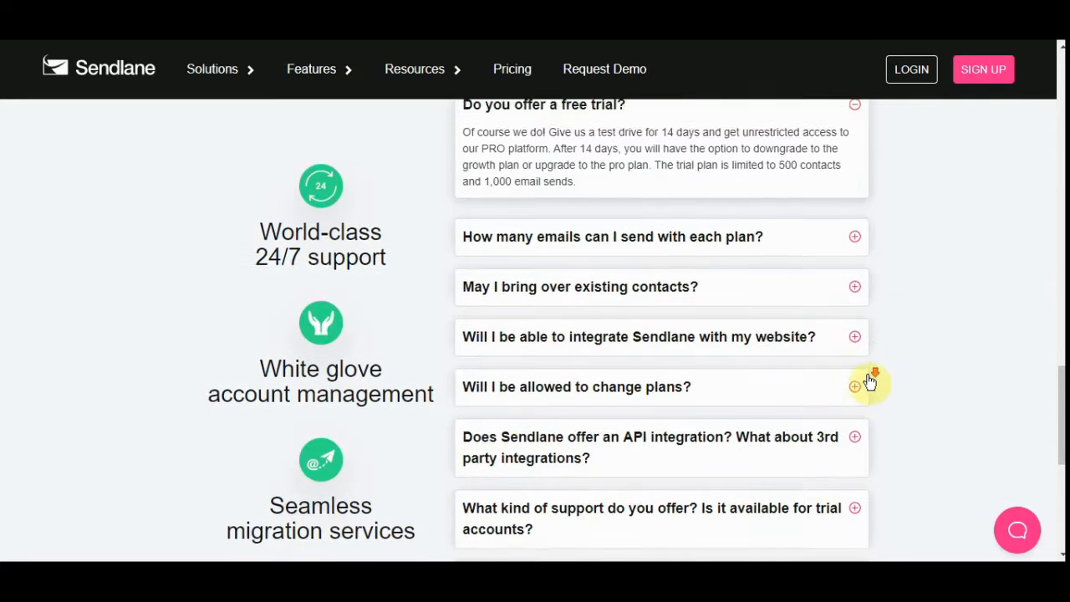
scroll("down", 3)
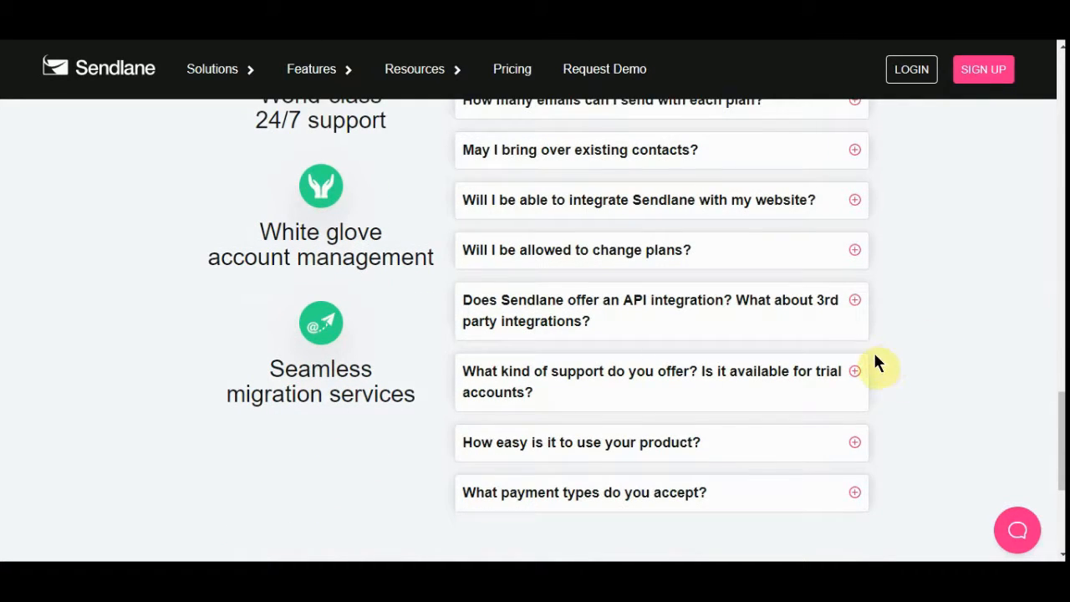
scroll("down", 3)
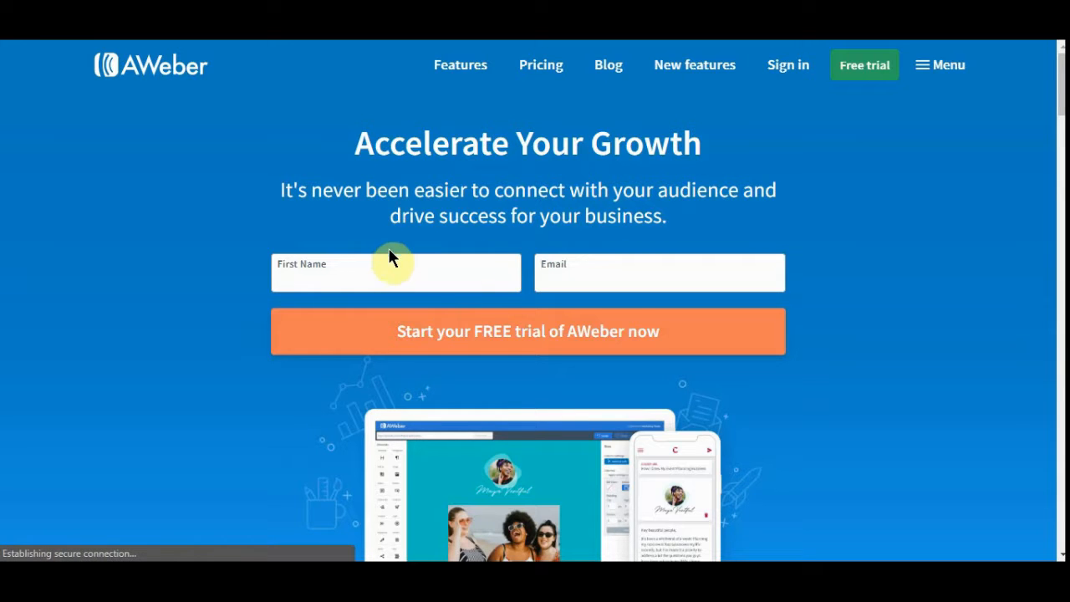
mouse_move(734, 115)
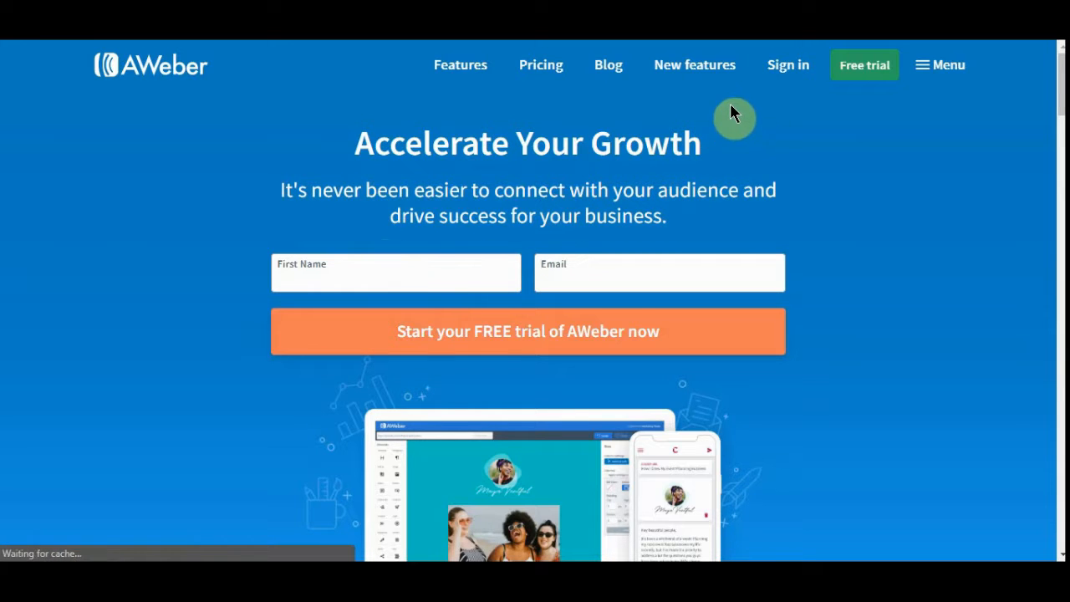
Scroll AWeber's homepage past the signup form and testimonials to the 30-day risk-free trial section
scroll("down", 3)
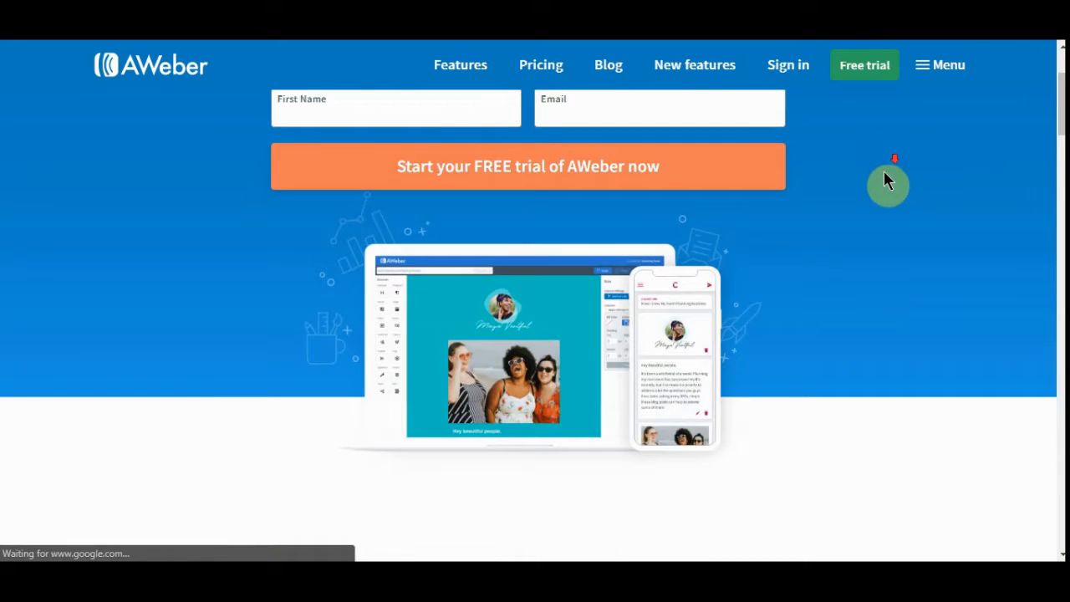
scroll("down", 3)
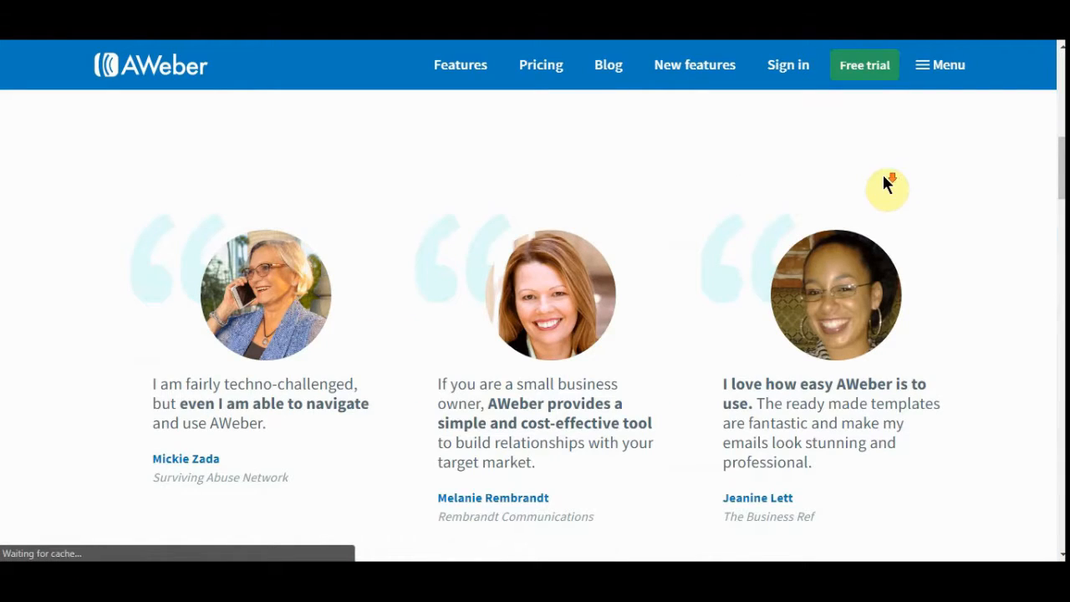
scroll("down", 3)
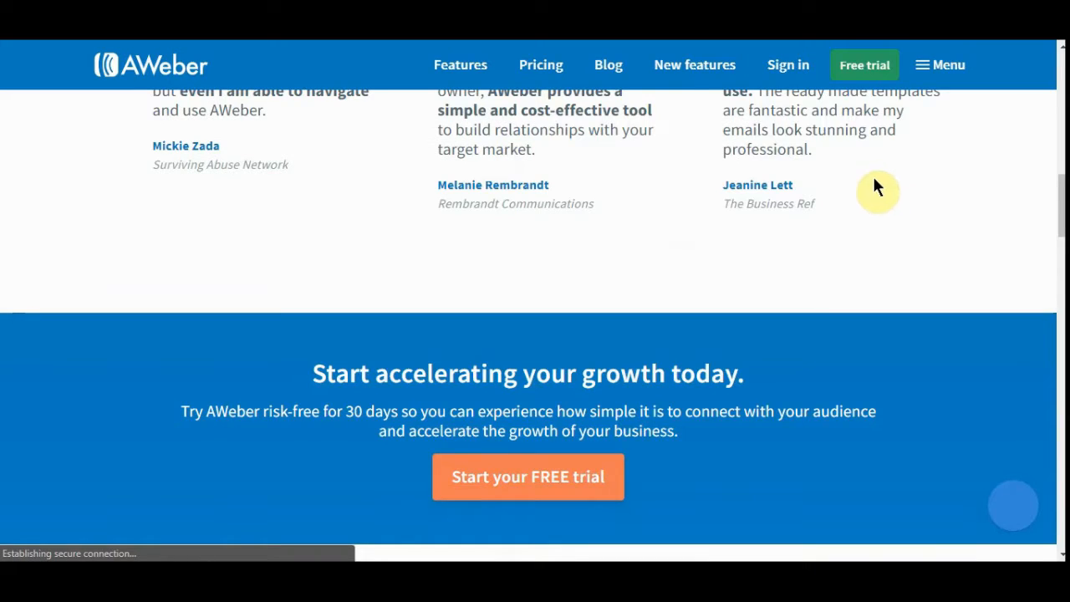
mouse_move(782, 321)
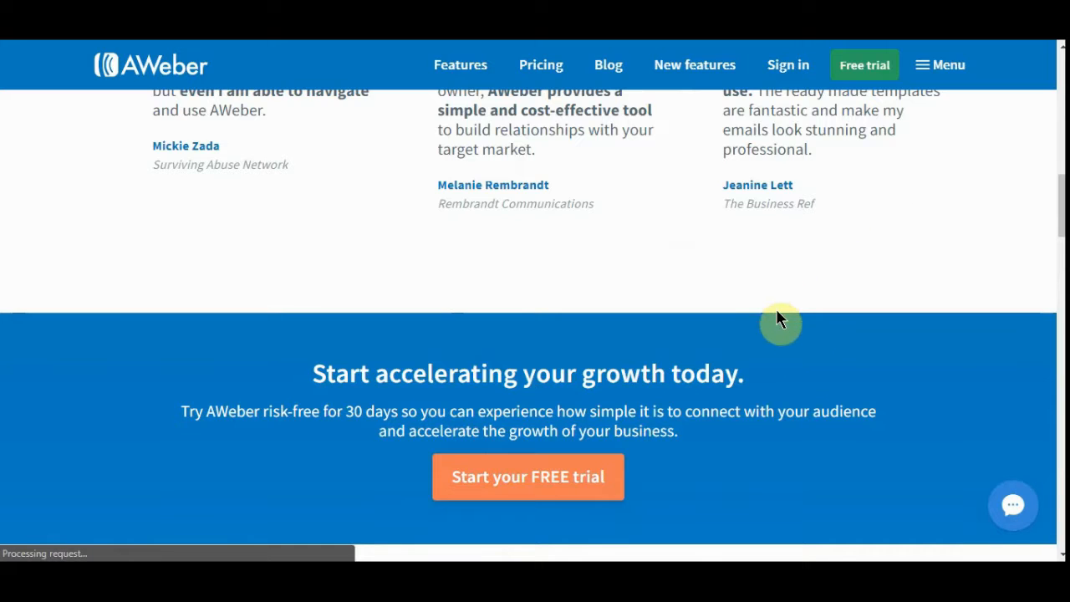
scroll("down", 3)
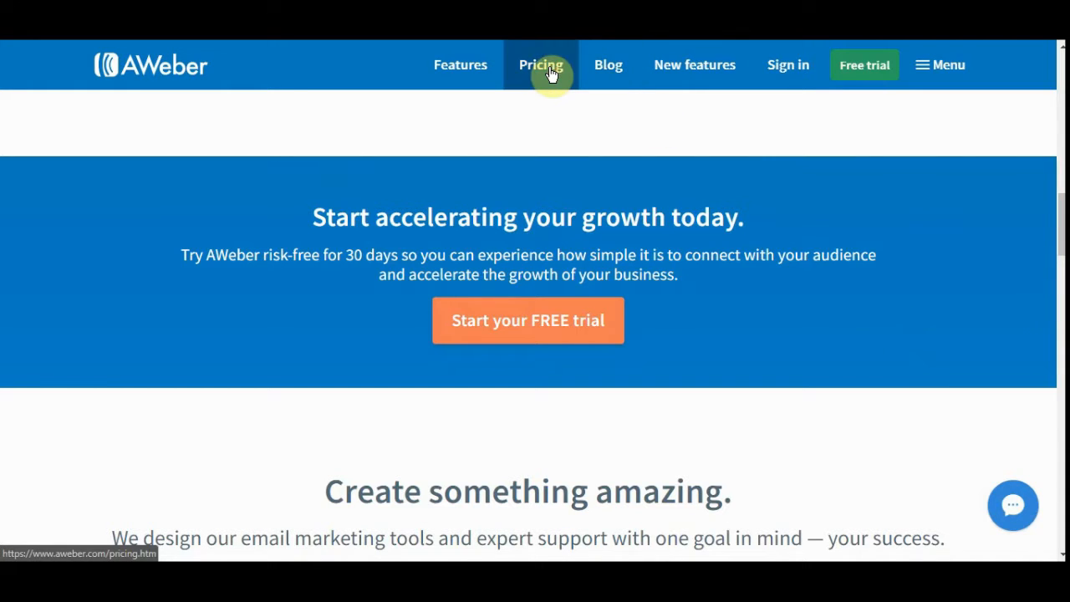
left_click(541, 64)
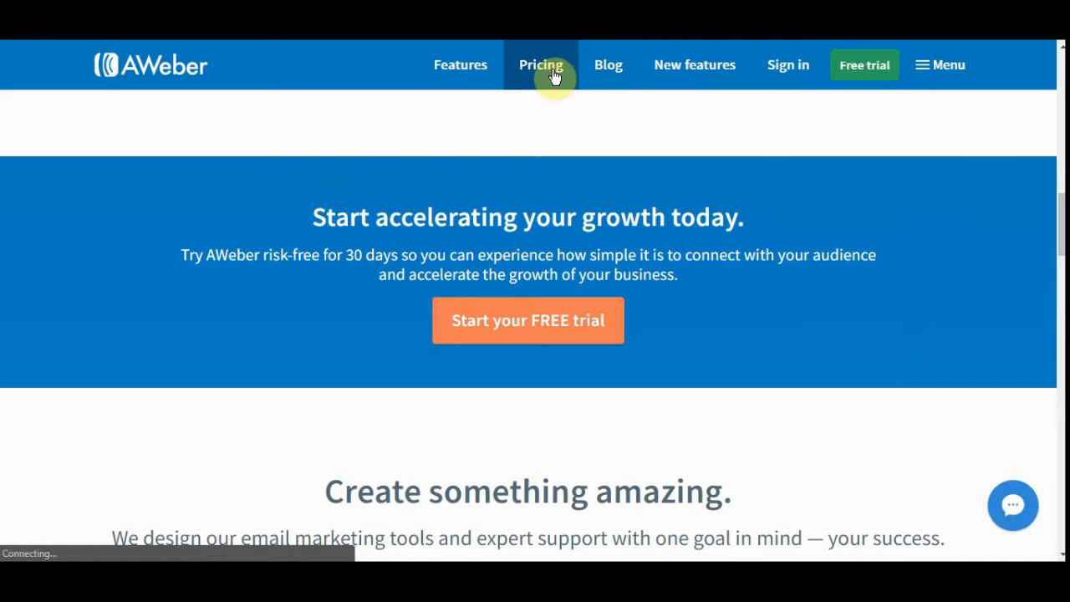
left_click(542, 63)
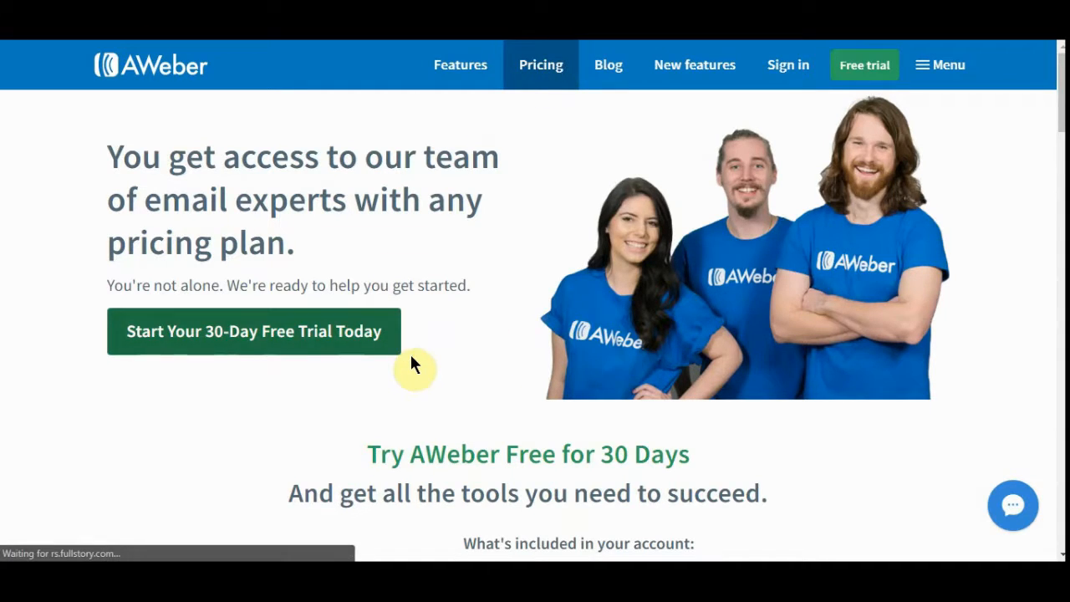
scroll("down", 3)
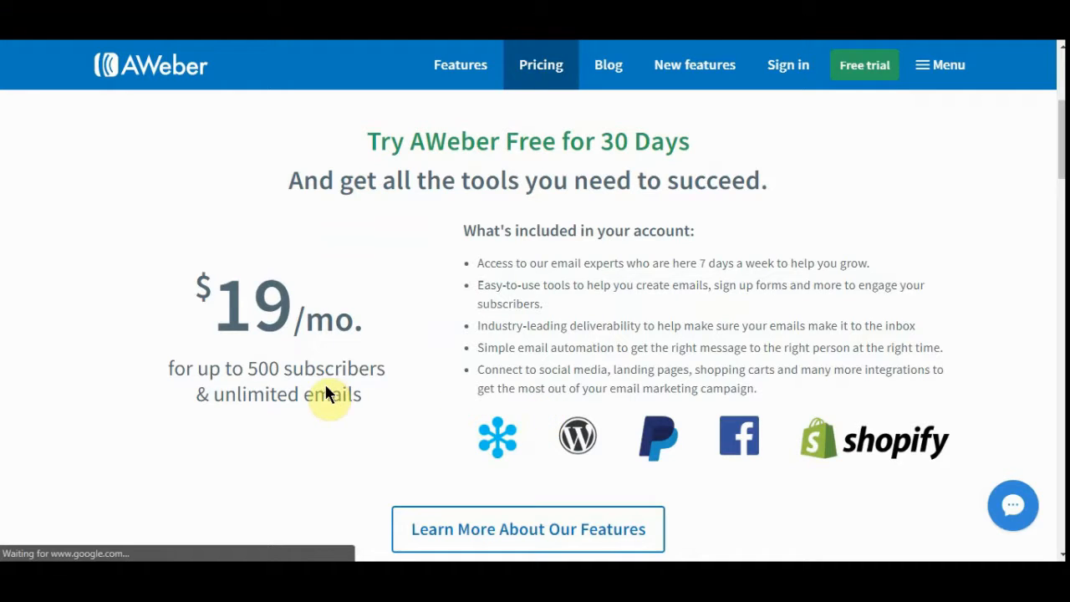
scroll("down", 3)
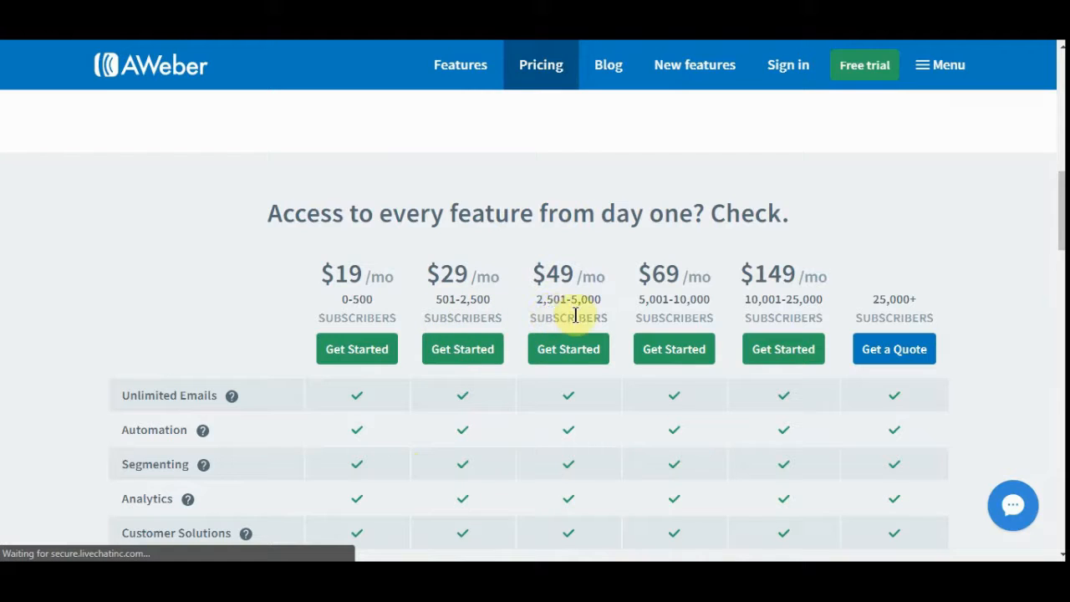
mouse_move(686, 318)
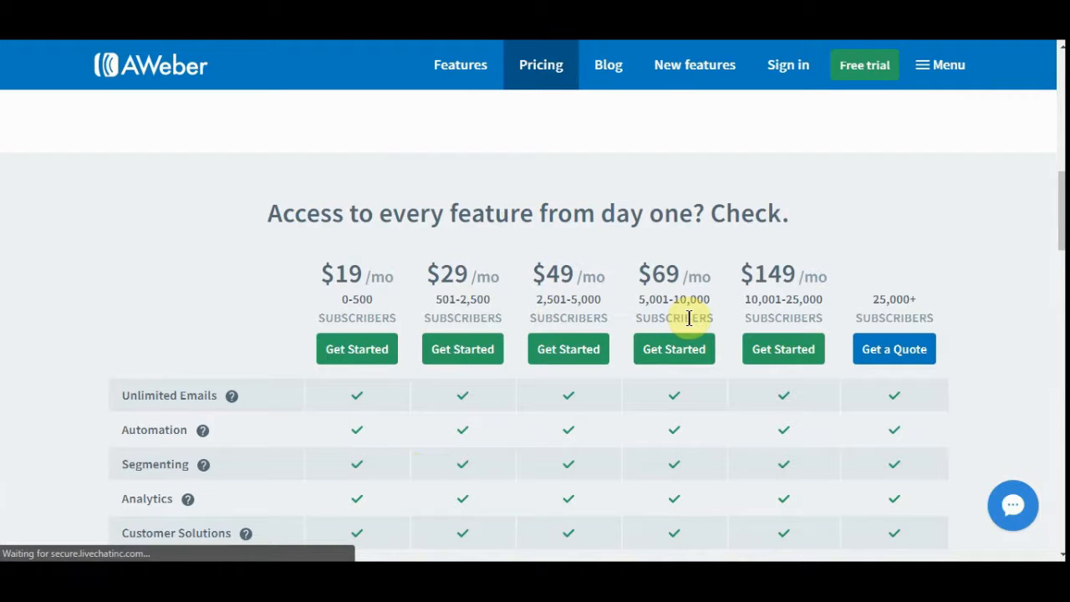
scroll("down", 3)
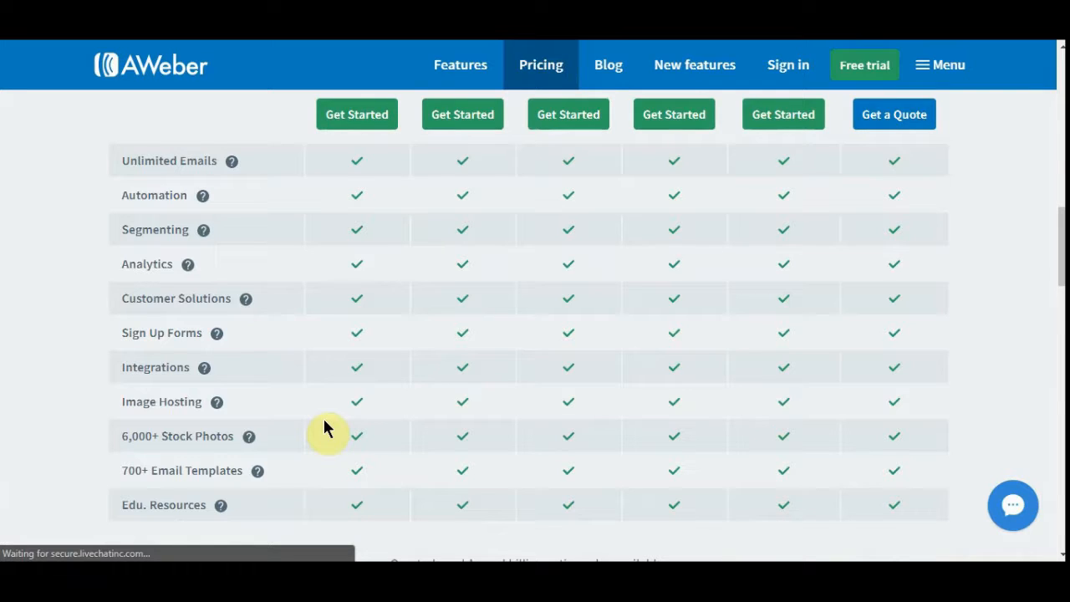
mouse_move(207, 458)
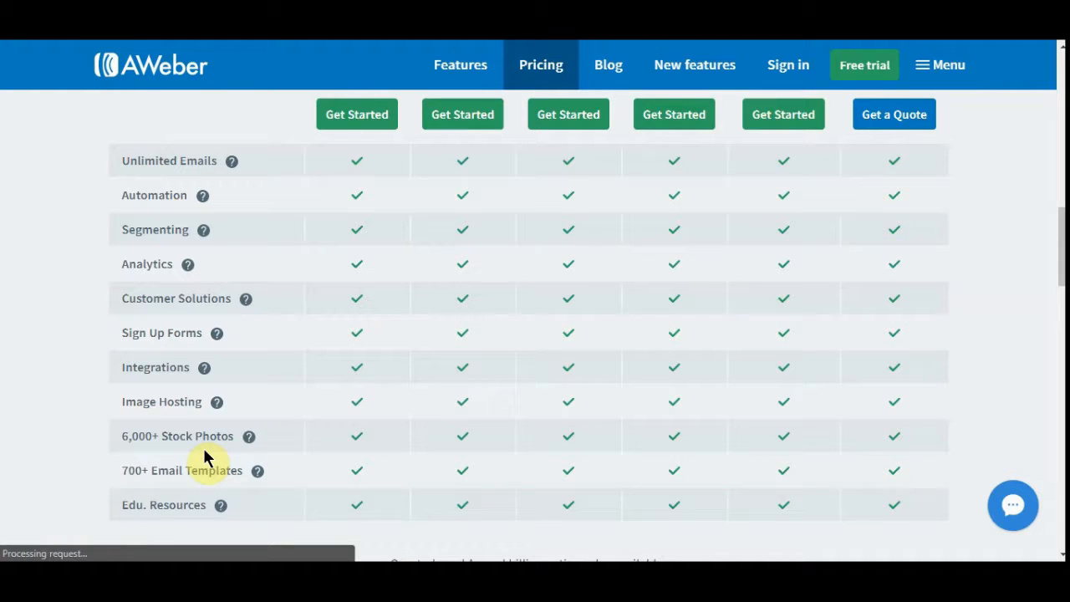
mouse_move(1001, 381)
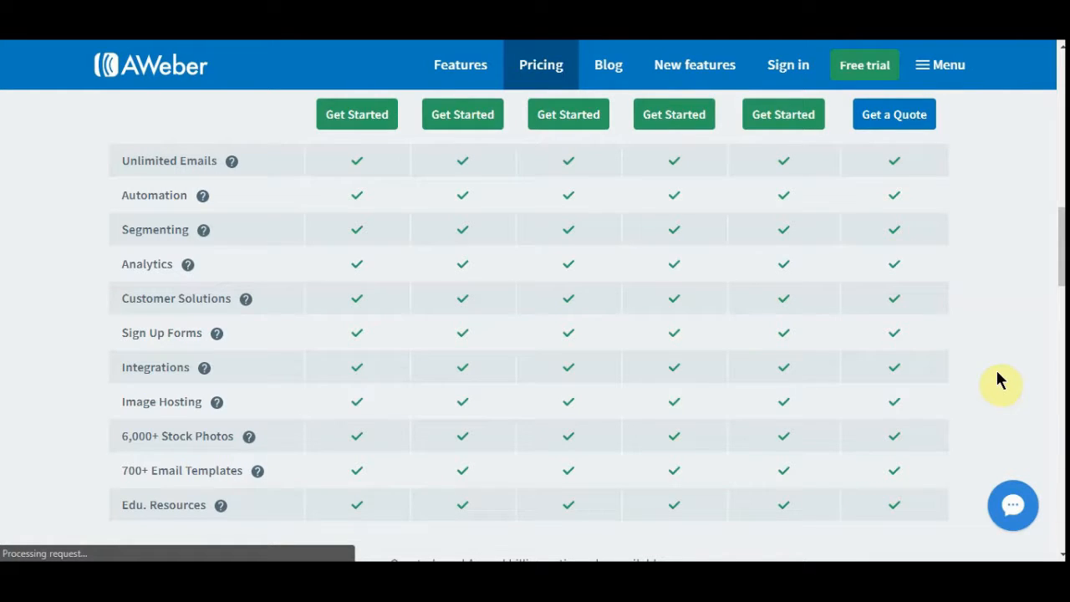
mouse_move(996, 381)
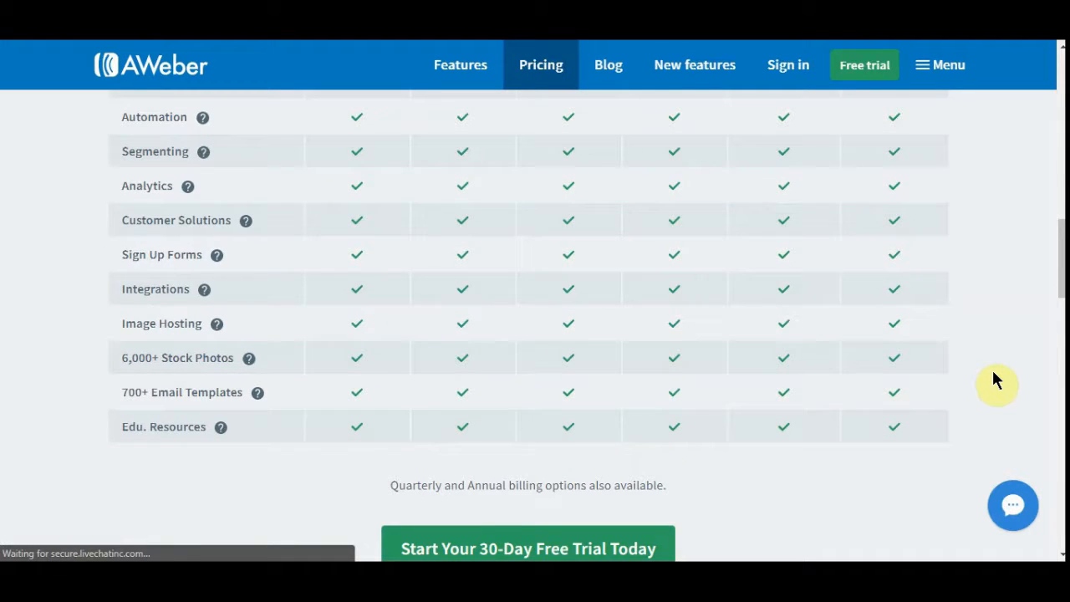
scroll("down", 3)
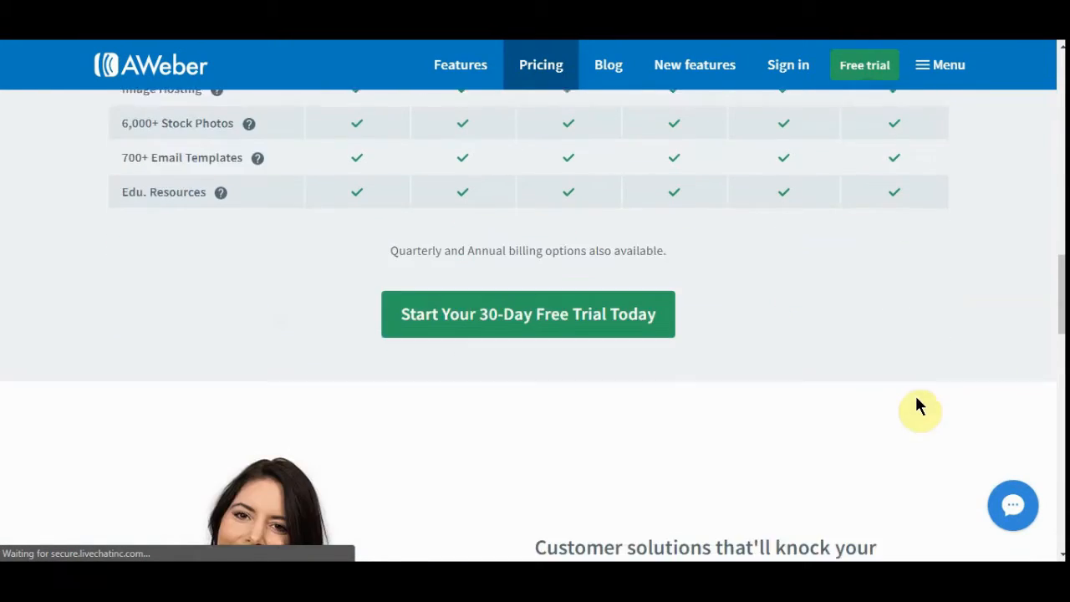
scroll("down", 3)
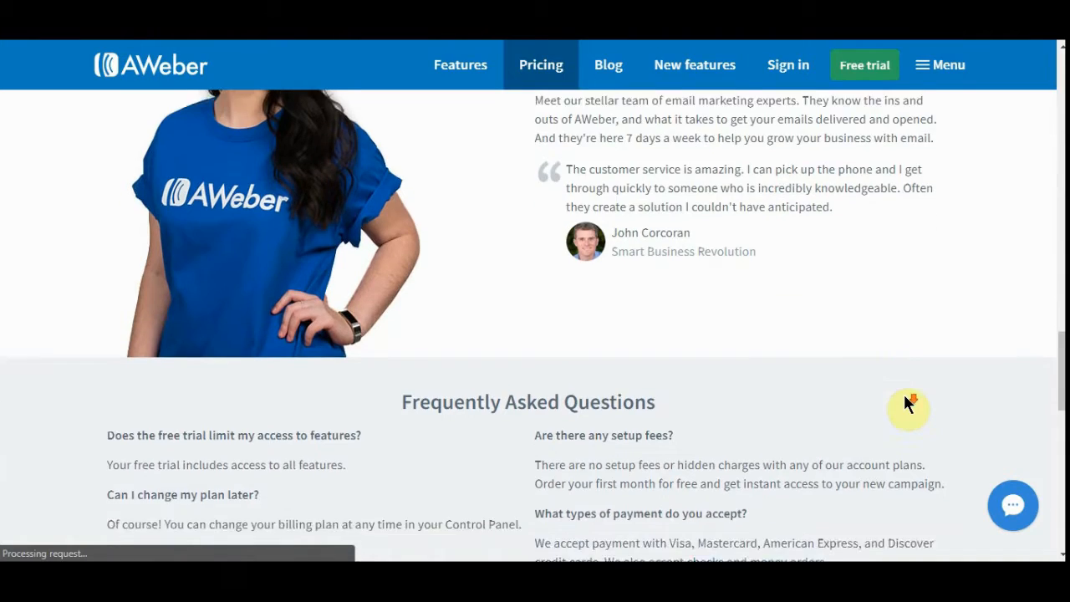
scroll("down", 3)
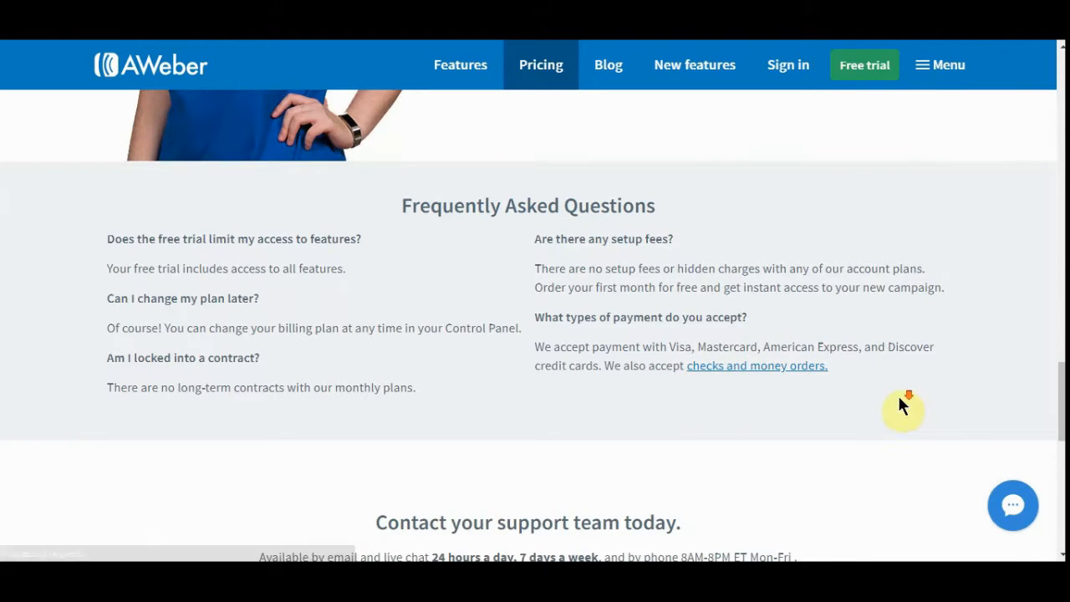
scroll("down", 3)
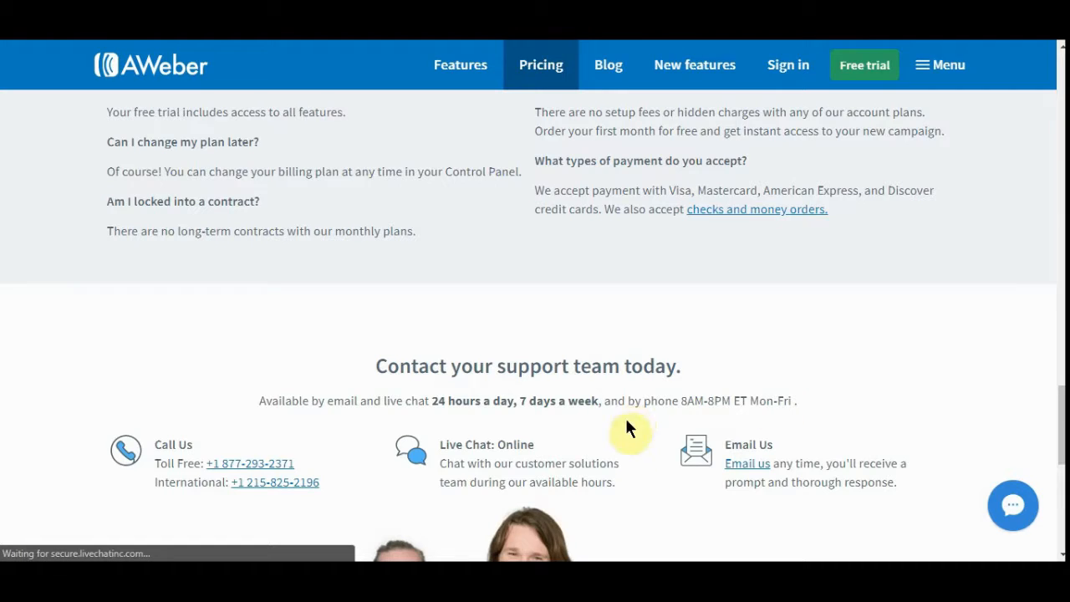
scroll("up", 3)
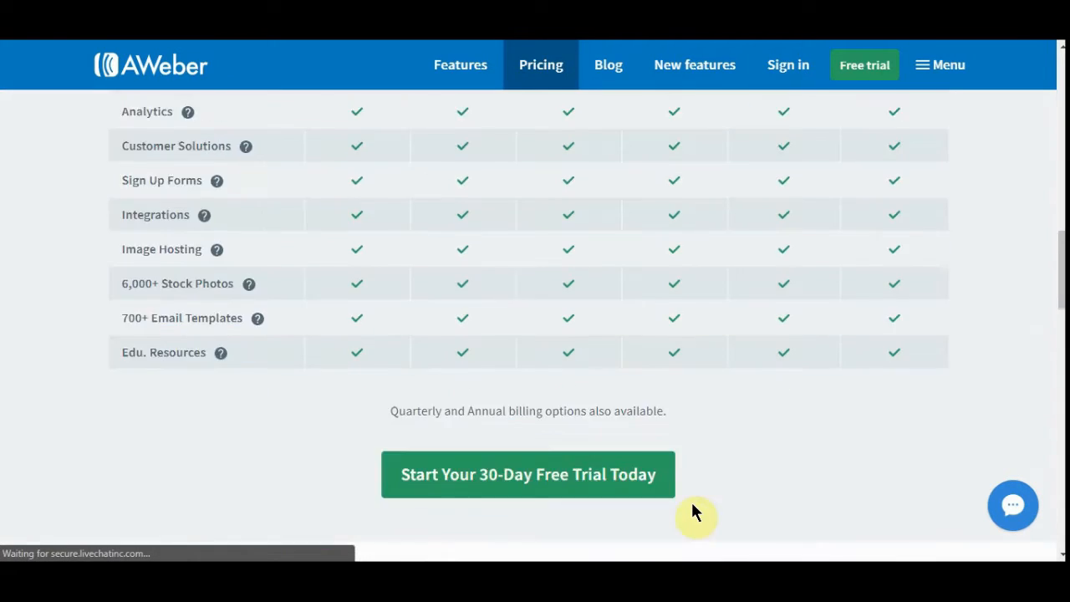
scroll("up", 3)
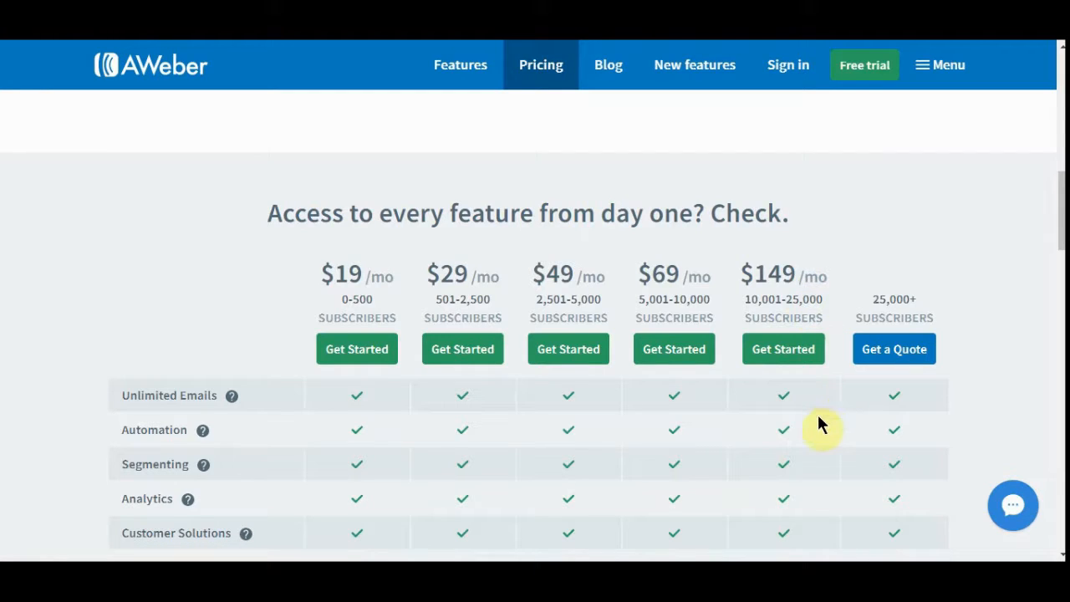
mouse_move(830, 436)
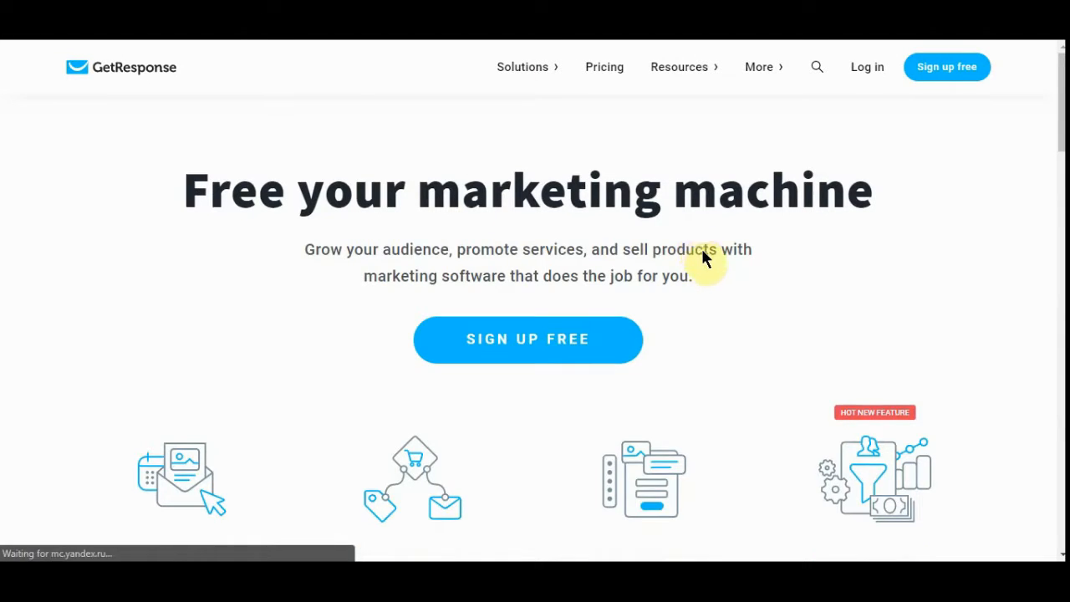
scroll("down", 3)
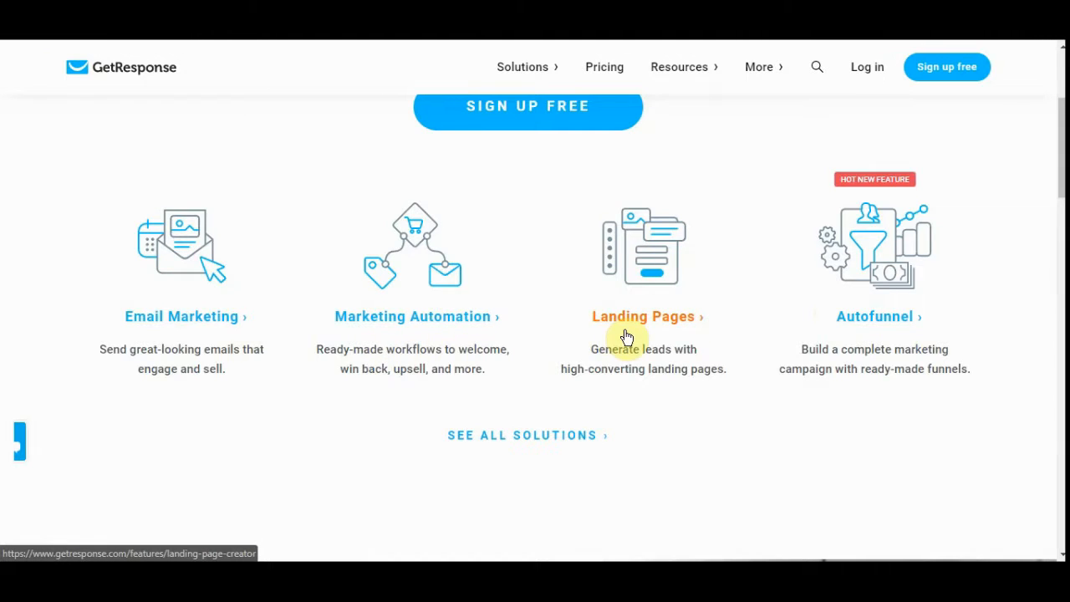
mouse_move(884, 341)
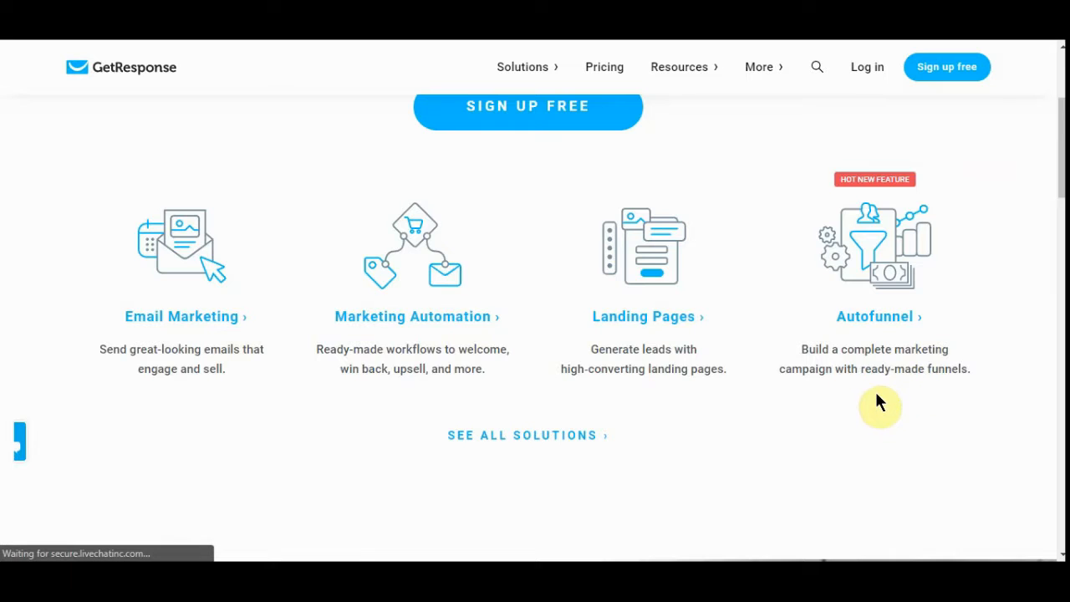
scroll("down", 3)
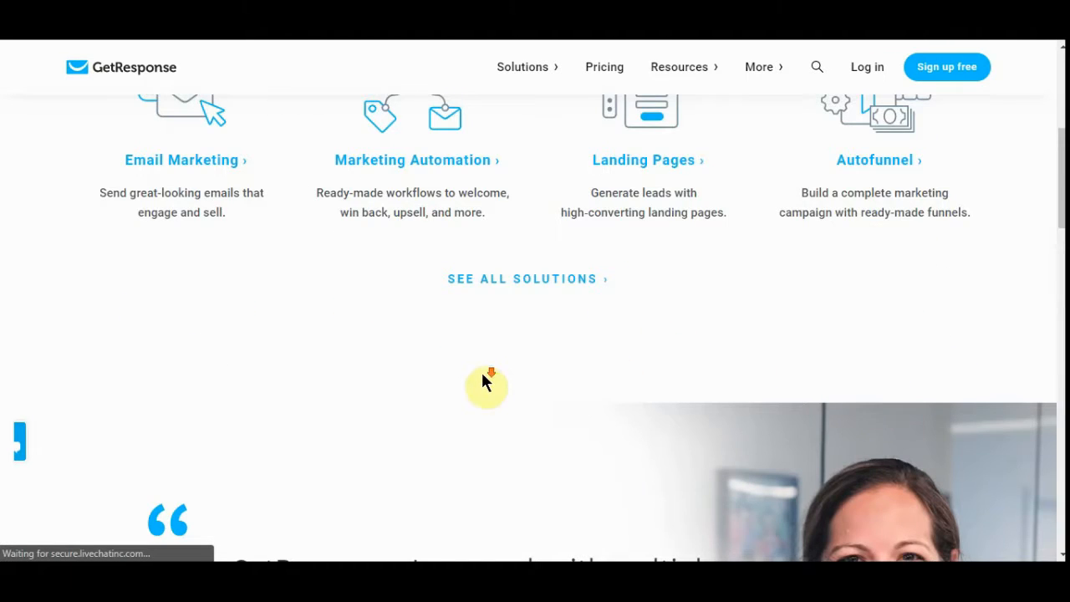
scroll("down", 3)
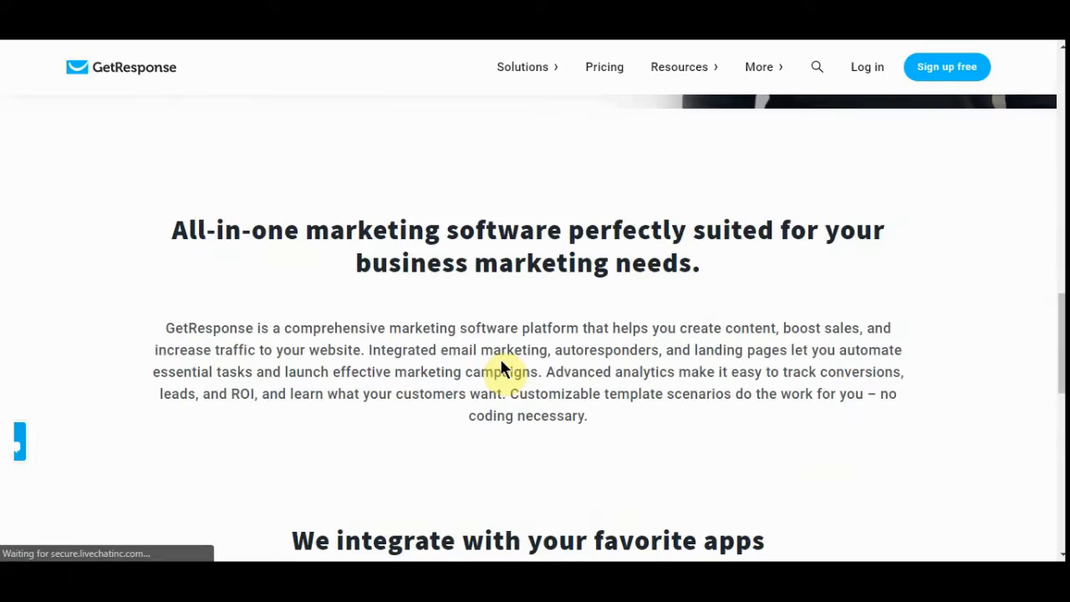
scroll("down", 3)
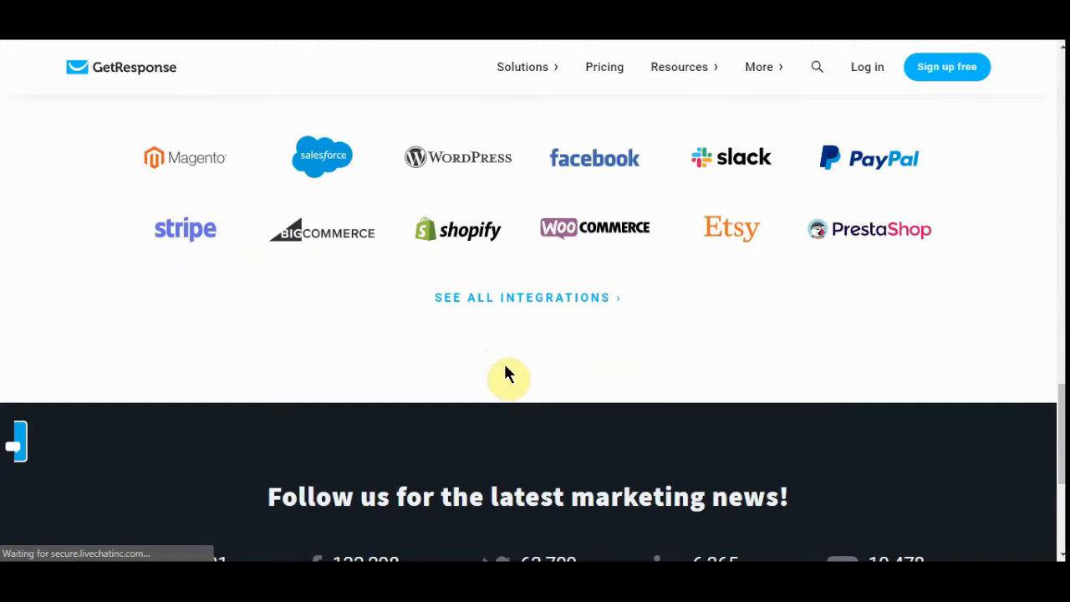
mouse_move(789, 230)
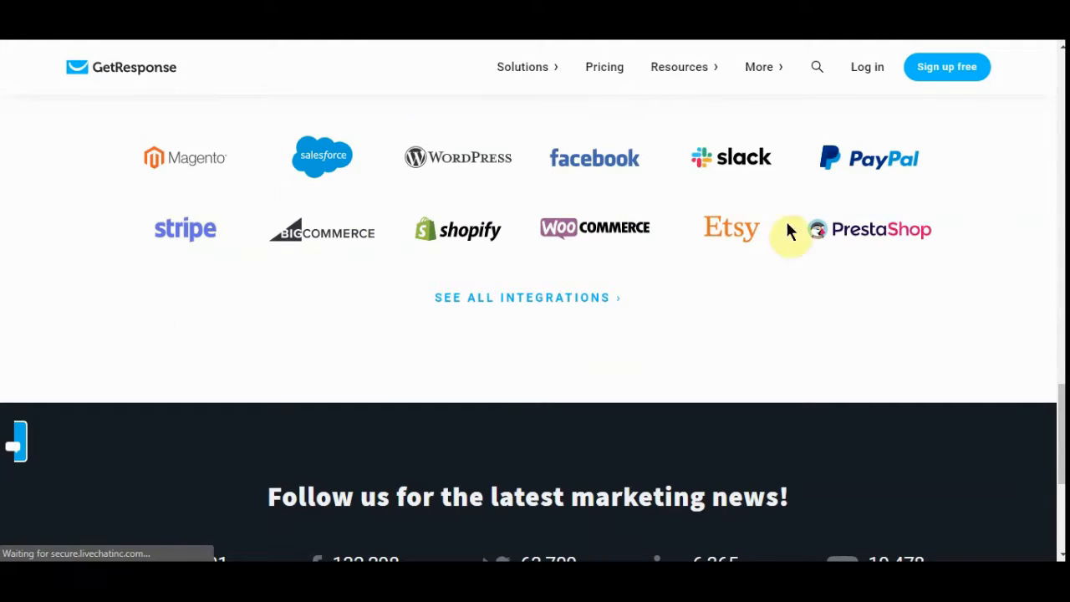
mouse_move(822, 324)
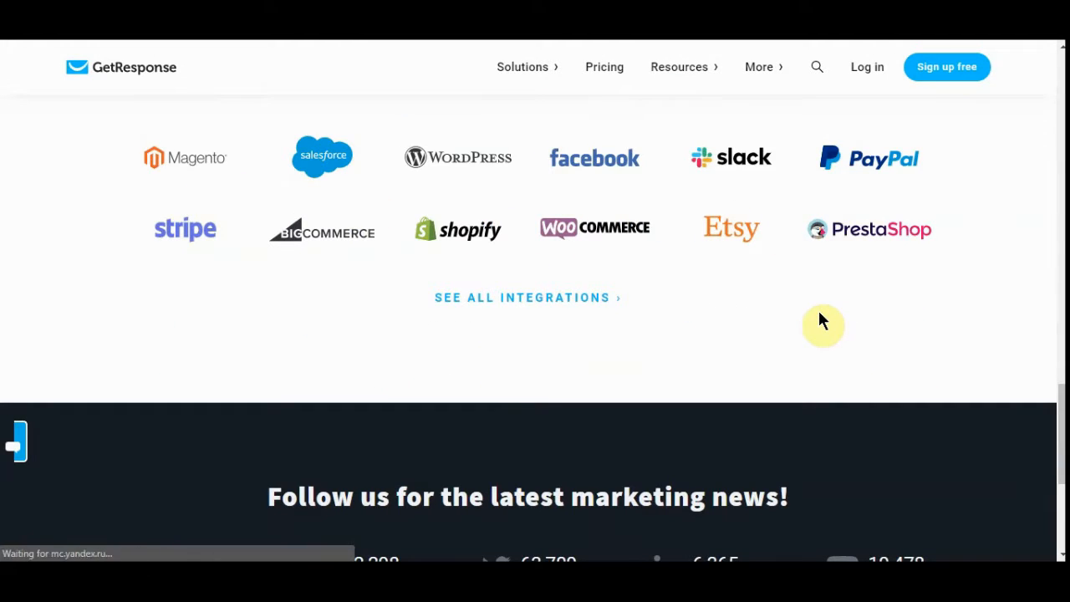
mouse_move(829, 278)
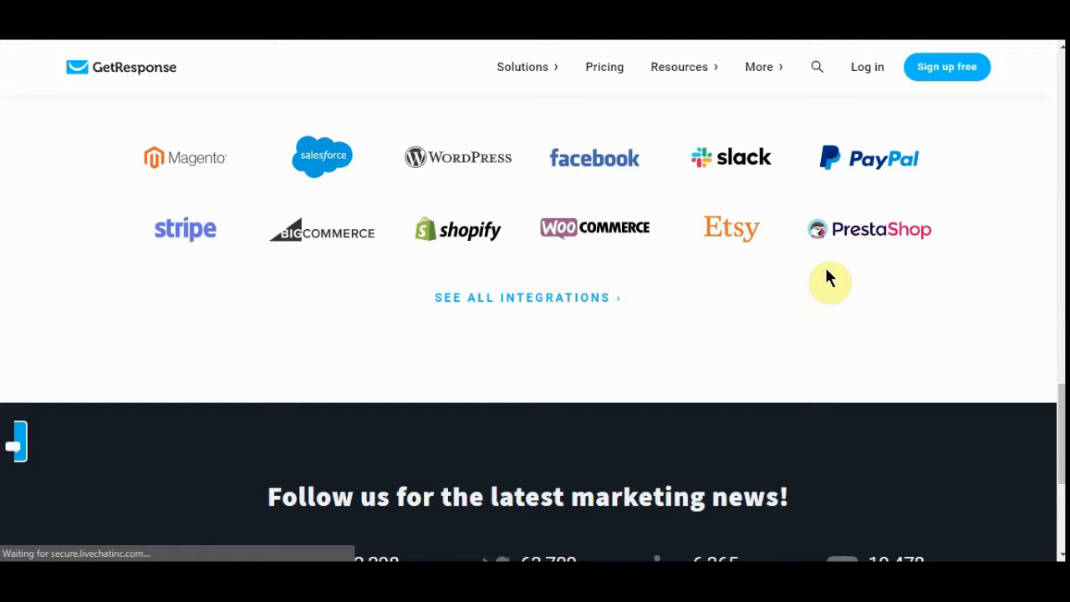
mouse_move(401, 231)
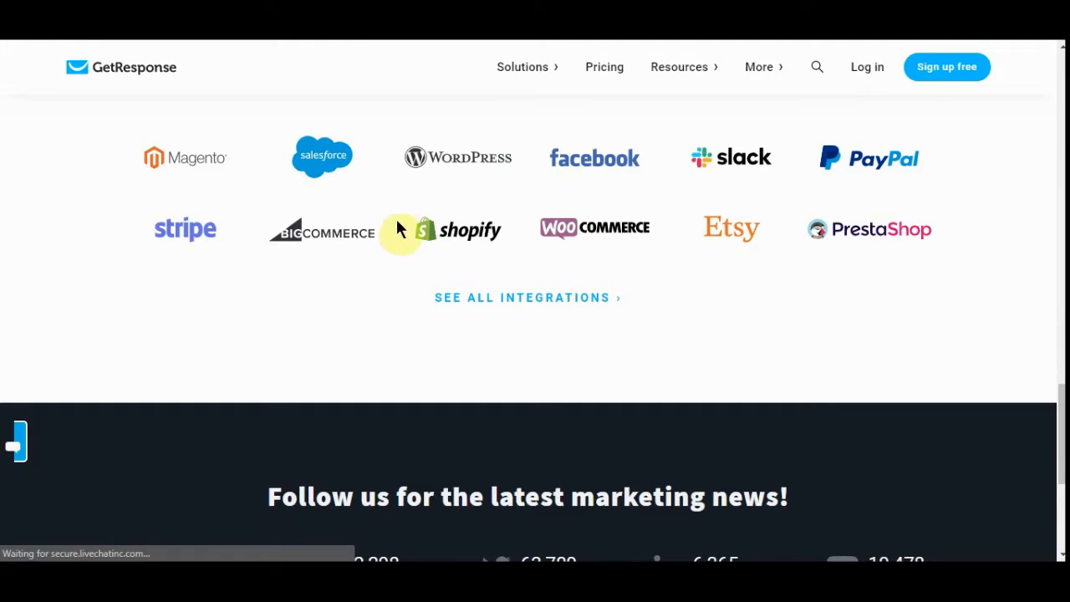
scroll("down", 3)
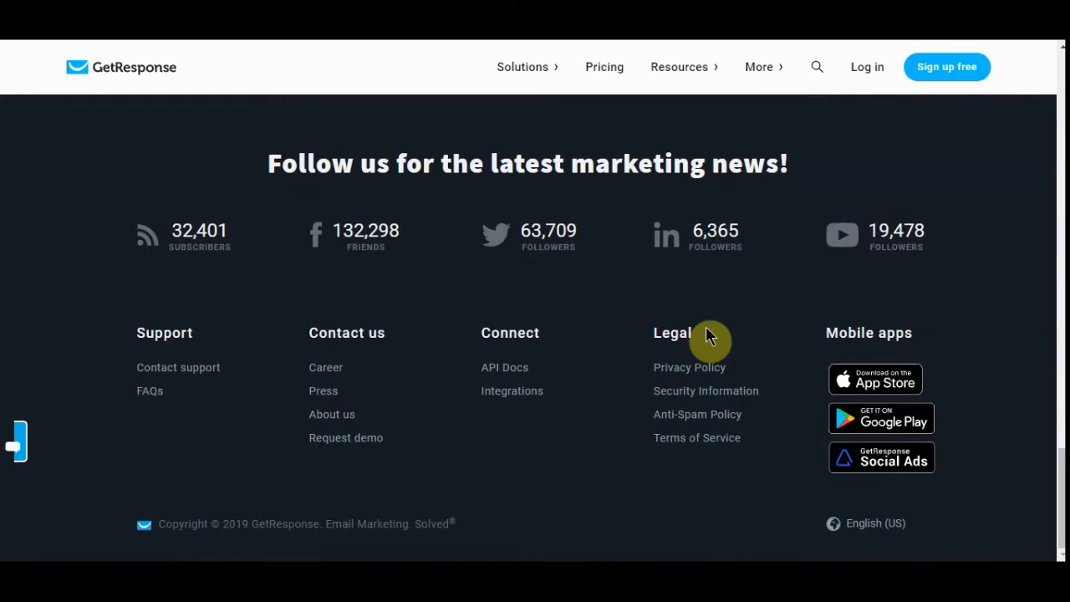
mouse_move(565, 468)
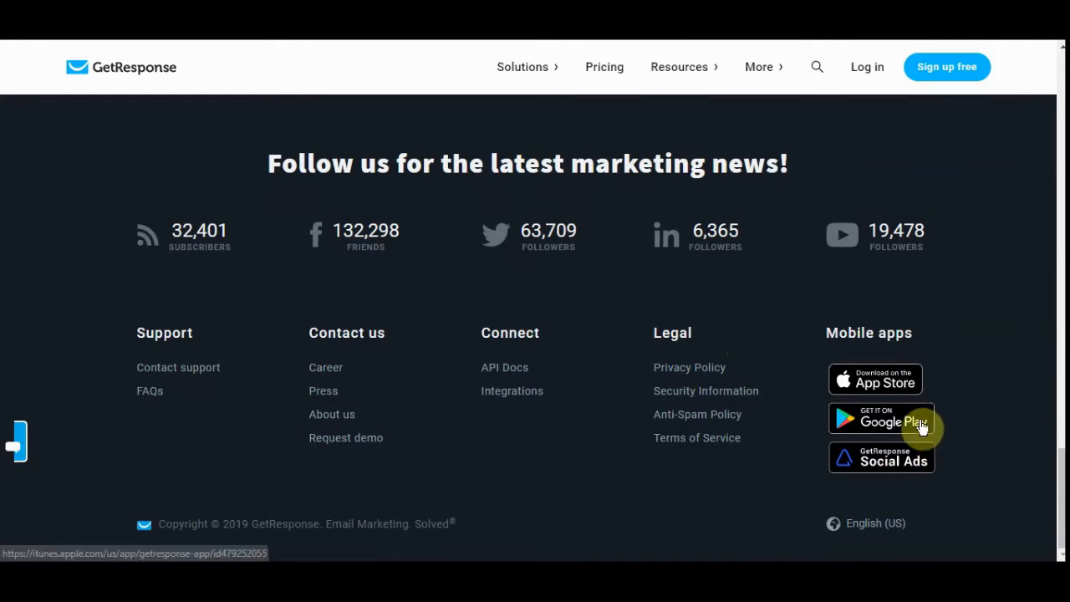
mouse_move(923, 461)
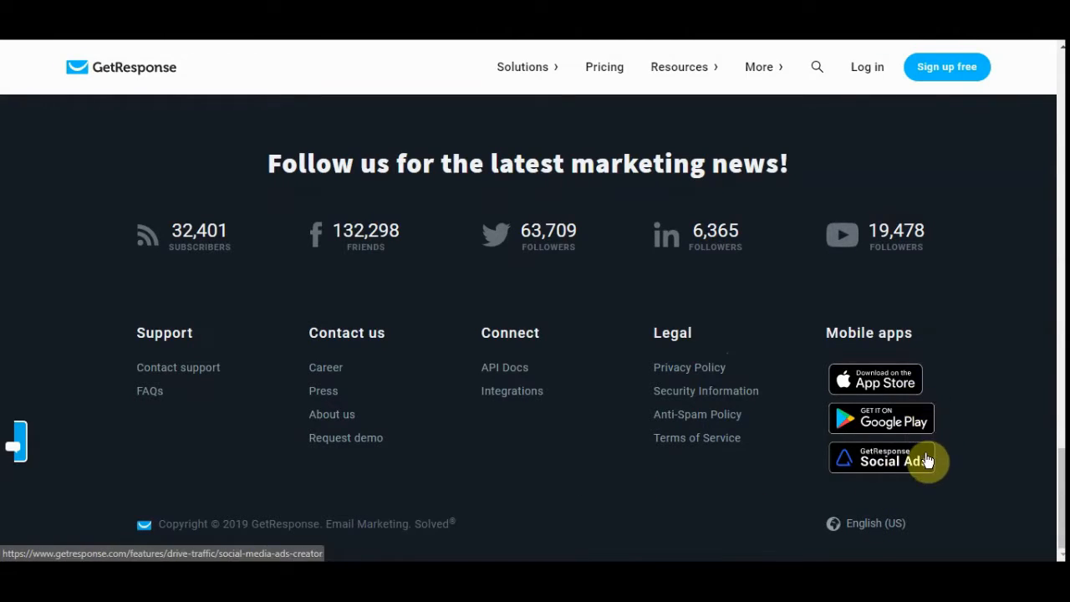
mouse_move(920, 478)
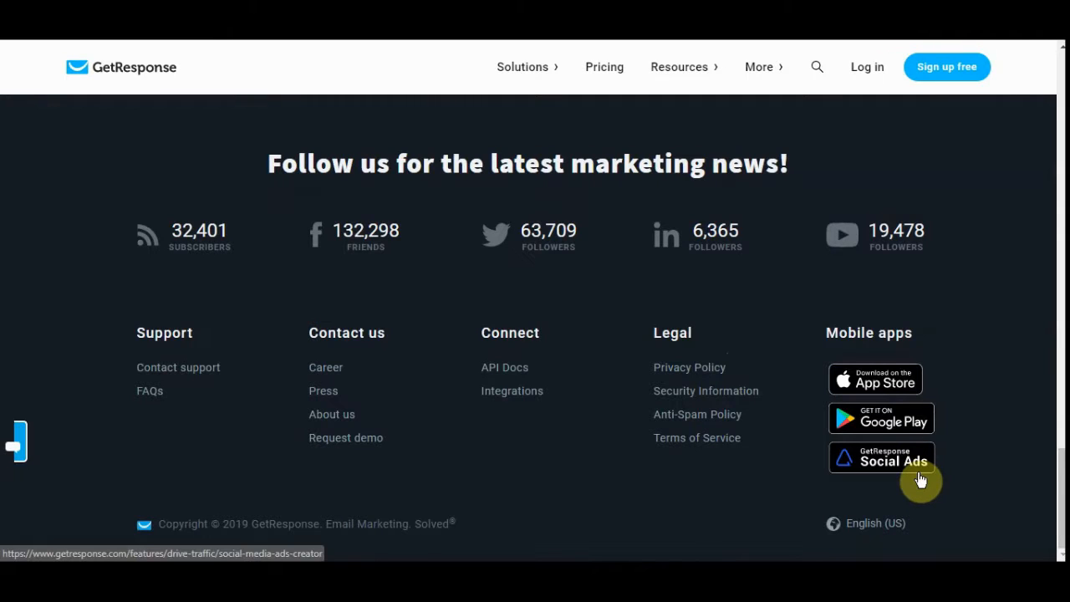
mouse_move(541, 538)
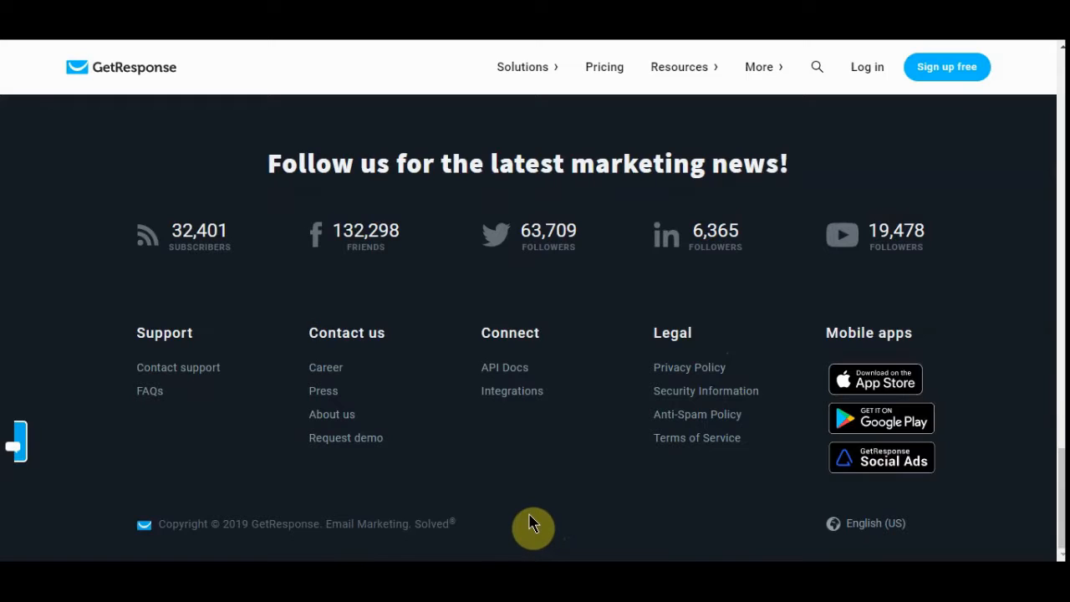
Go to GetResponse's pricing page and review Basic $15, Plus $49, Professional $99, Enterprise $1,199 with features
left_click(604, 67)
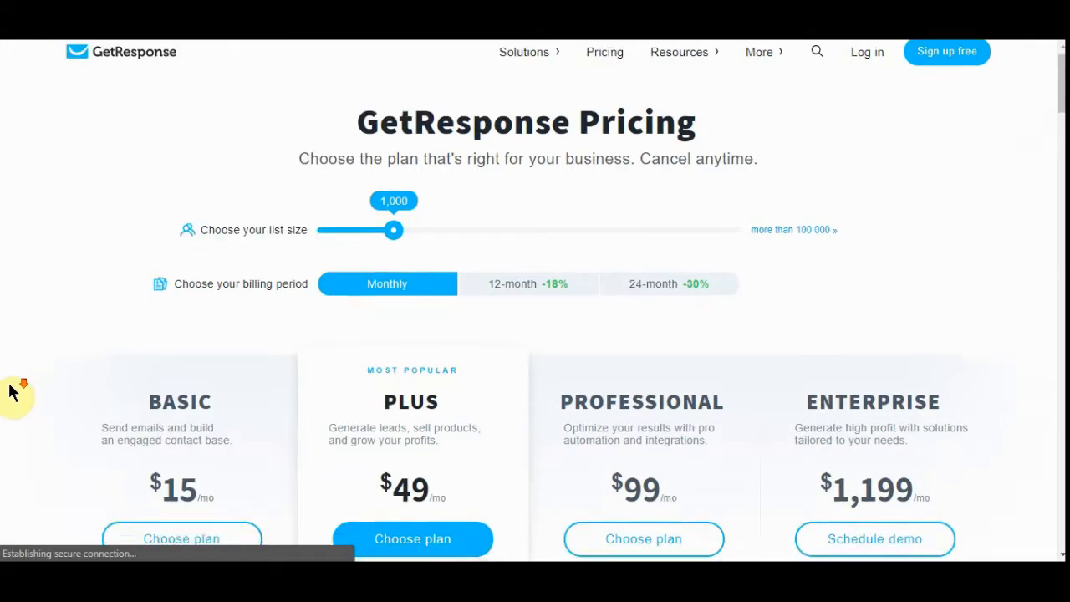
scroll("down", 3)
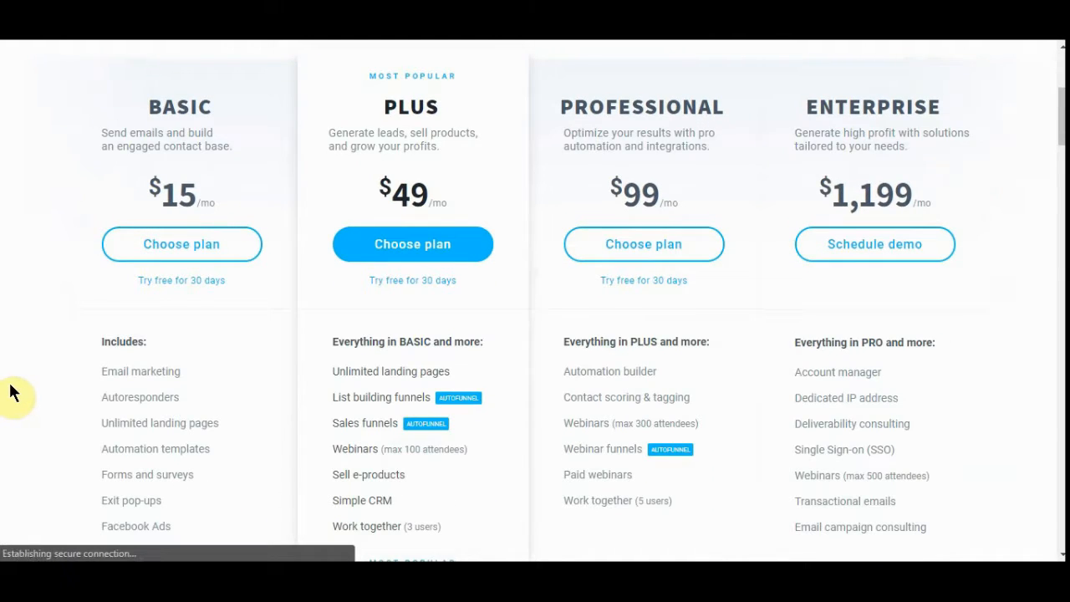
scroll("down", 3)
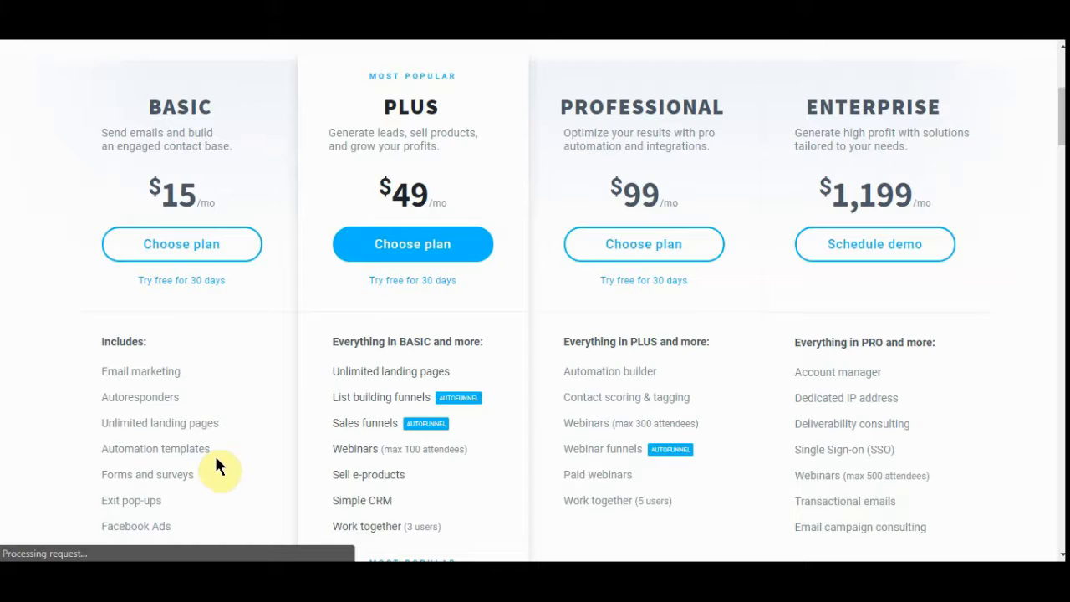
mouse_move(207, 501)
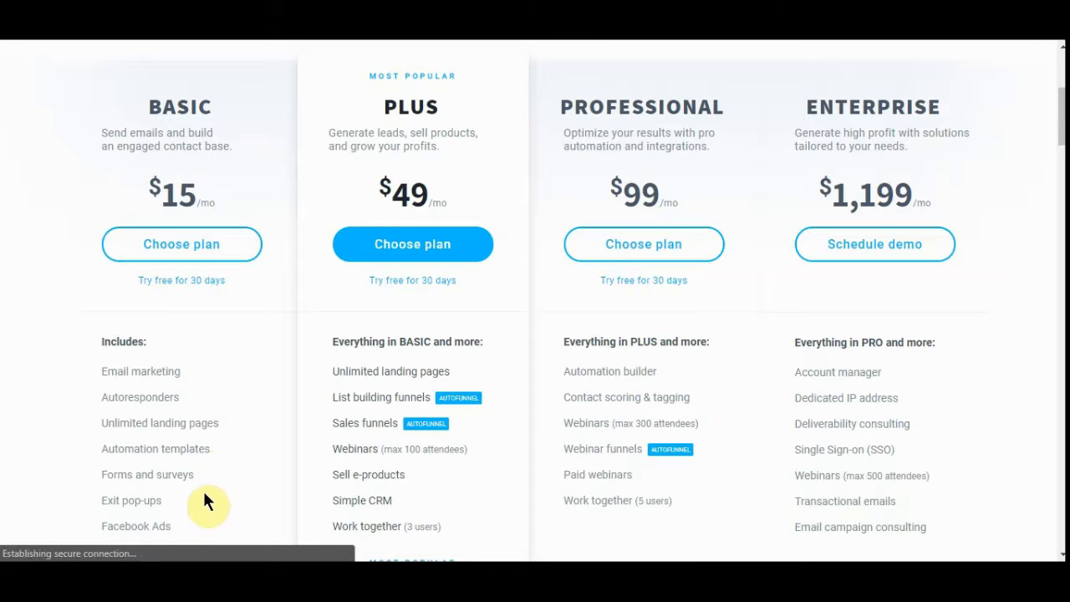
scroll("down", 3)
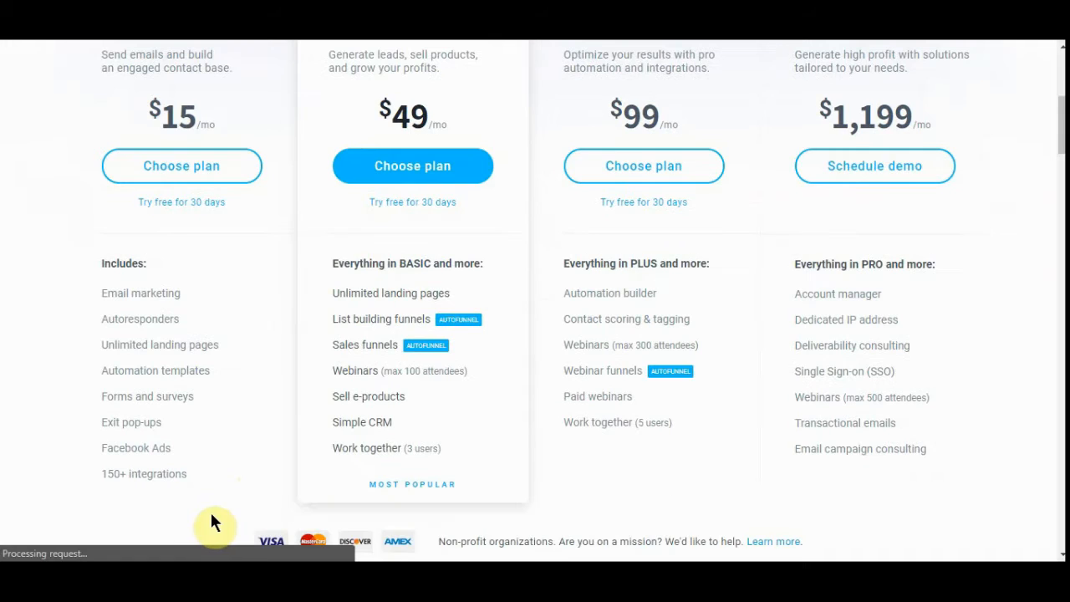
mouse_move(224, 500)
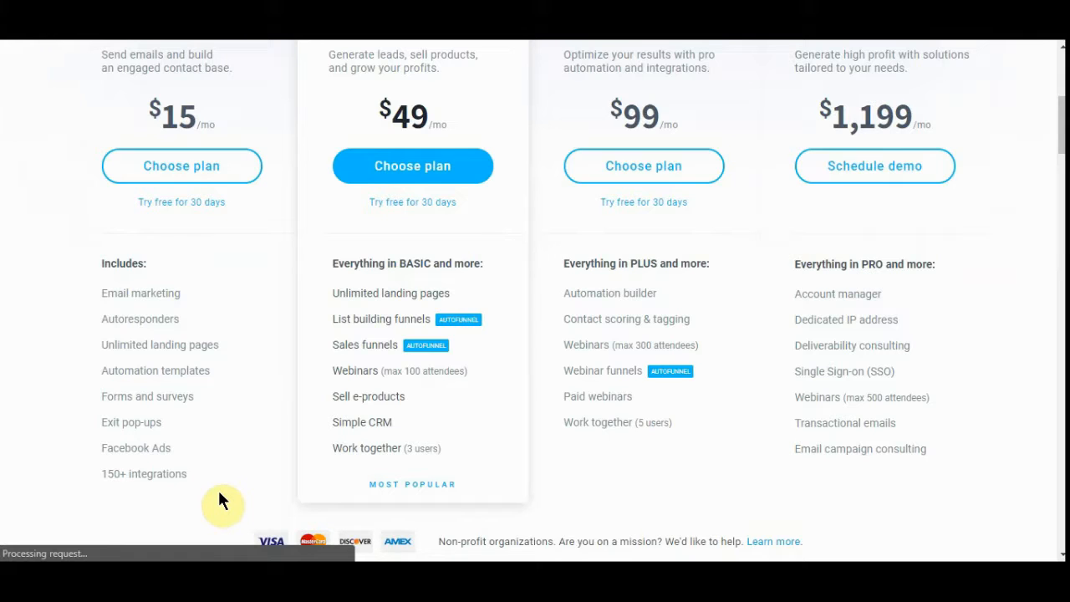
mouse_move(251, 408)
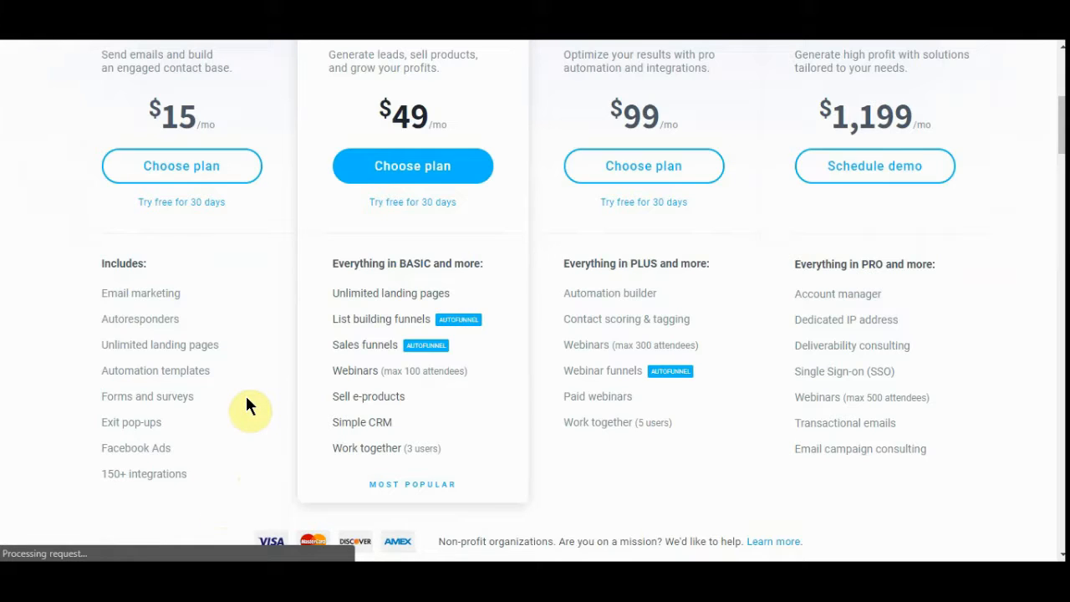
mouse_move(418, 398)
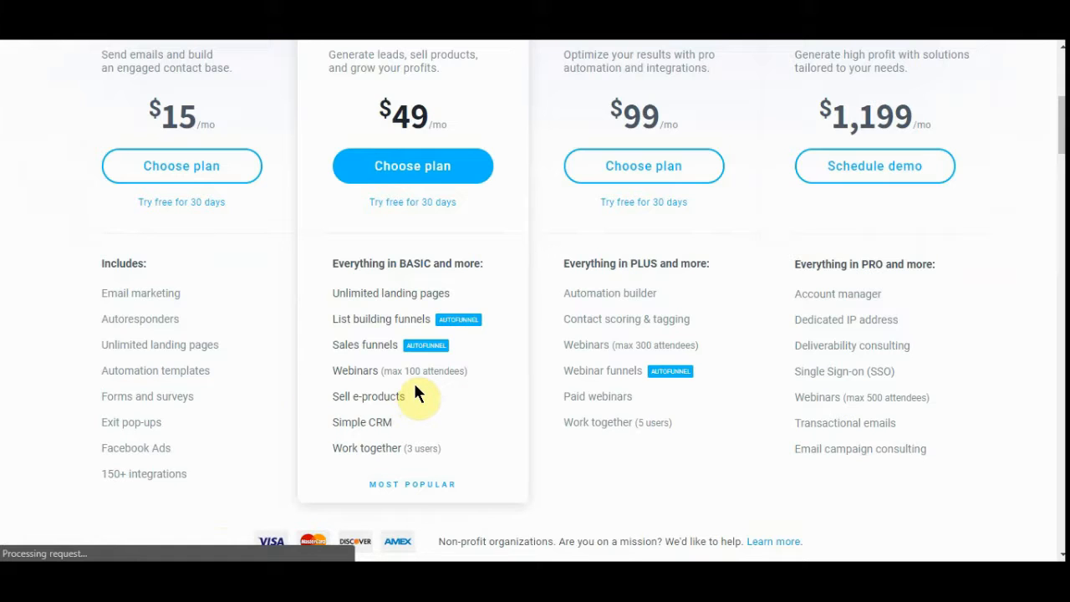
scroll("down", 3)
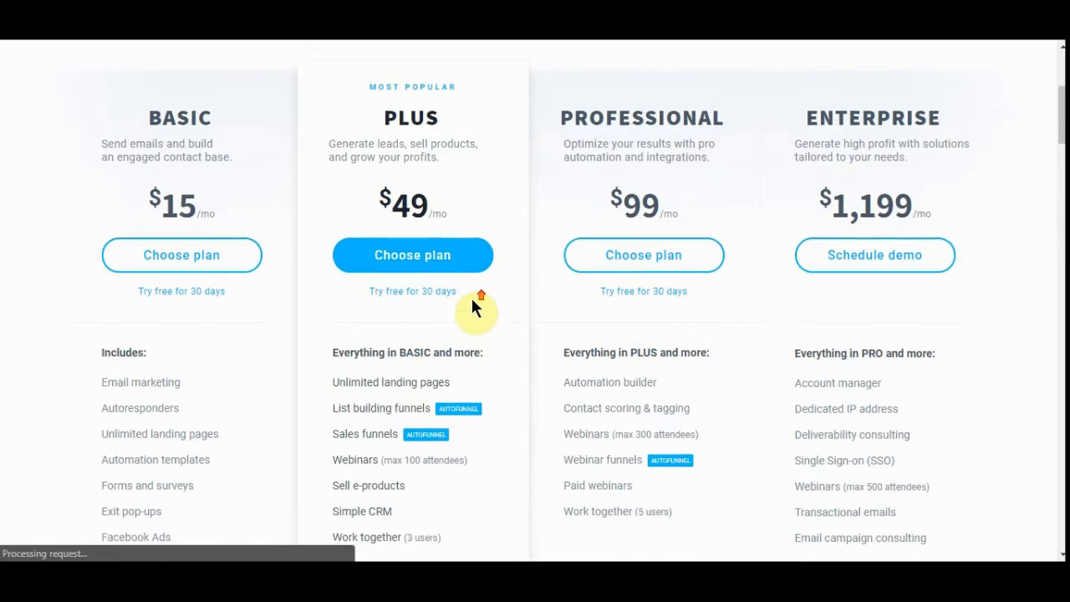
Drag the list-size slider between 1,000 and 2,800 contacts to compare monthly plan prices
scroll("up", 3)
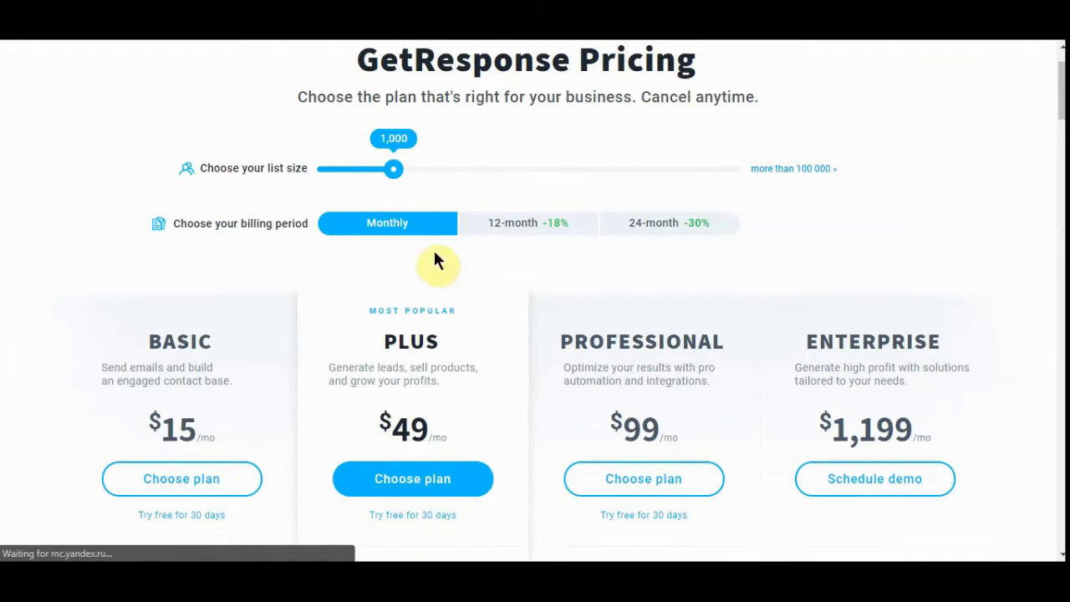
mouse_move(452, 170)
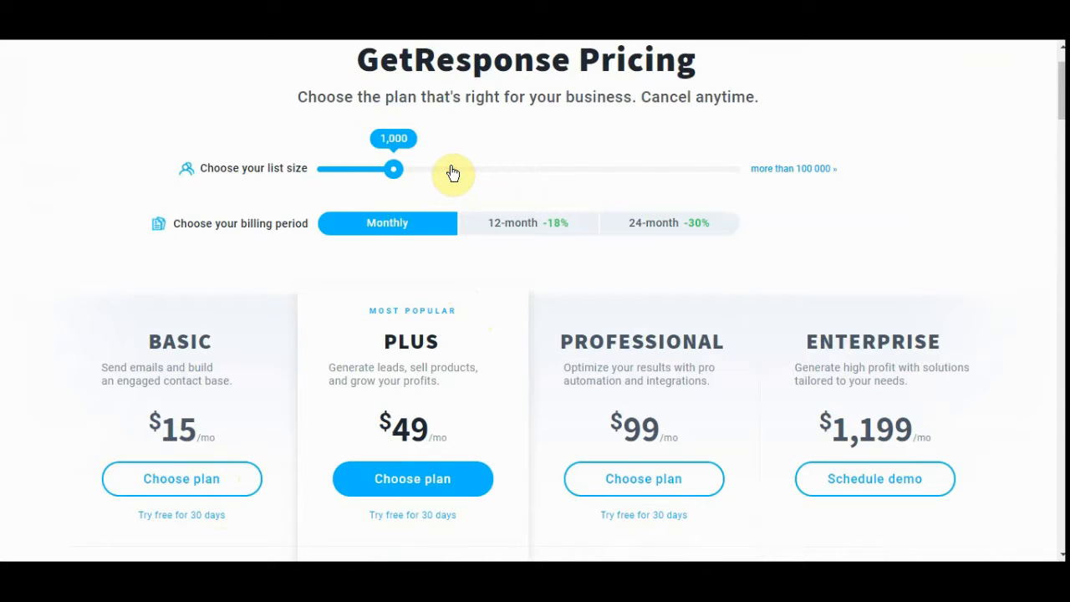
left_click_drag(394, 169, 450, 169)
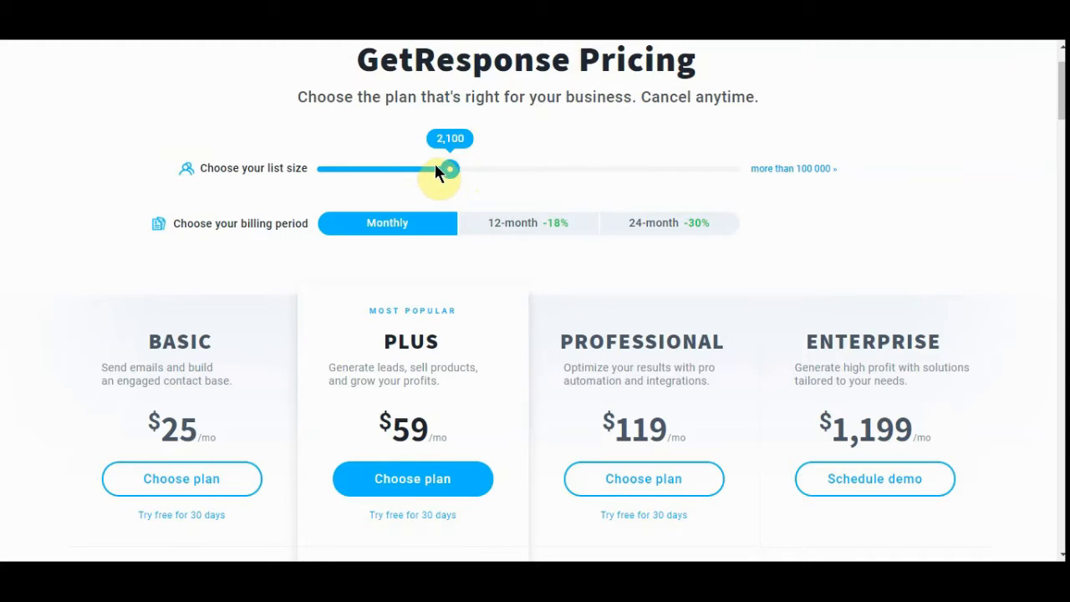
mouse_move(470, 182)
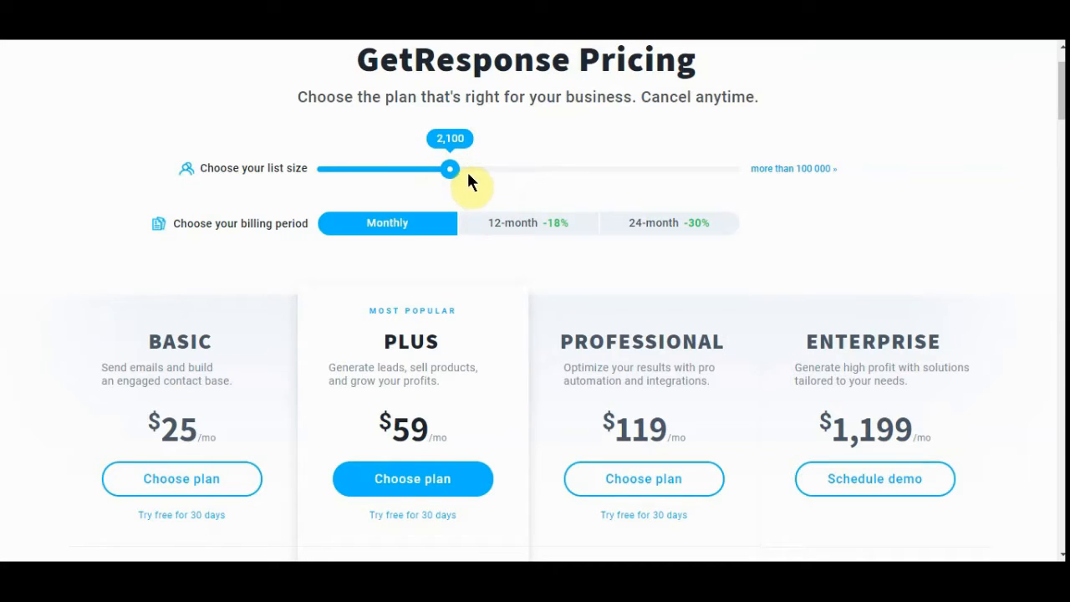
left_click_drag(450, 168, 471, 170)
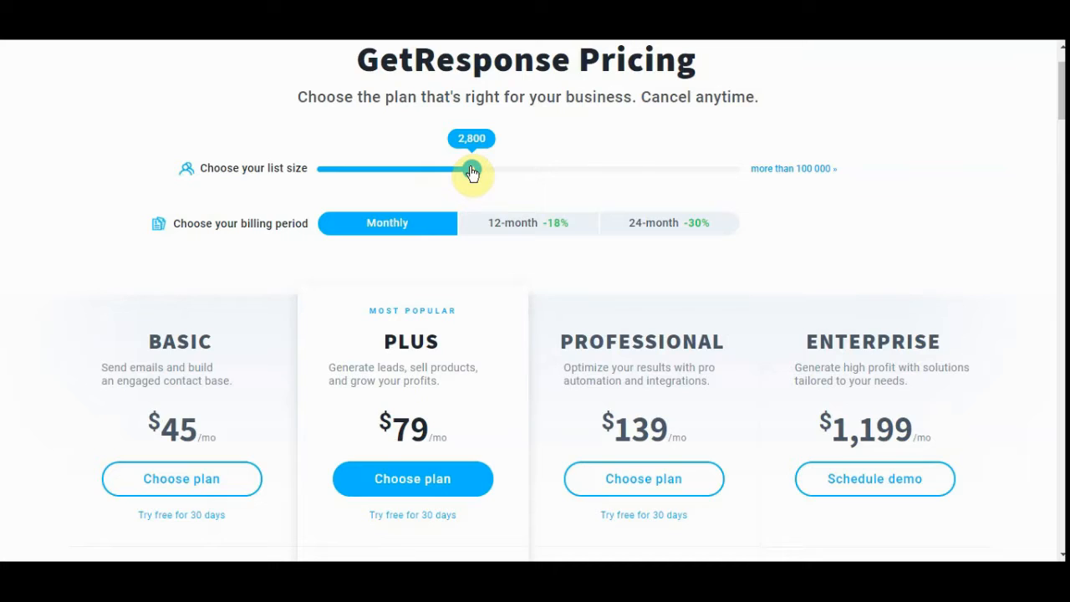
left_click_drag(472, 171, 459, 171)
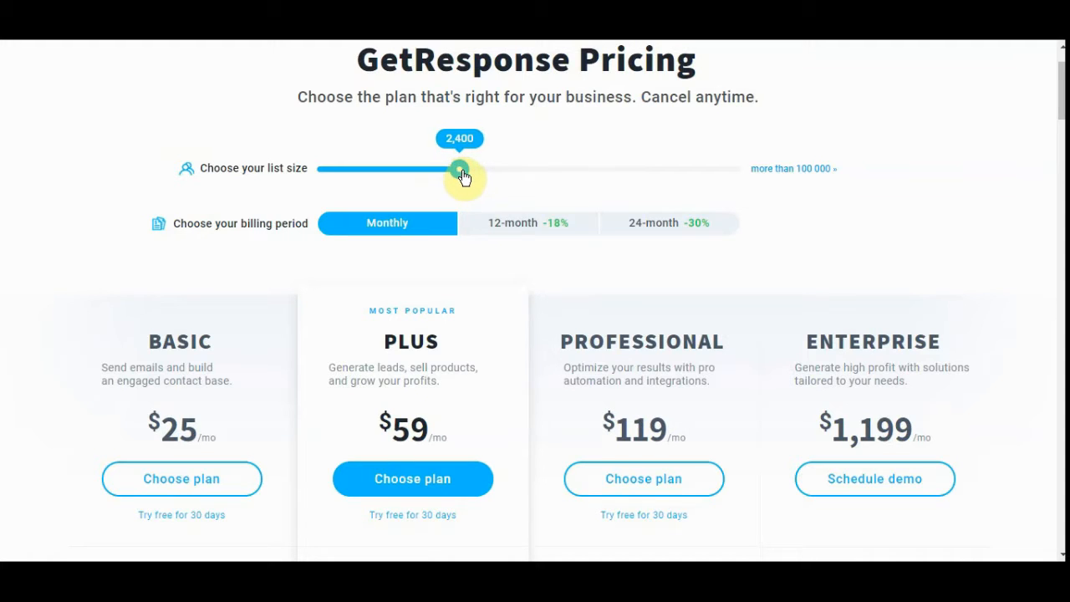
left_click_drag(458, 170, 463, 171)
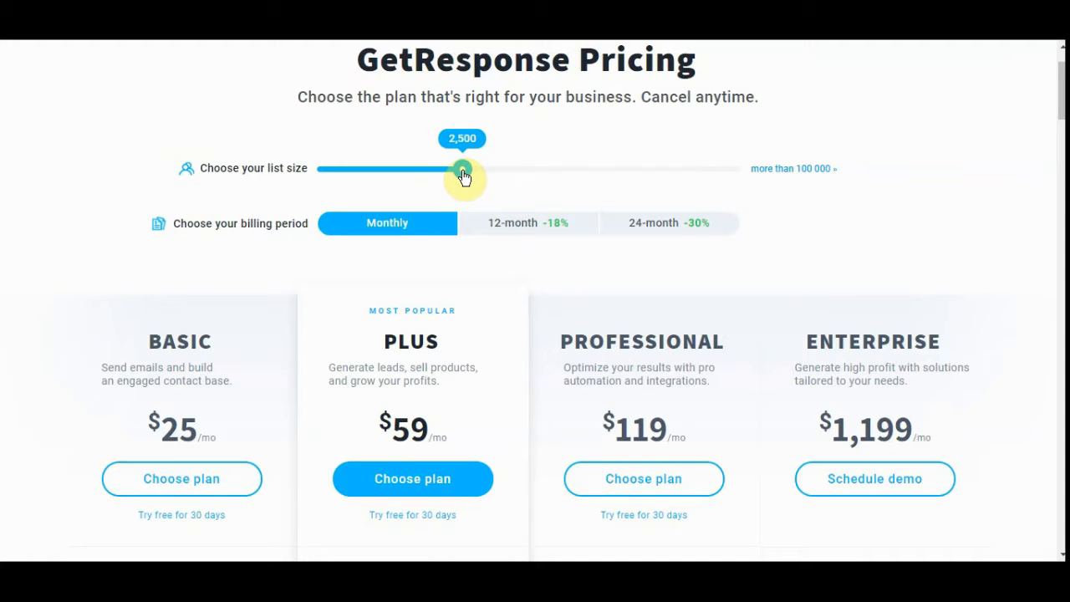
left_click_drag(461, 171, 452, 171)
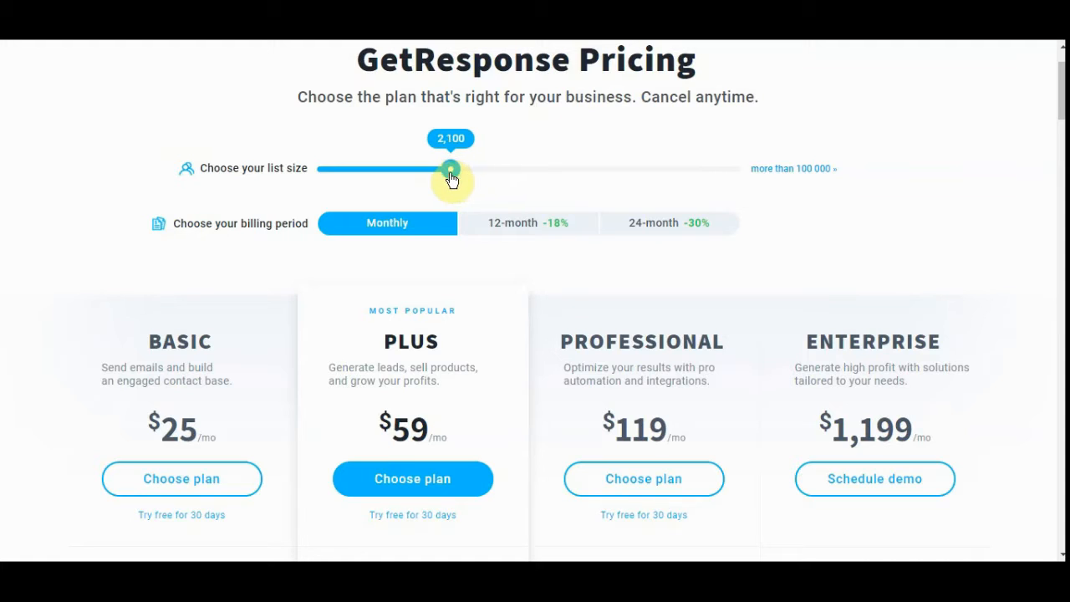
left_click_drag(451, 168, 412, 169)
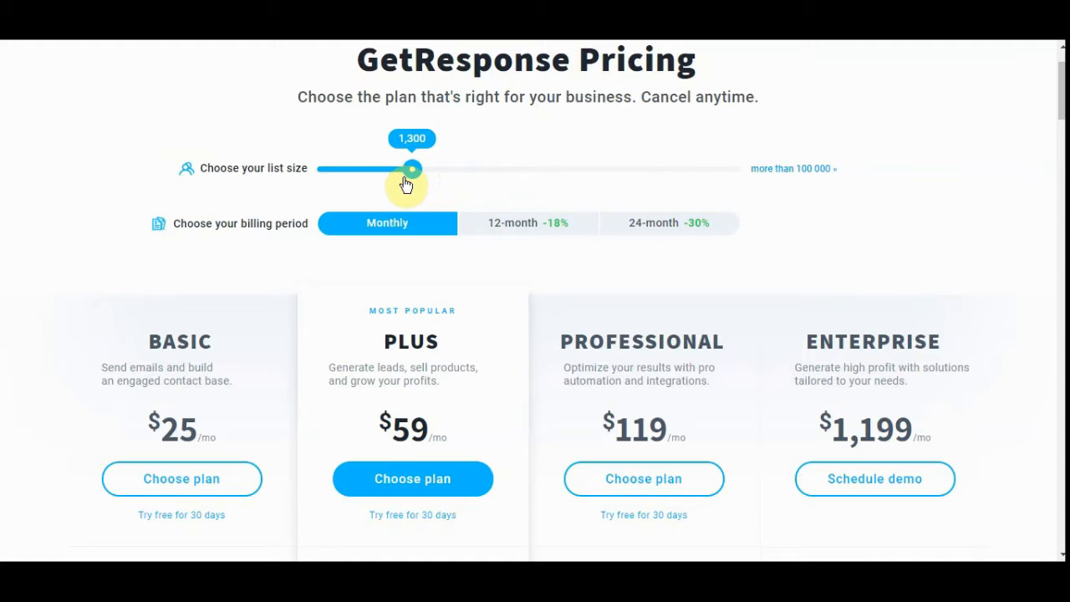
left_click_drag(411, 167, 392, 167)
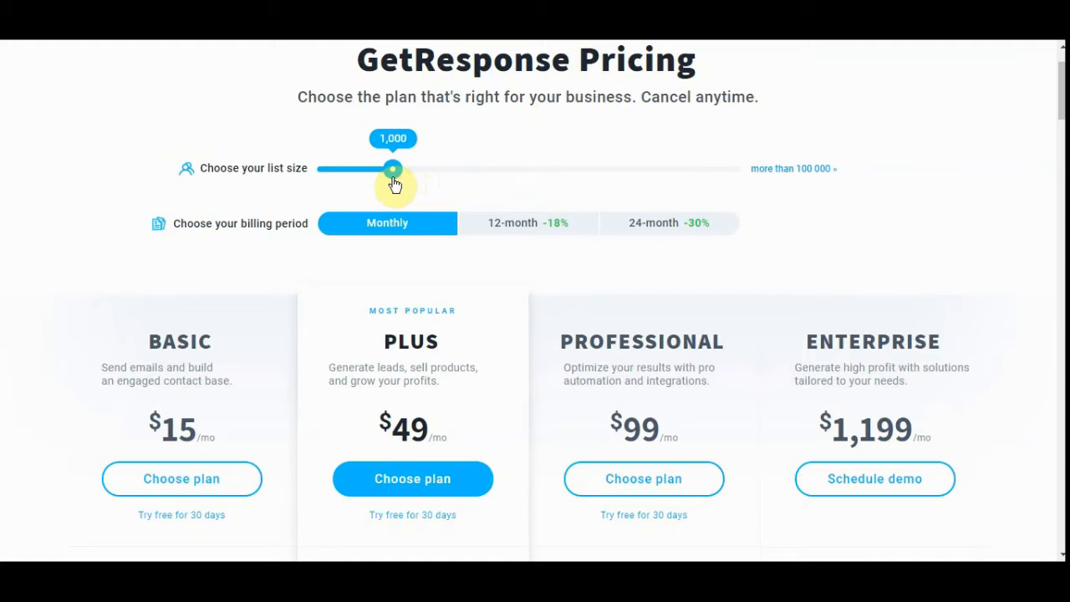
left_click_drag(393, 167, 461, 167)
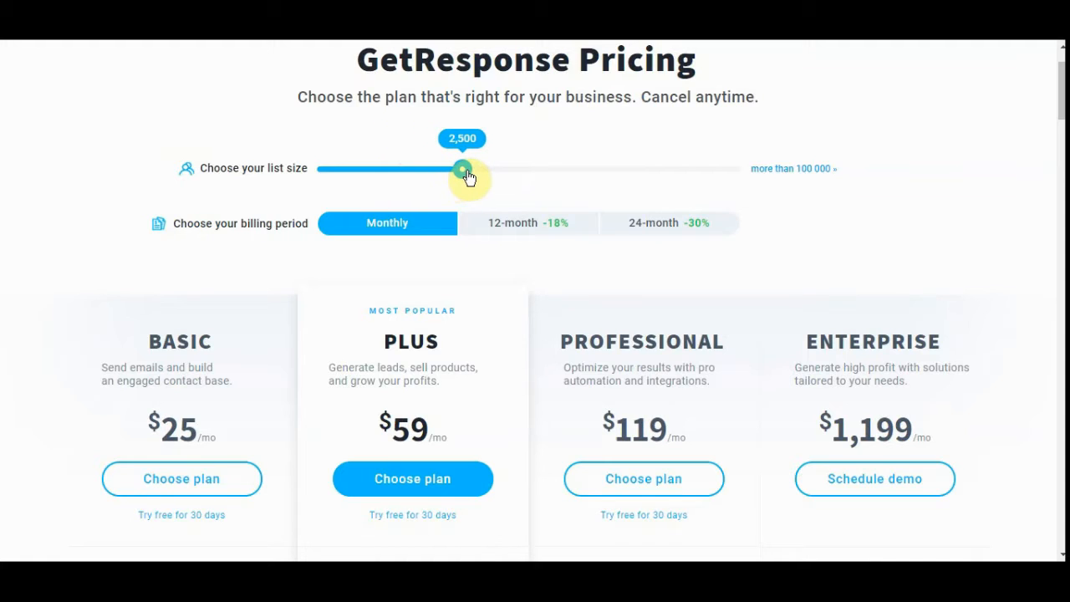
left_click_drag(462, 167, 468, 167)
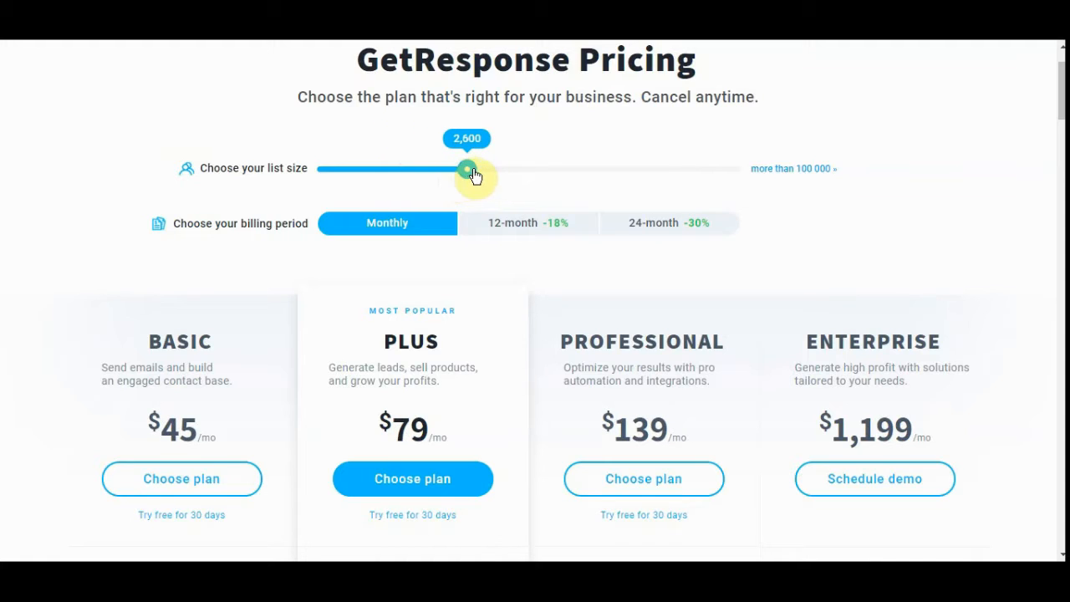
Raise the list size through 5,000 and 15,900 up to 65,700 contacts: Basic $450, Plus $499, Professional $580
left_click_drag(466, 170, 531, 170)
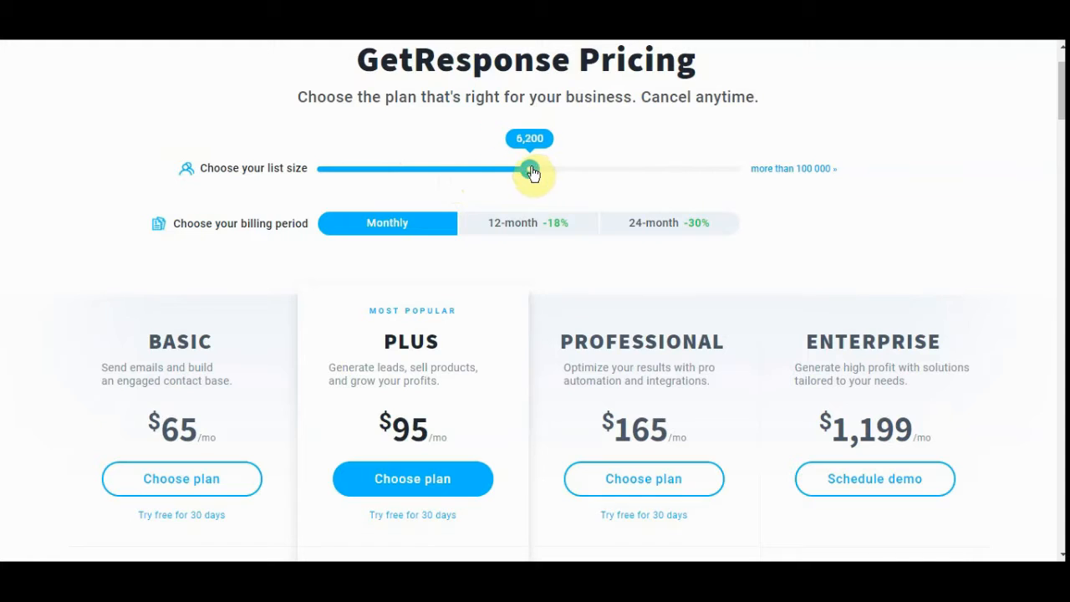
left_click_drag(531, 169, 522, 169)
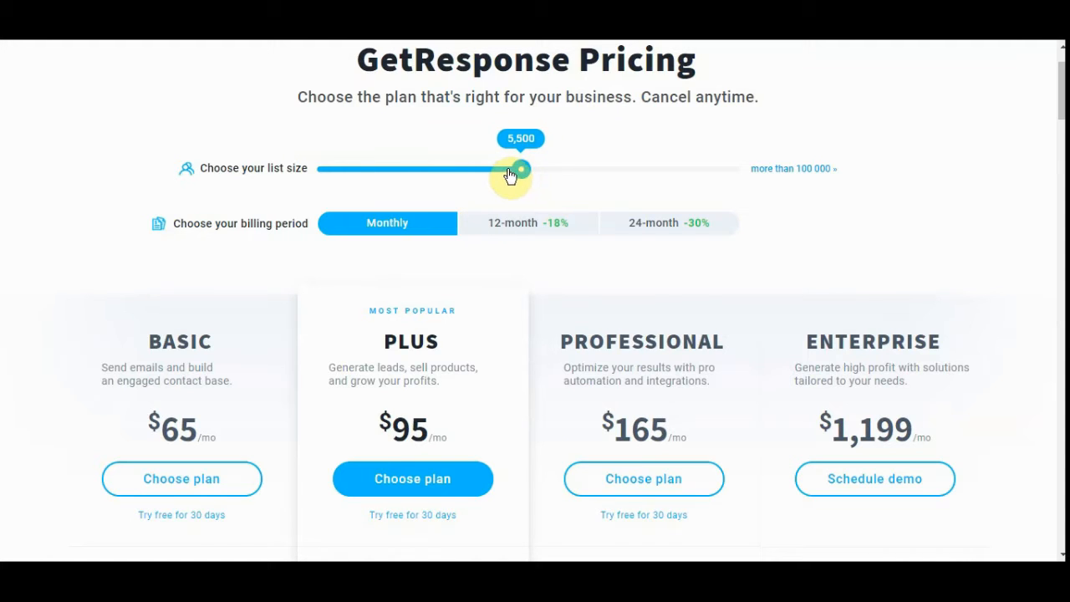
left_click_drag(521, 169, 505, 169)
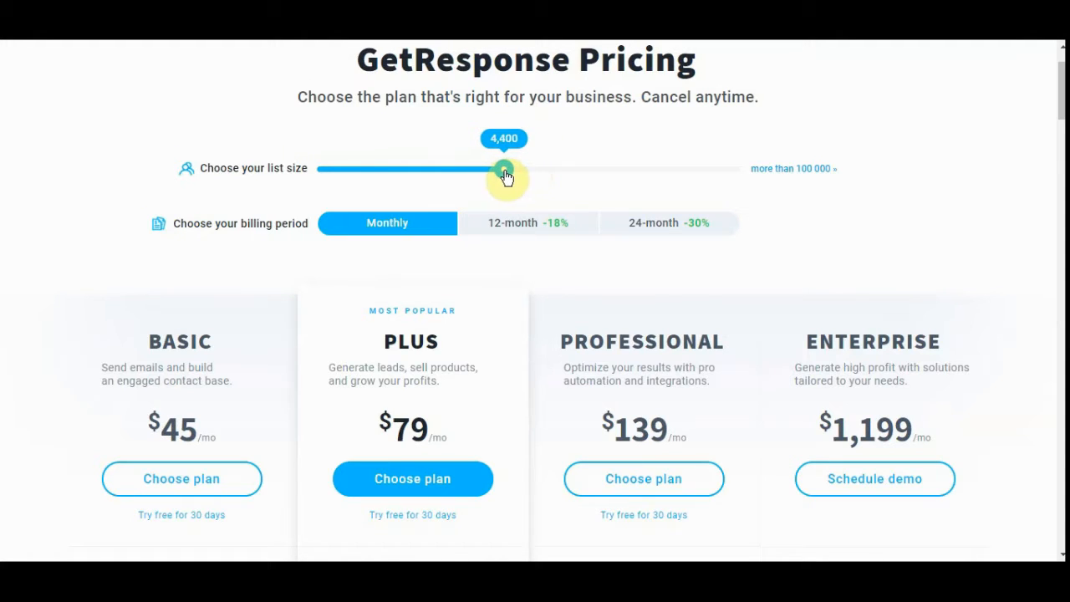
left_click_drag(505, 171, 516, 170)
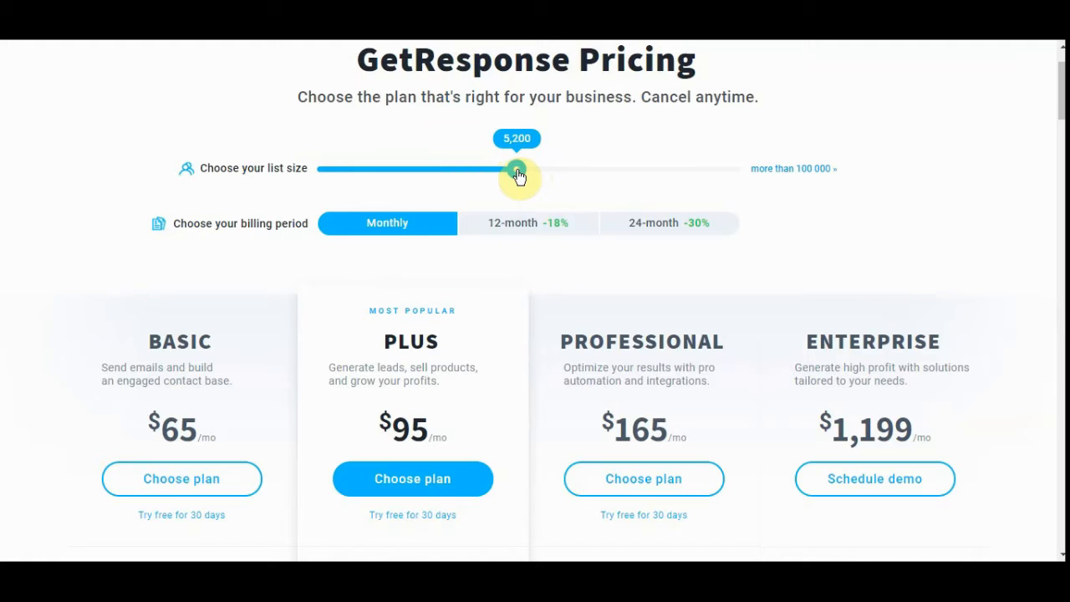
left_click_drag(517, 171, 505, 170)
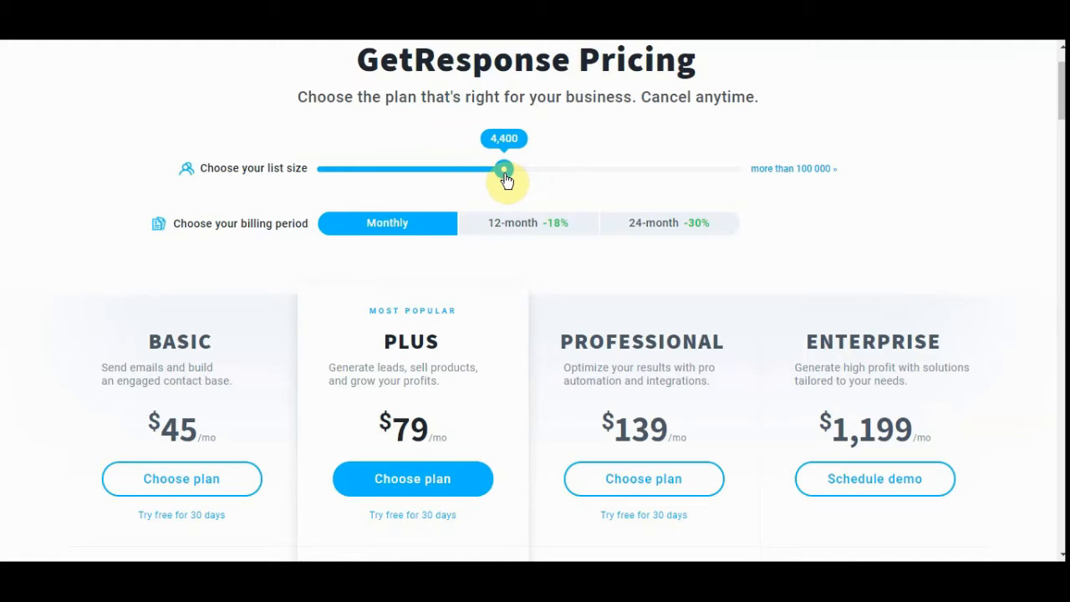
left_click_drag(505, 169, 514, 169)
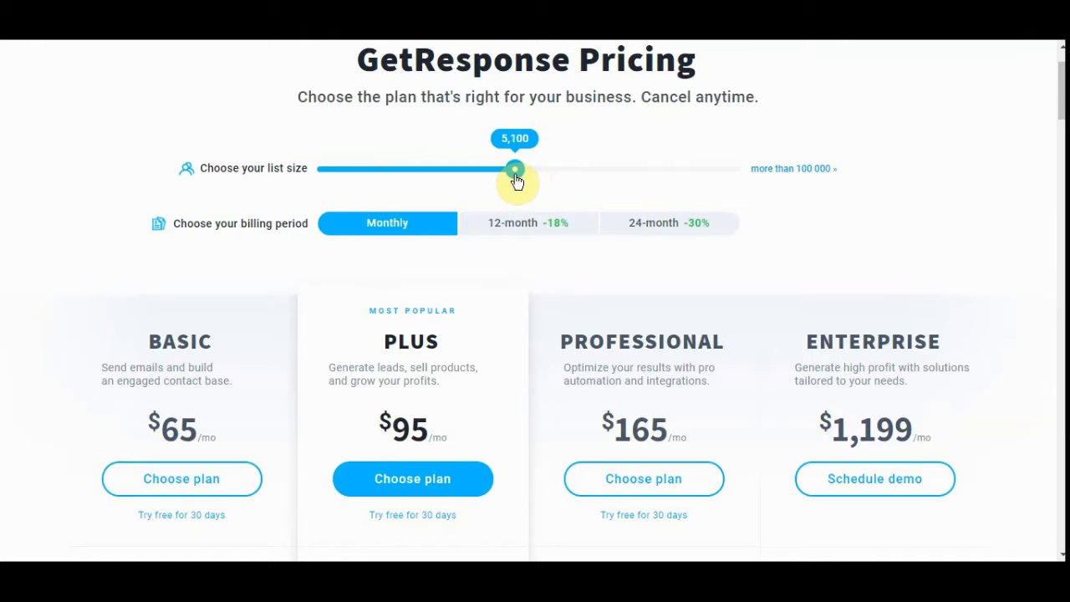
left_click_drag(515, 169, 513, 169)
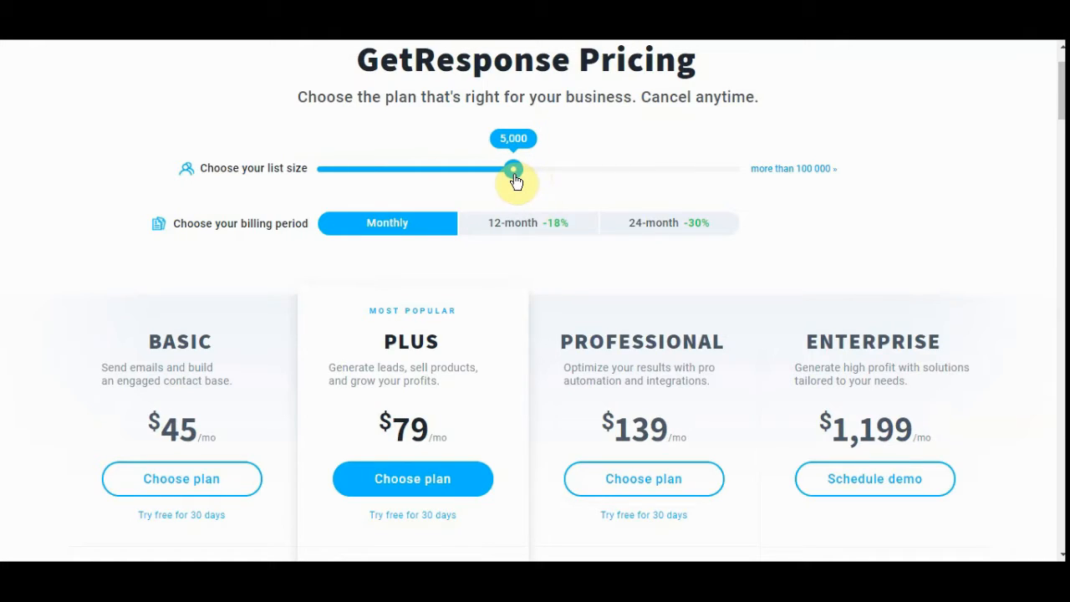
mouse_move(533, 181)
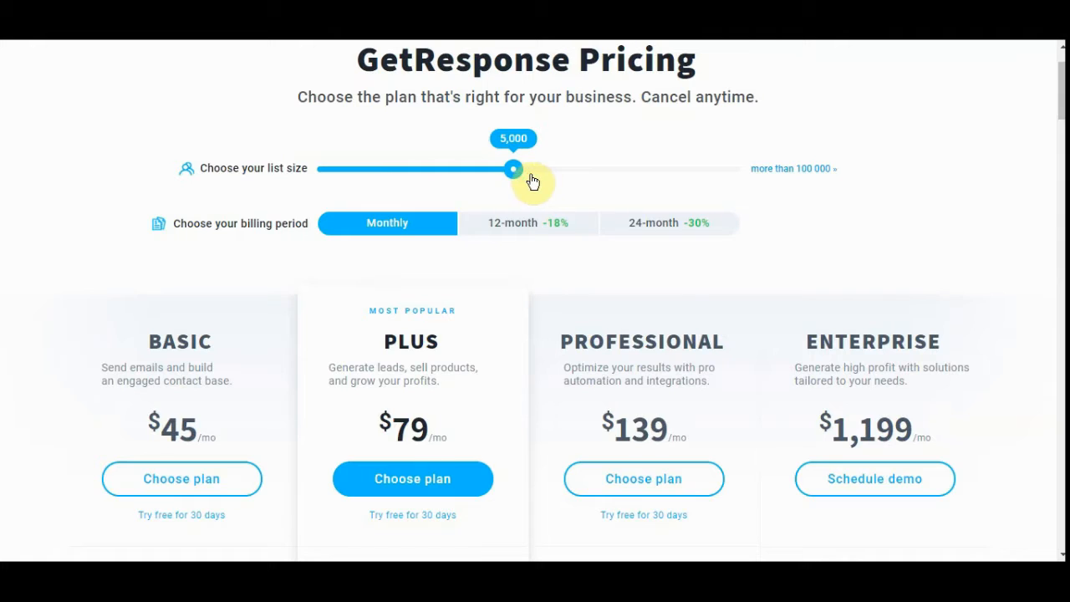
left_click_drag(513, 169, 555, 169)
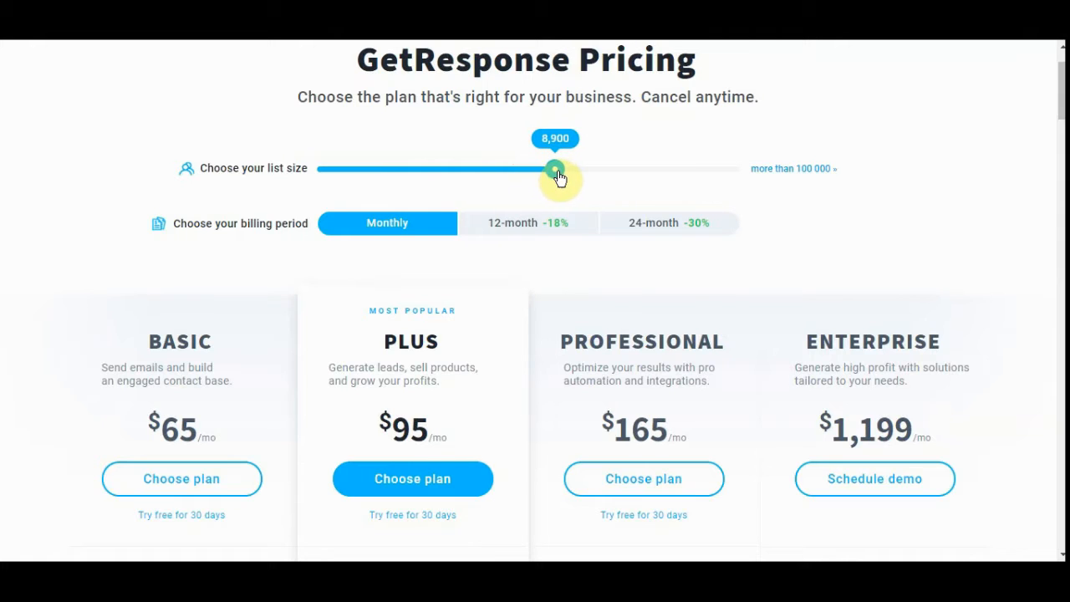
left_click_drag(554, 168, 572, 169)
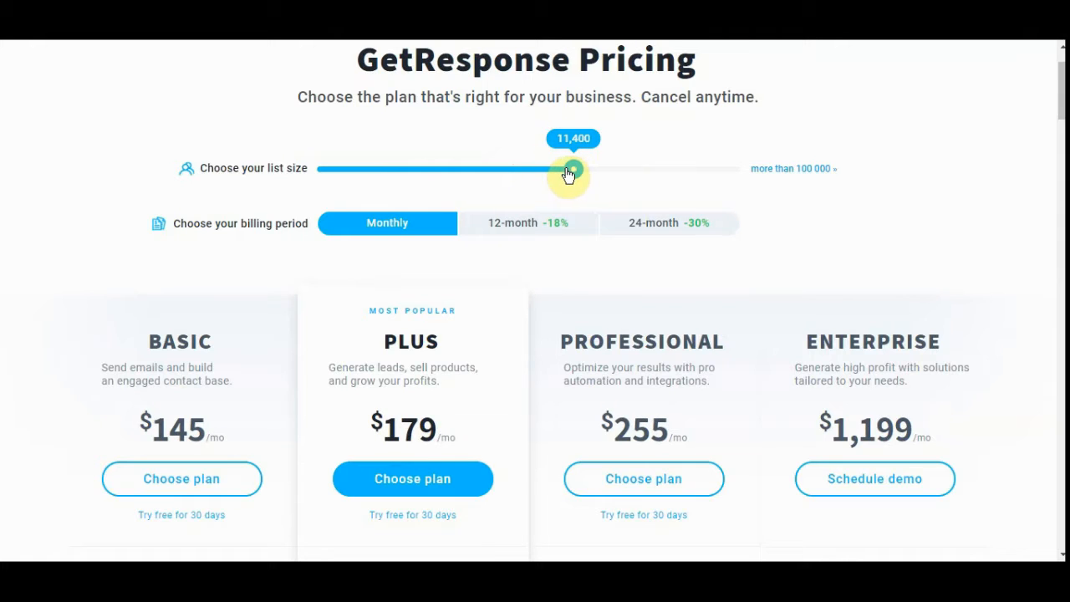
left_click_drag(572, 167, 565, 167)
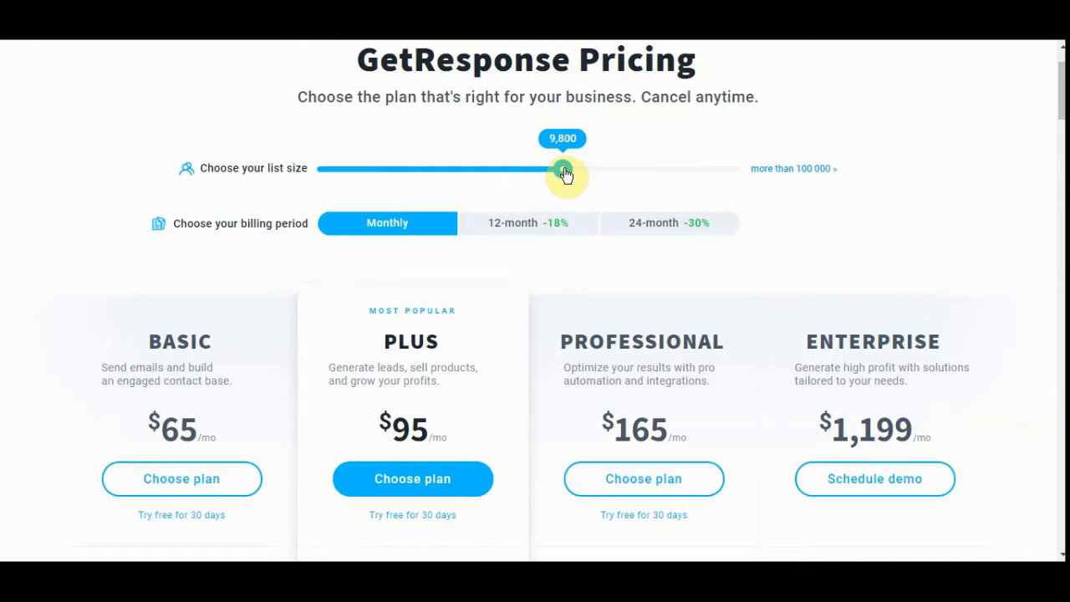
left_click_drag(561, 171, 596, 171)
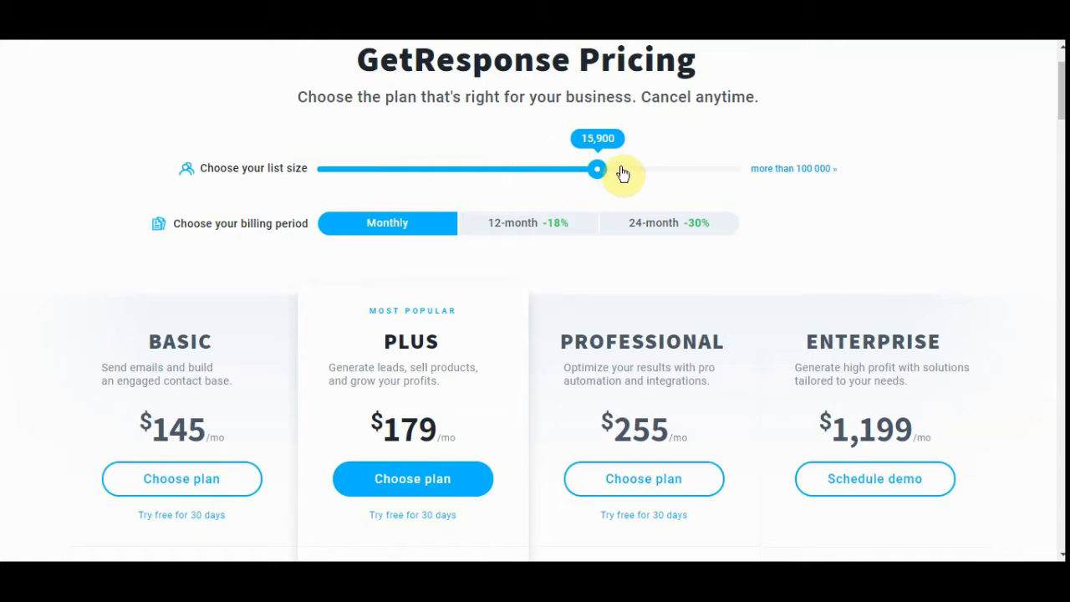
left_click_drag(595, 169, 699, 169)
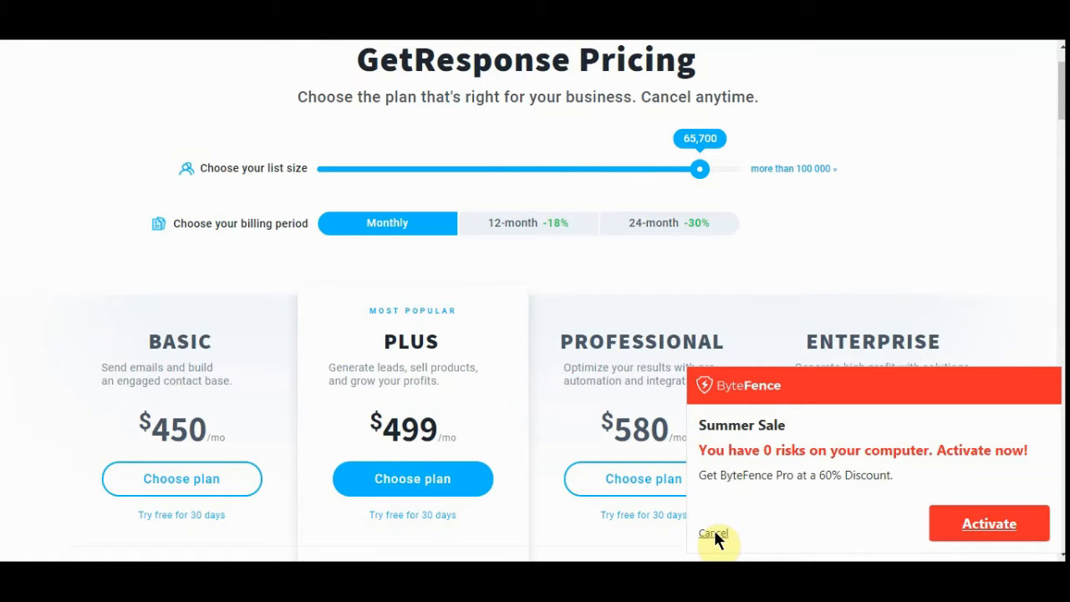
Dismiss the ByteFence antivirus pop-up and scroll through each plan's included features to the comparison table
left_click(712, 531)
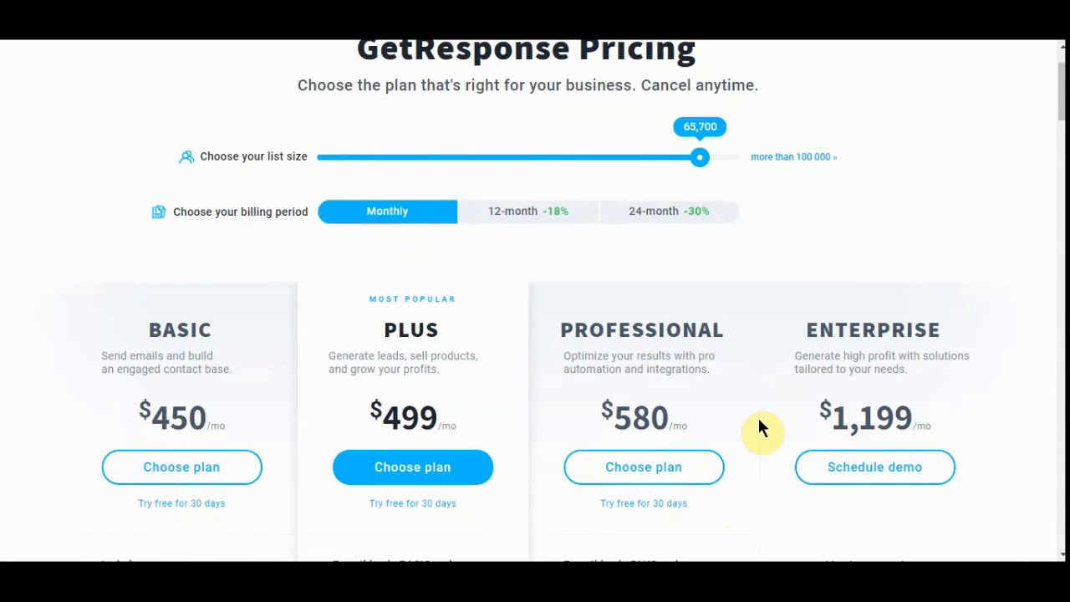
scroll("down", 3)
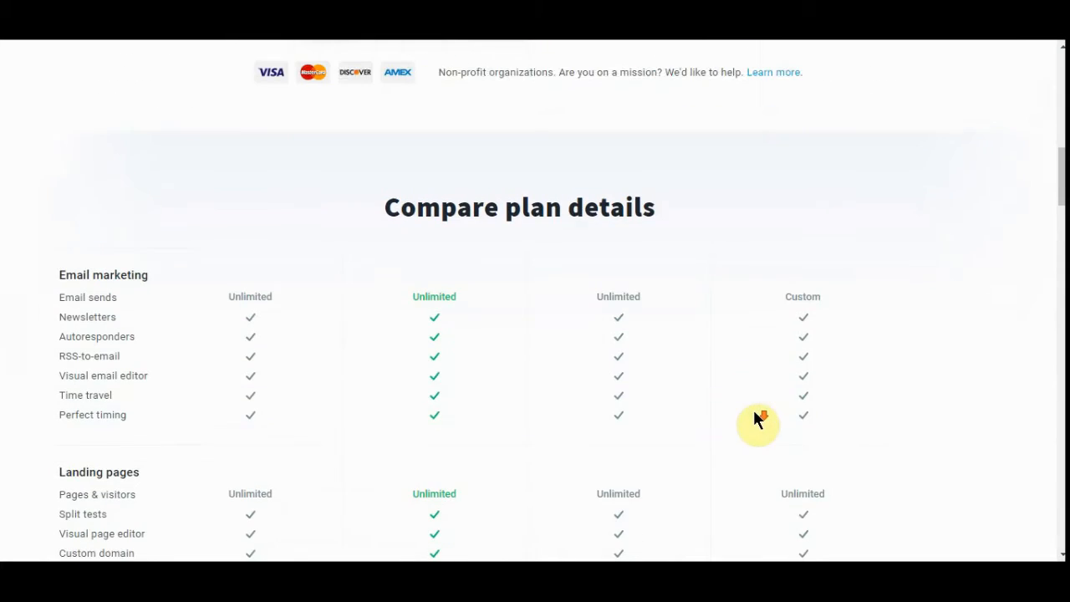
scroll("down", 3)
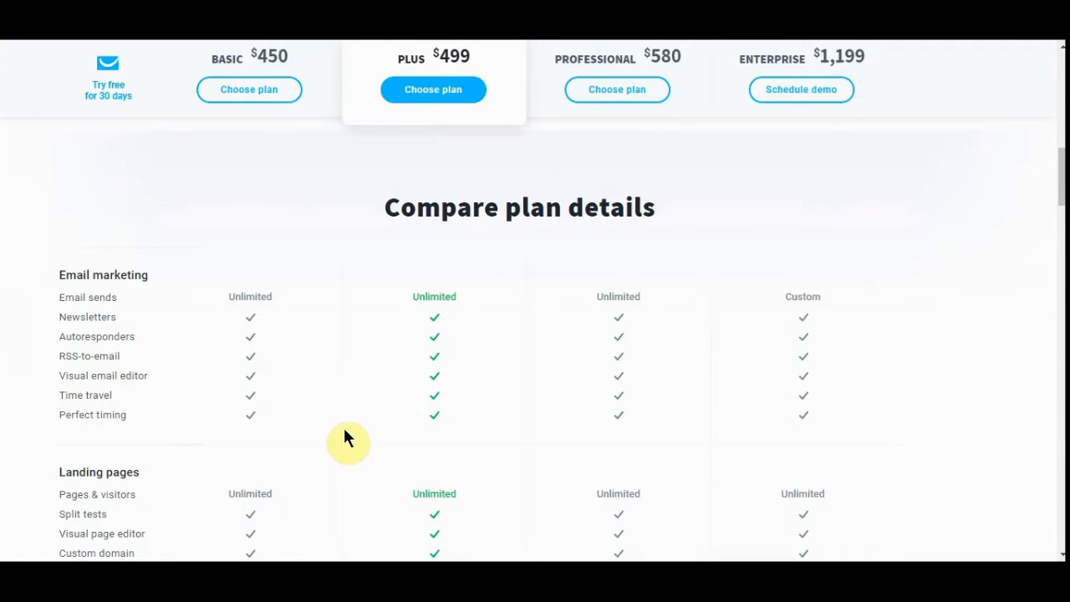
scroll("down", 3)
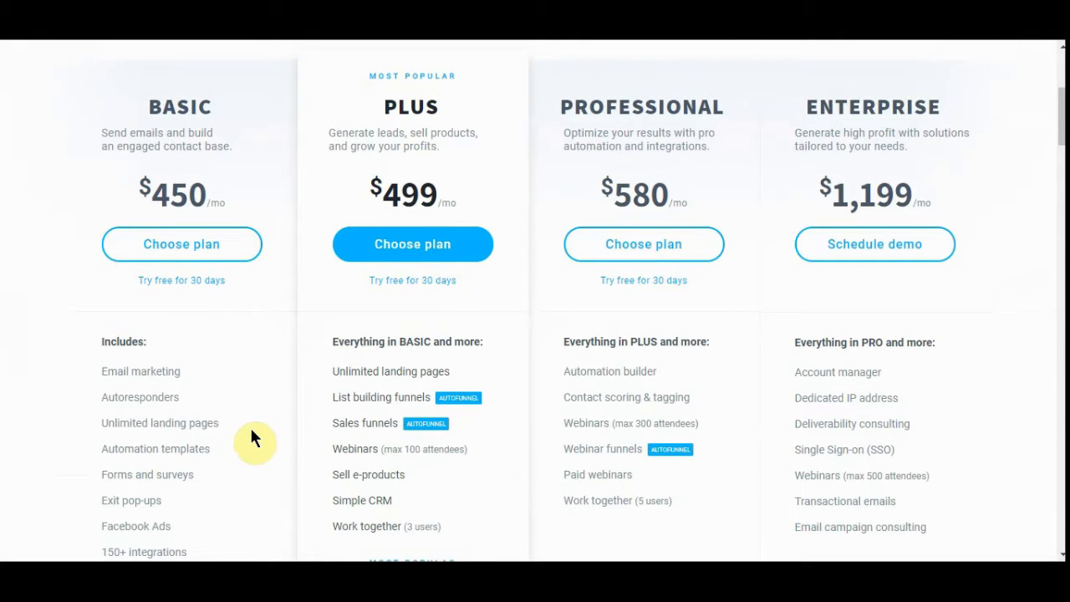
mouse_move(247, 458)
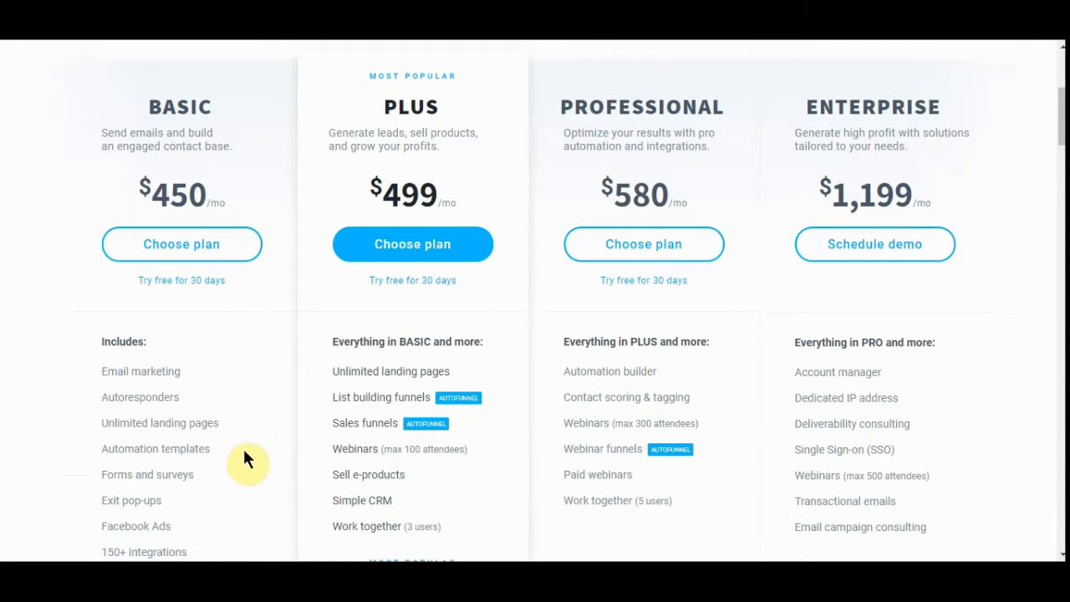
mouse_move(211, 416)
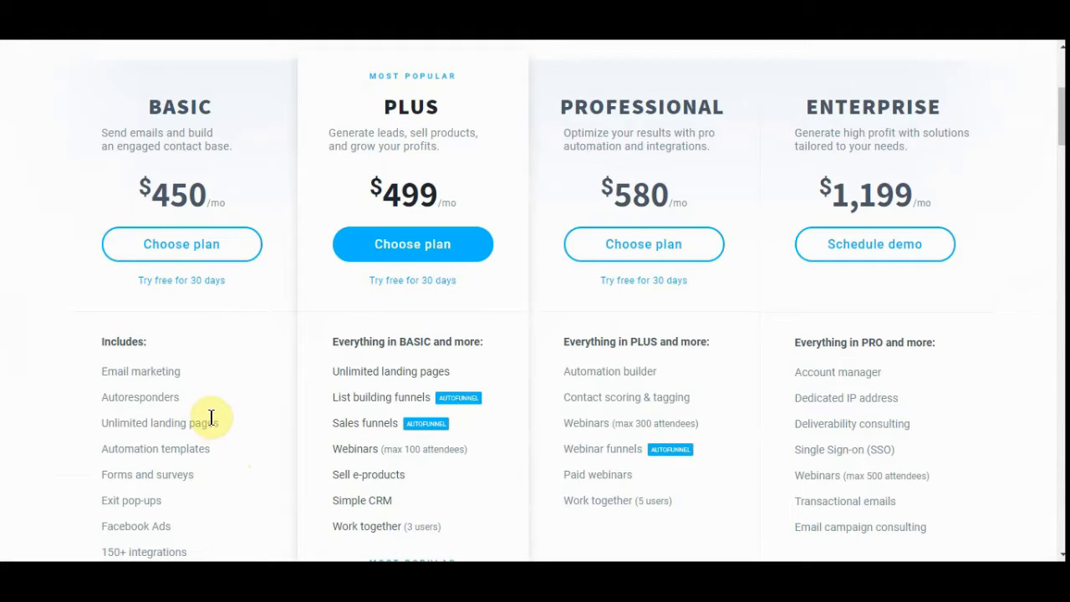
scroll("down", 3)
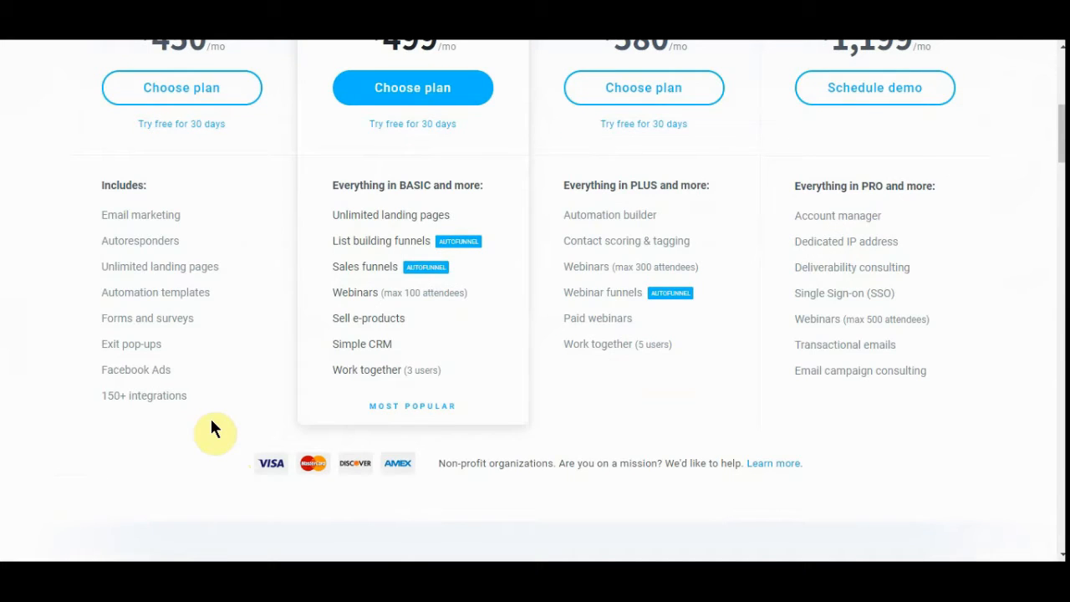
mouse_move(404, 274)
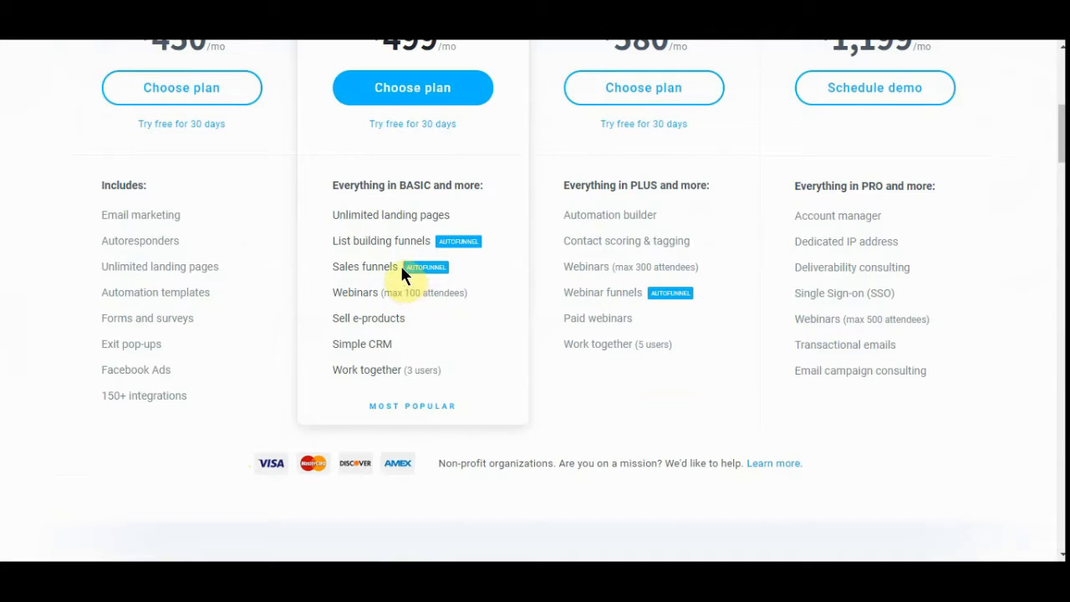
mouse_move(464, 316)
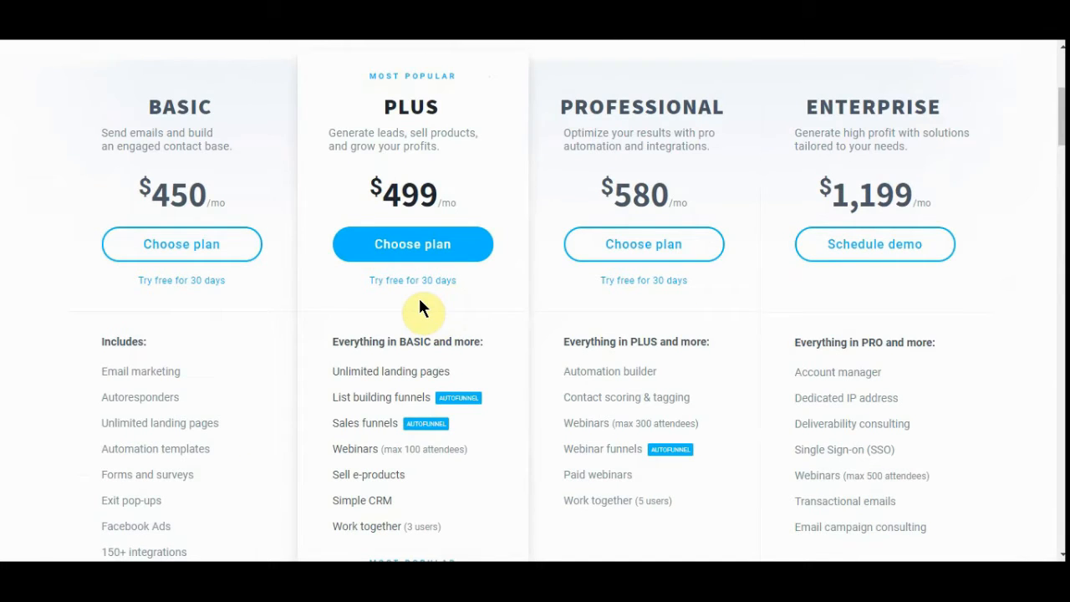
mouse_move(204, 425)
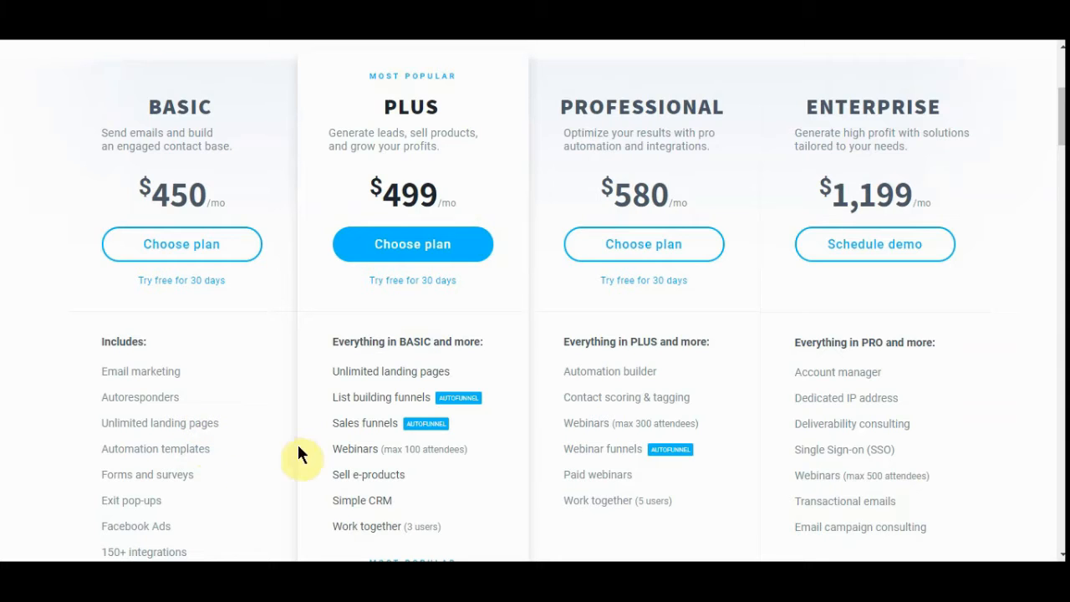
scroll("down", 3)
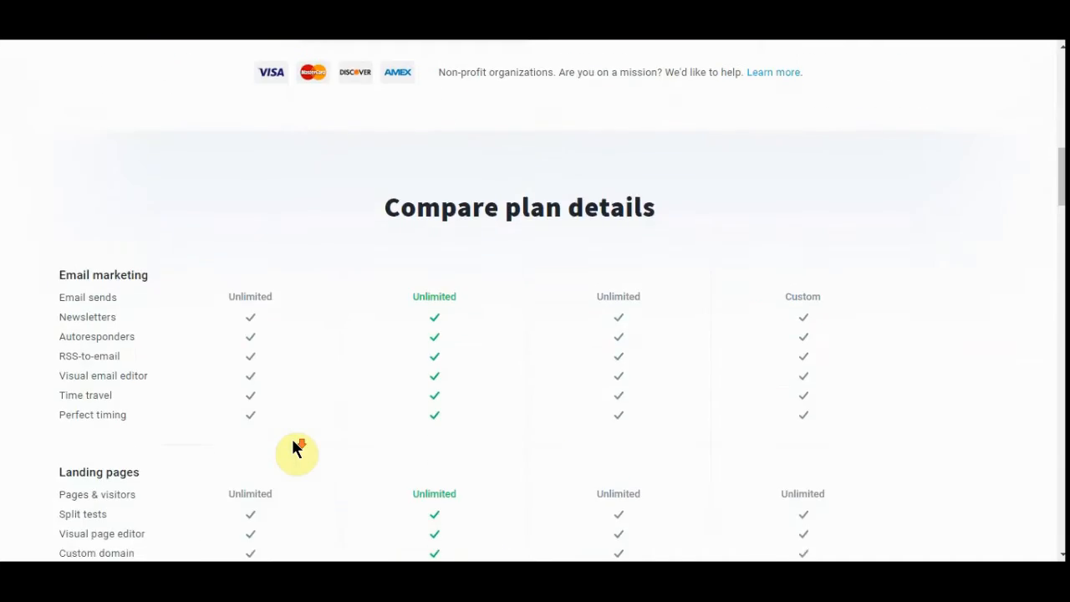
scroll("down", 3)
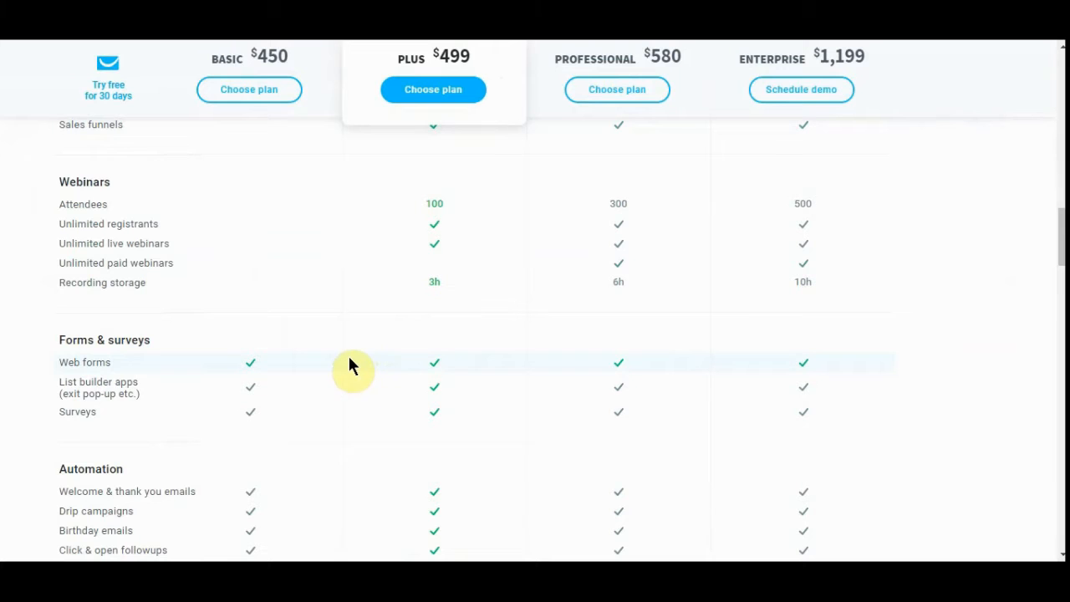
scroll("down", 3)
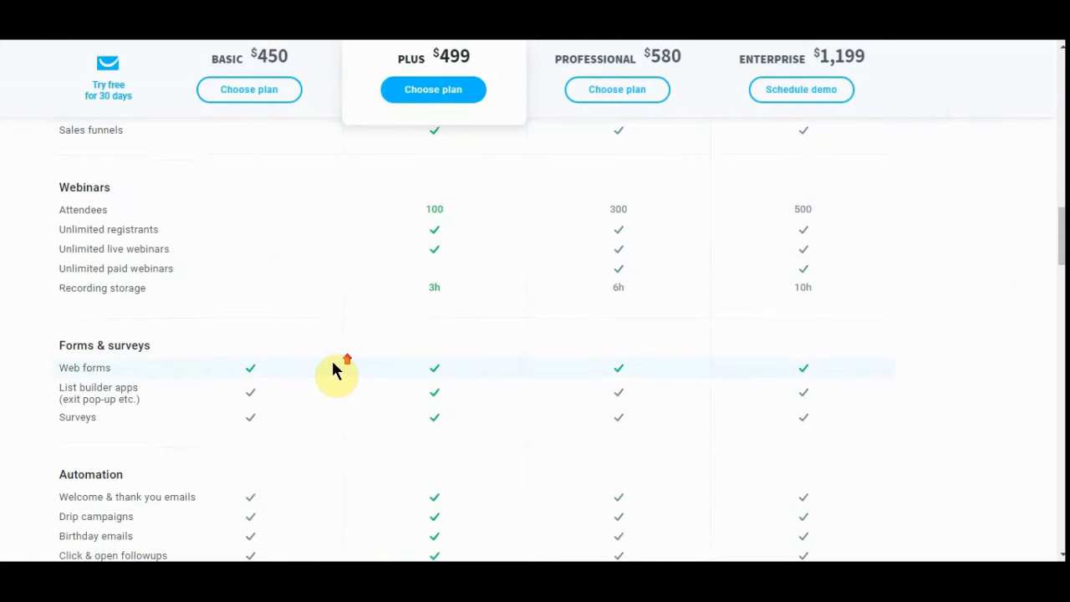
scroll("down", 3)
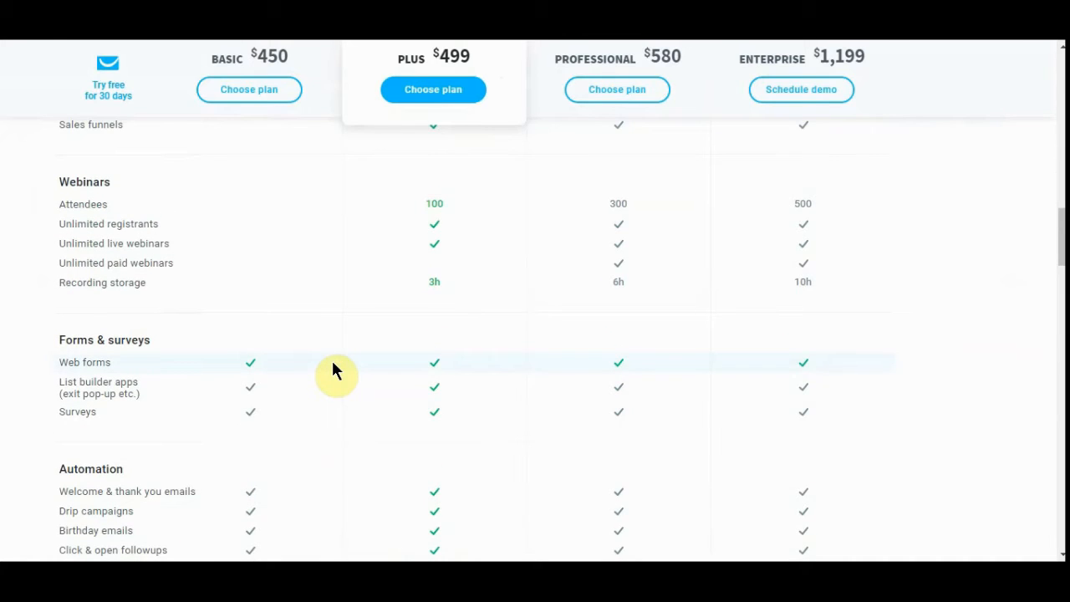
scroll("down", 3)
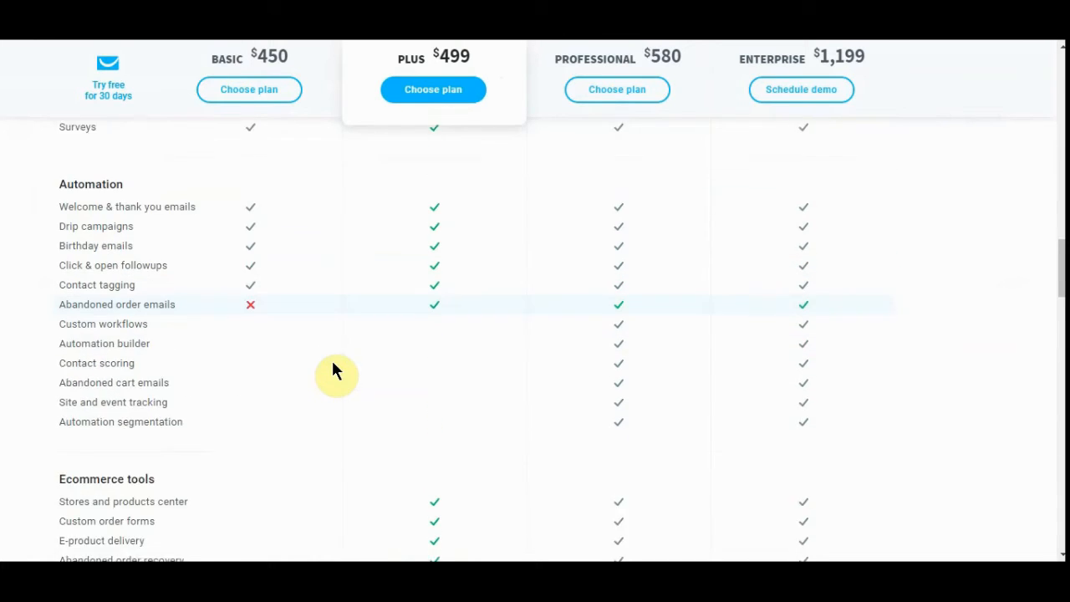
scroll("down", 3)
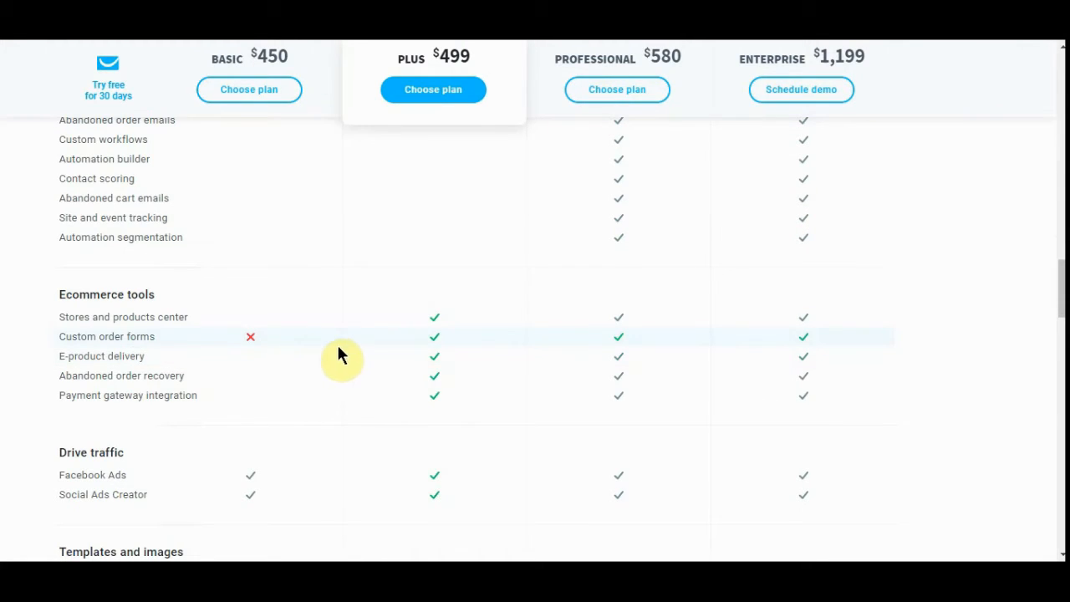
scroll("down", 3)
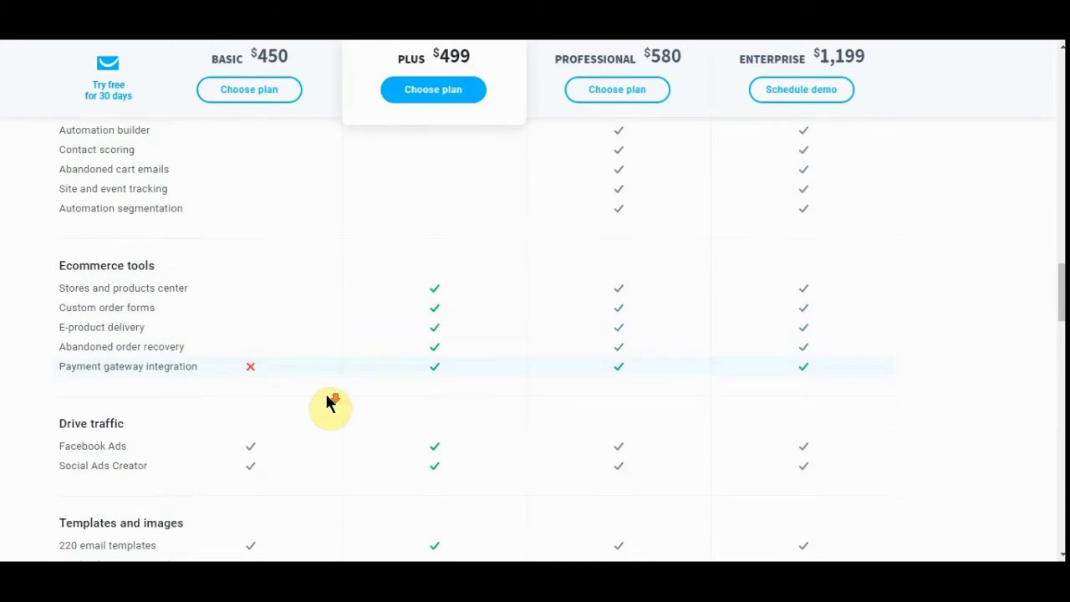
scroll("down", 3)
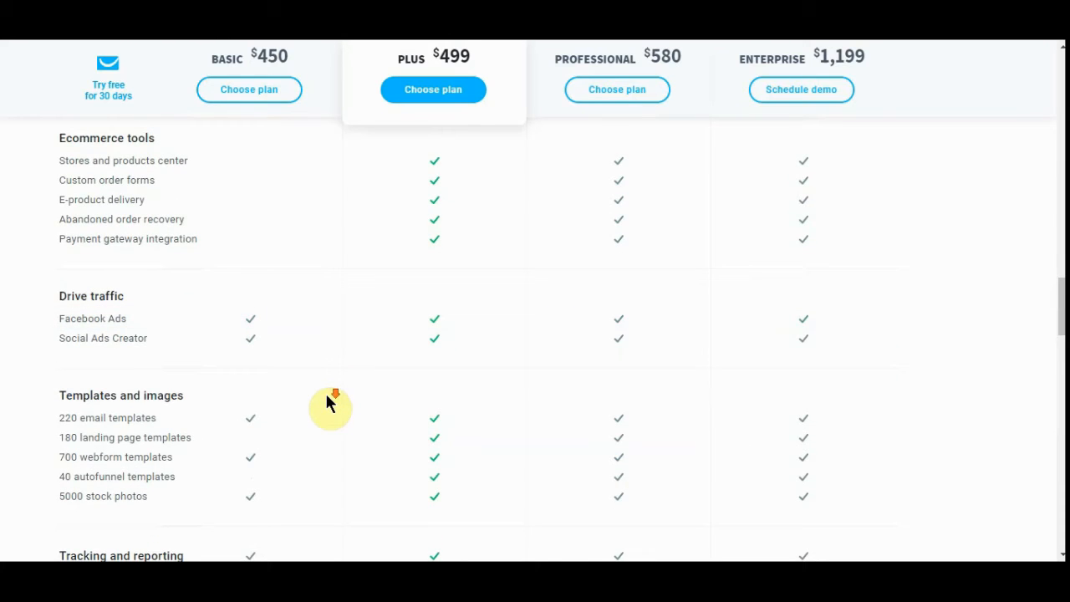
scroll("down", 3)
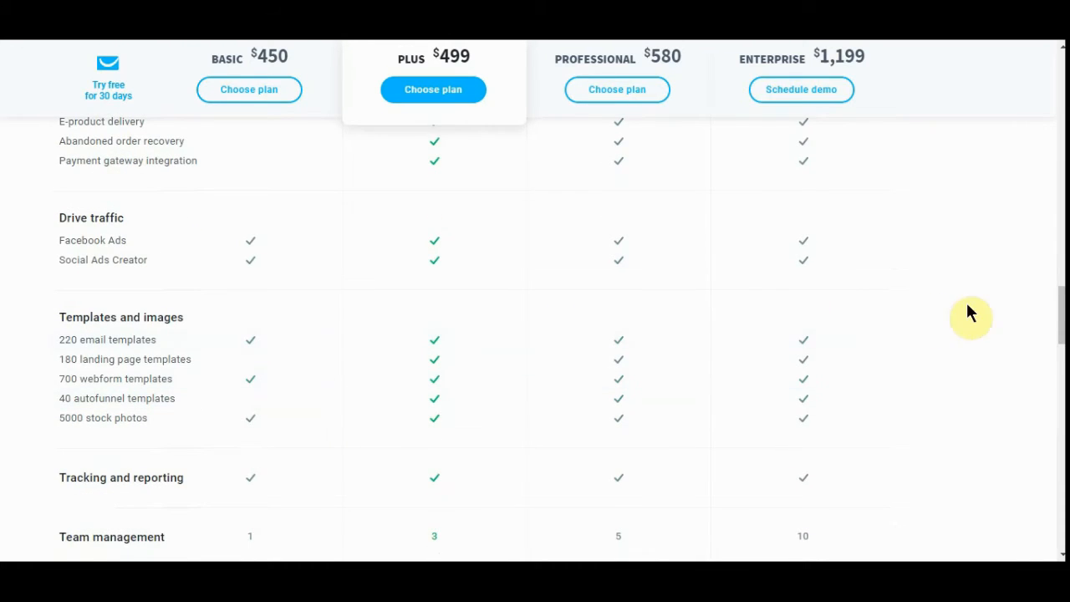
scroll("down", 3)
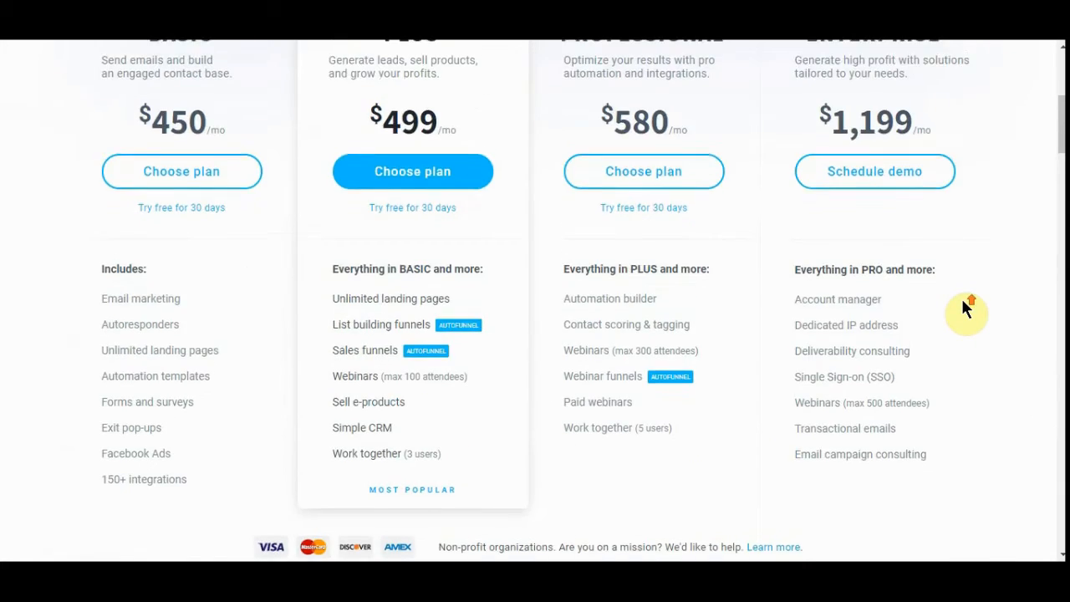
scroll("up", 3)
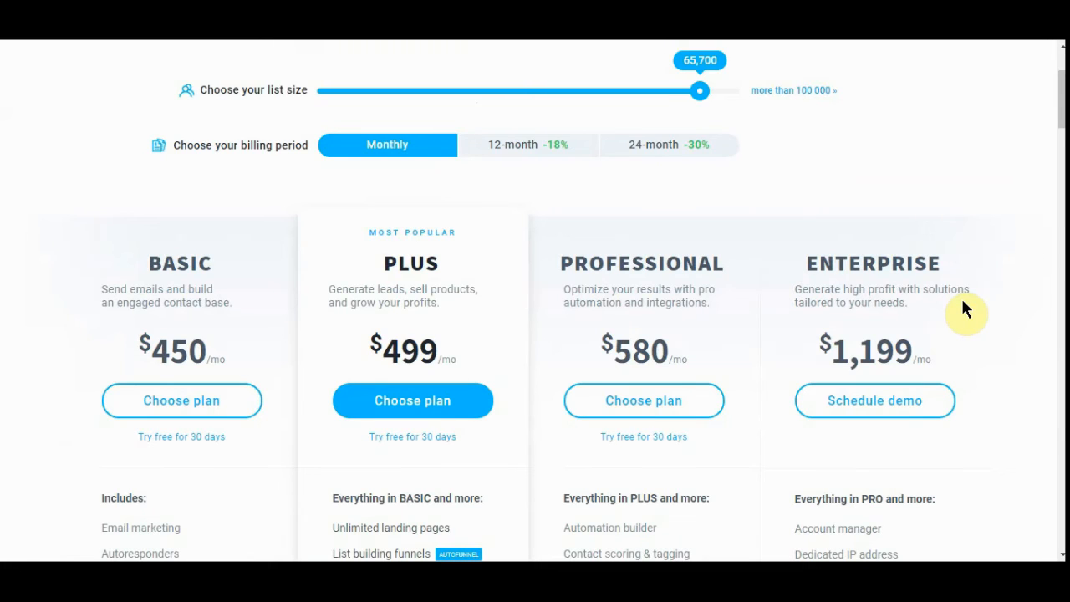
mouse_move(886, 221)
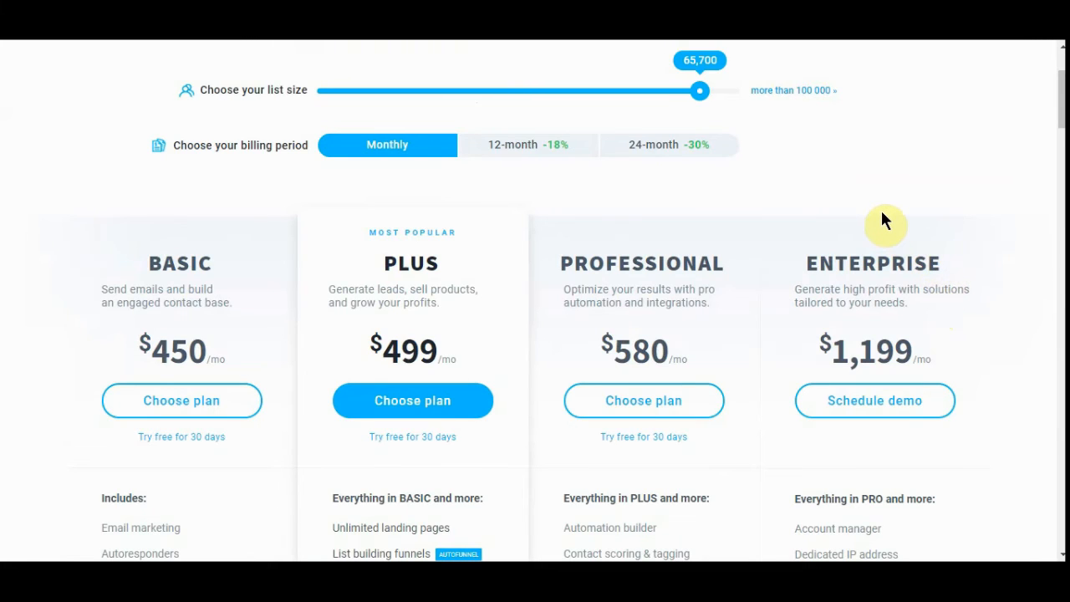